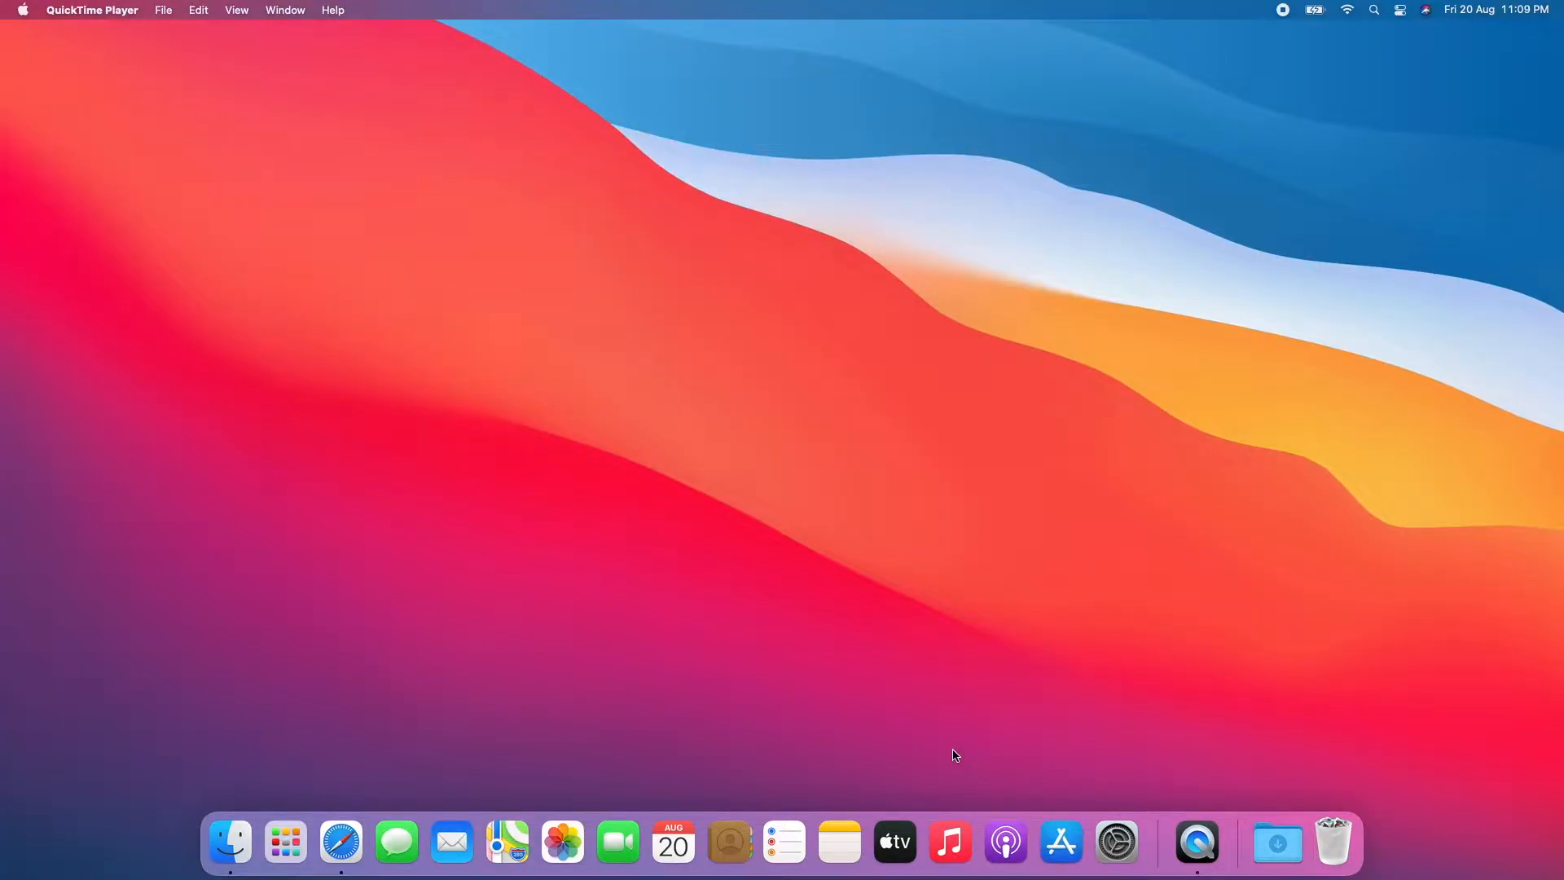
pyautogui.moveTo(405, 780)
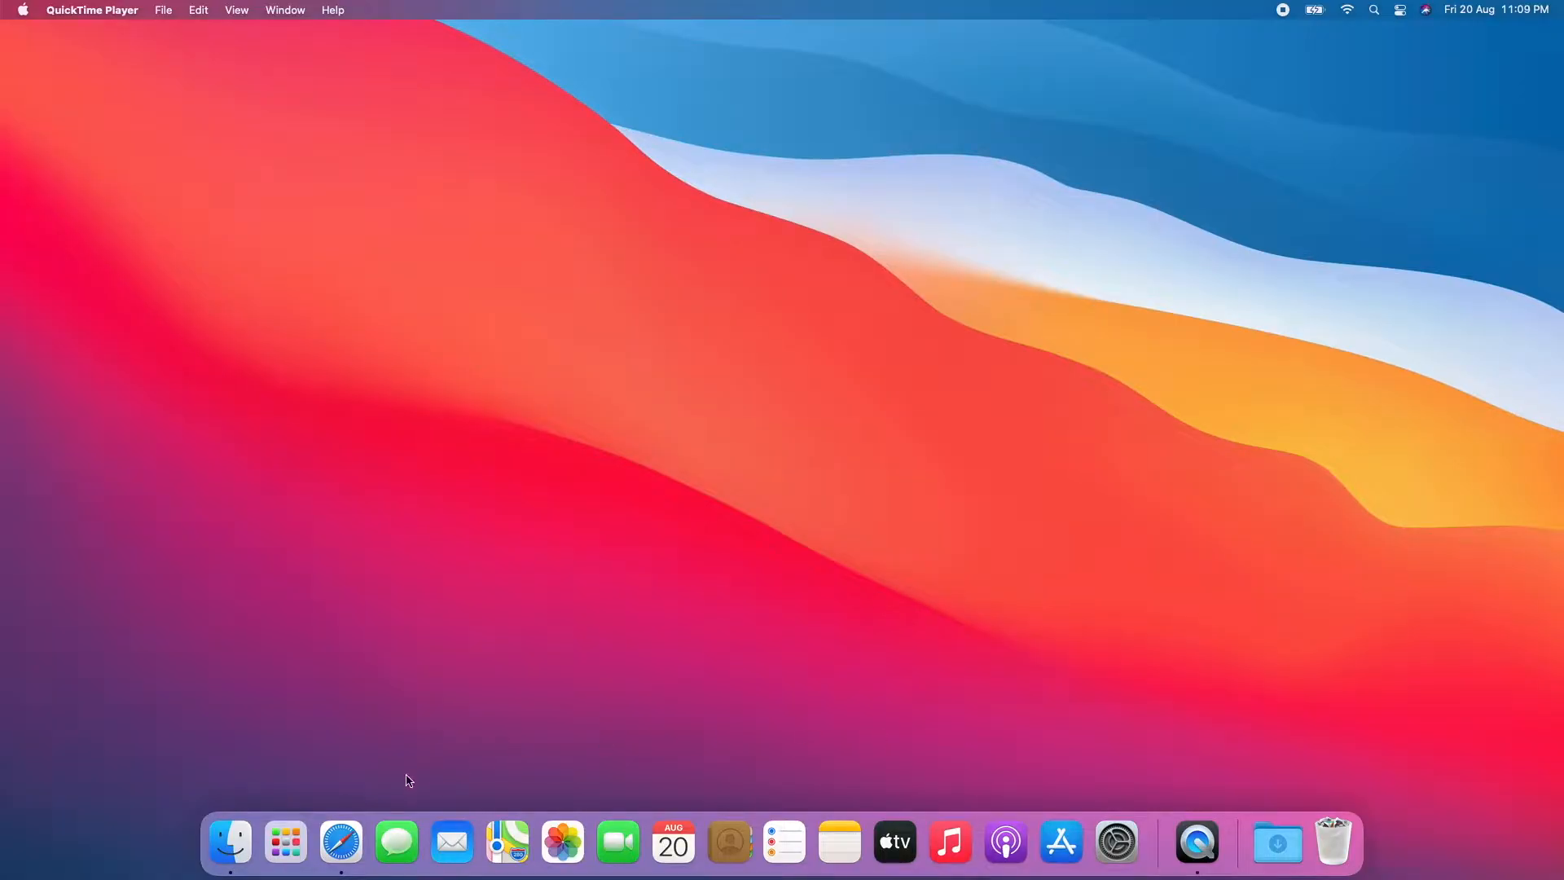
# Launch Safari and load the appletech752 website home page.
pyautogui.click(340, 842)
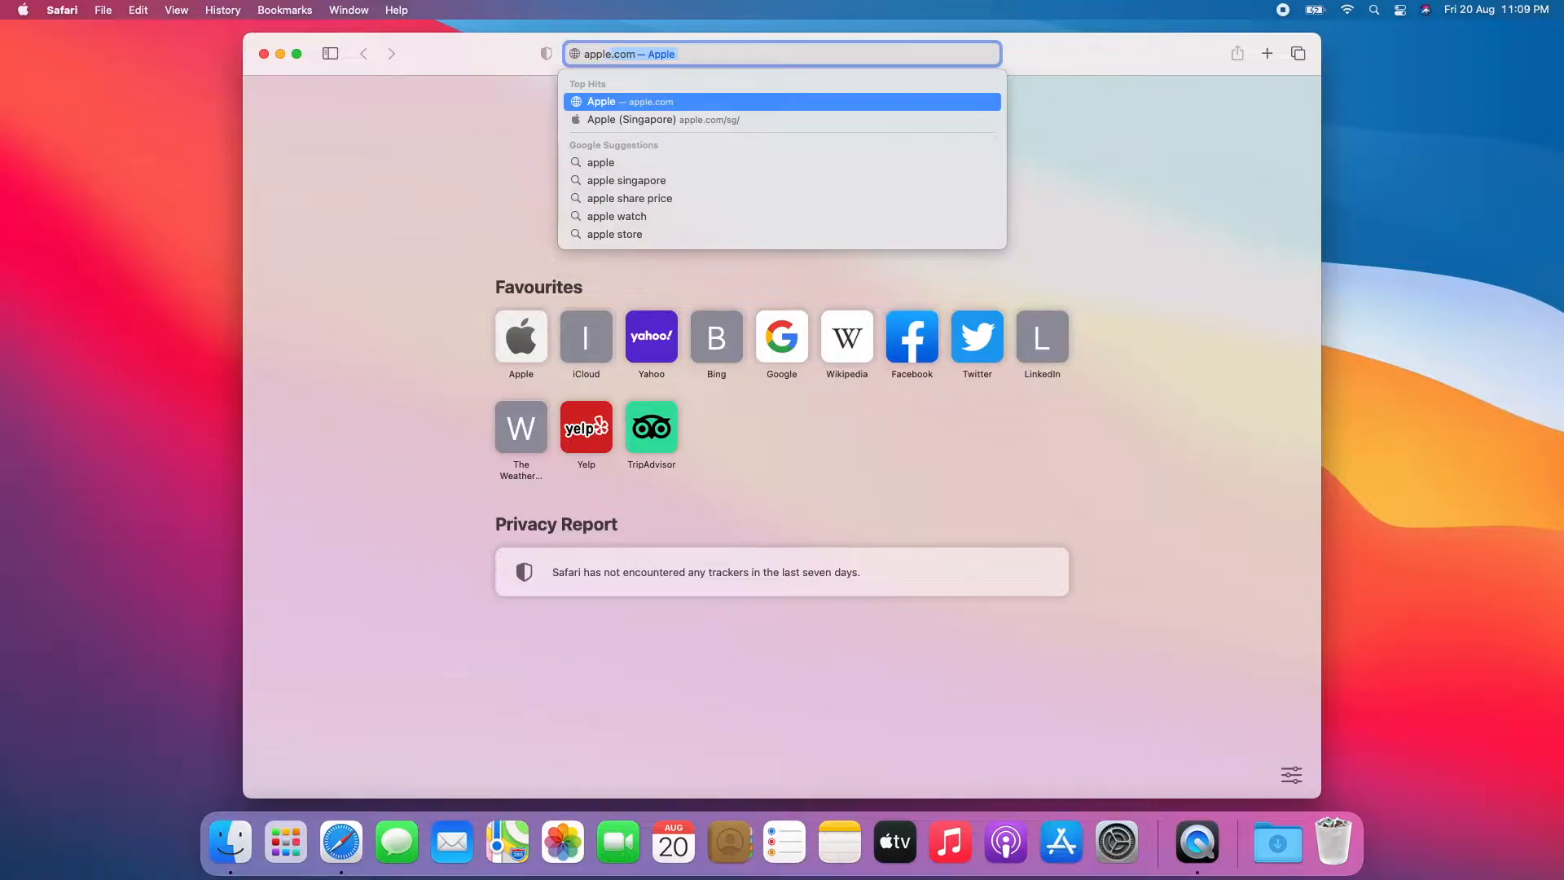
pyautogui.write('appletech752.com')
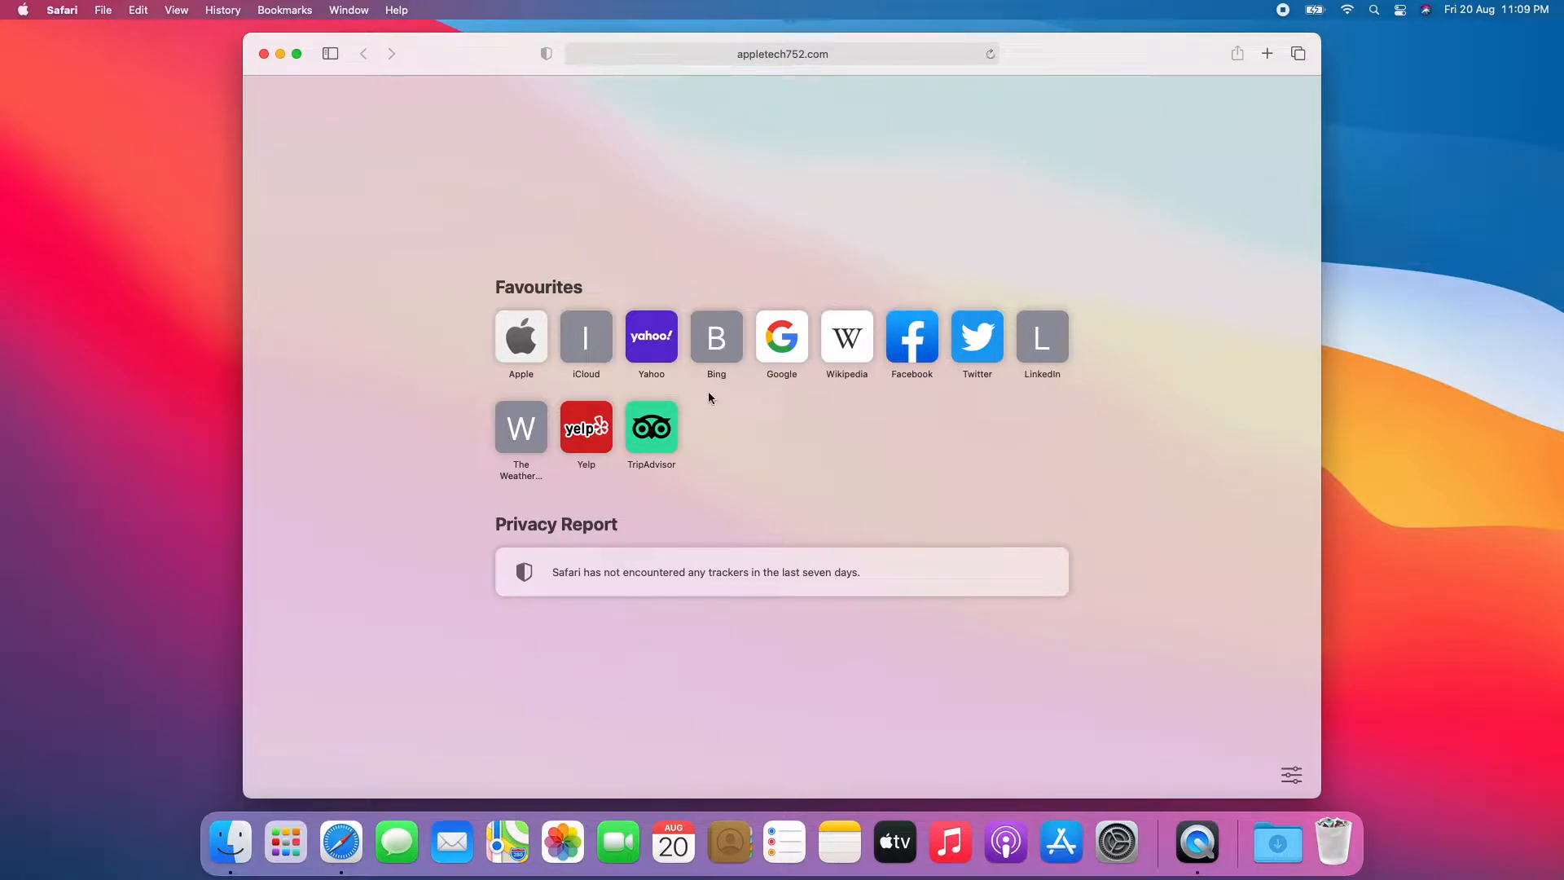
pyautogui.click(780, 54)
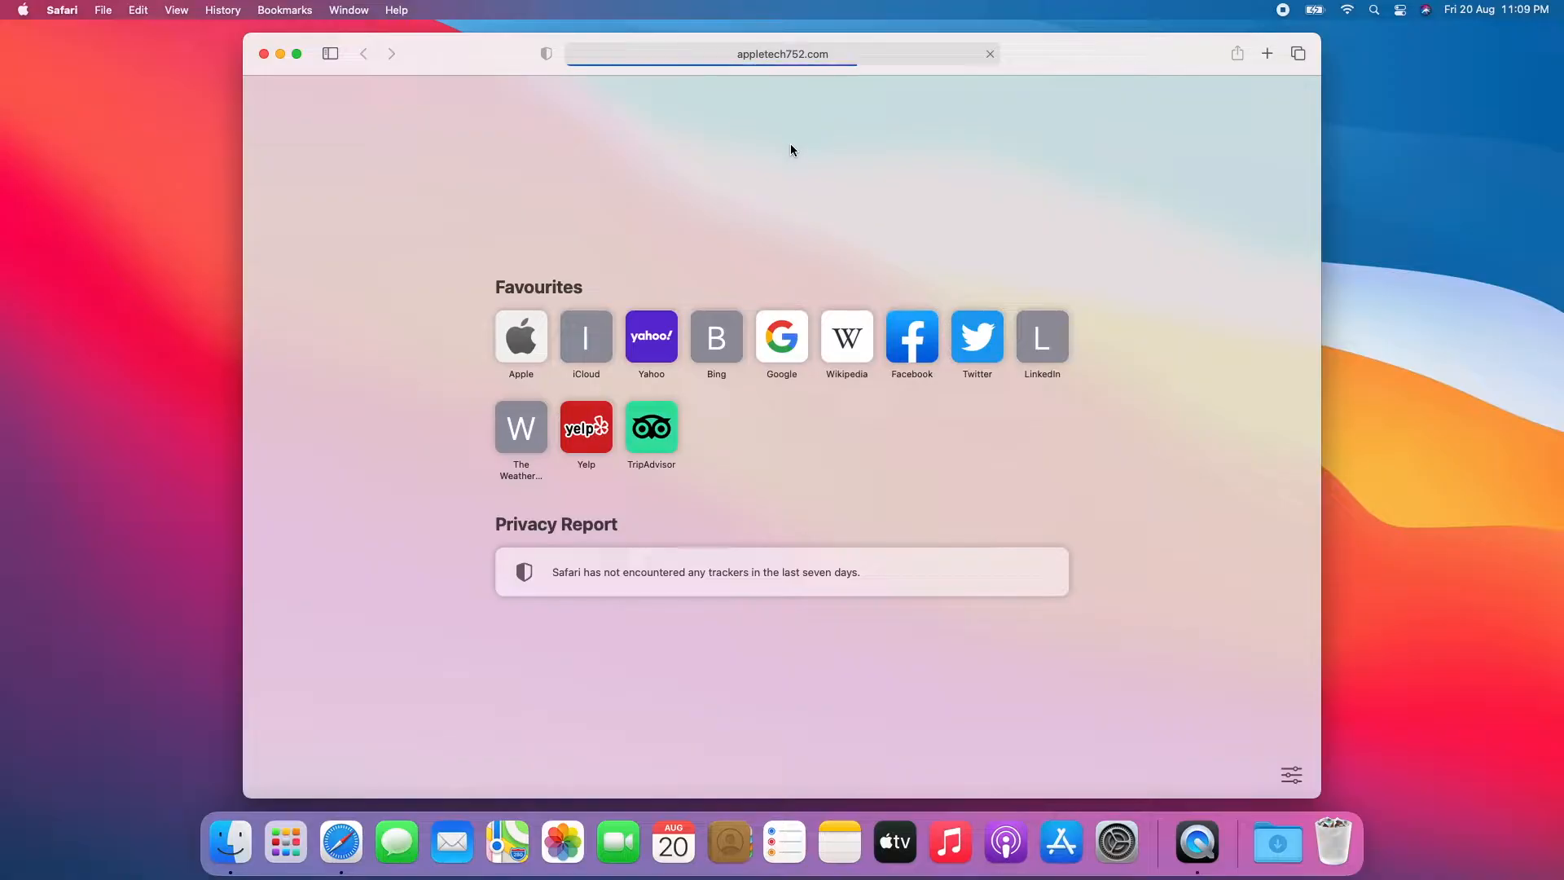
pyautogui.press('Return')
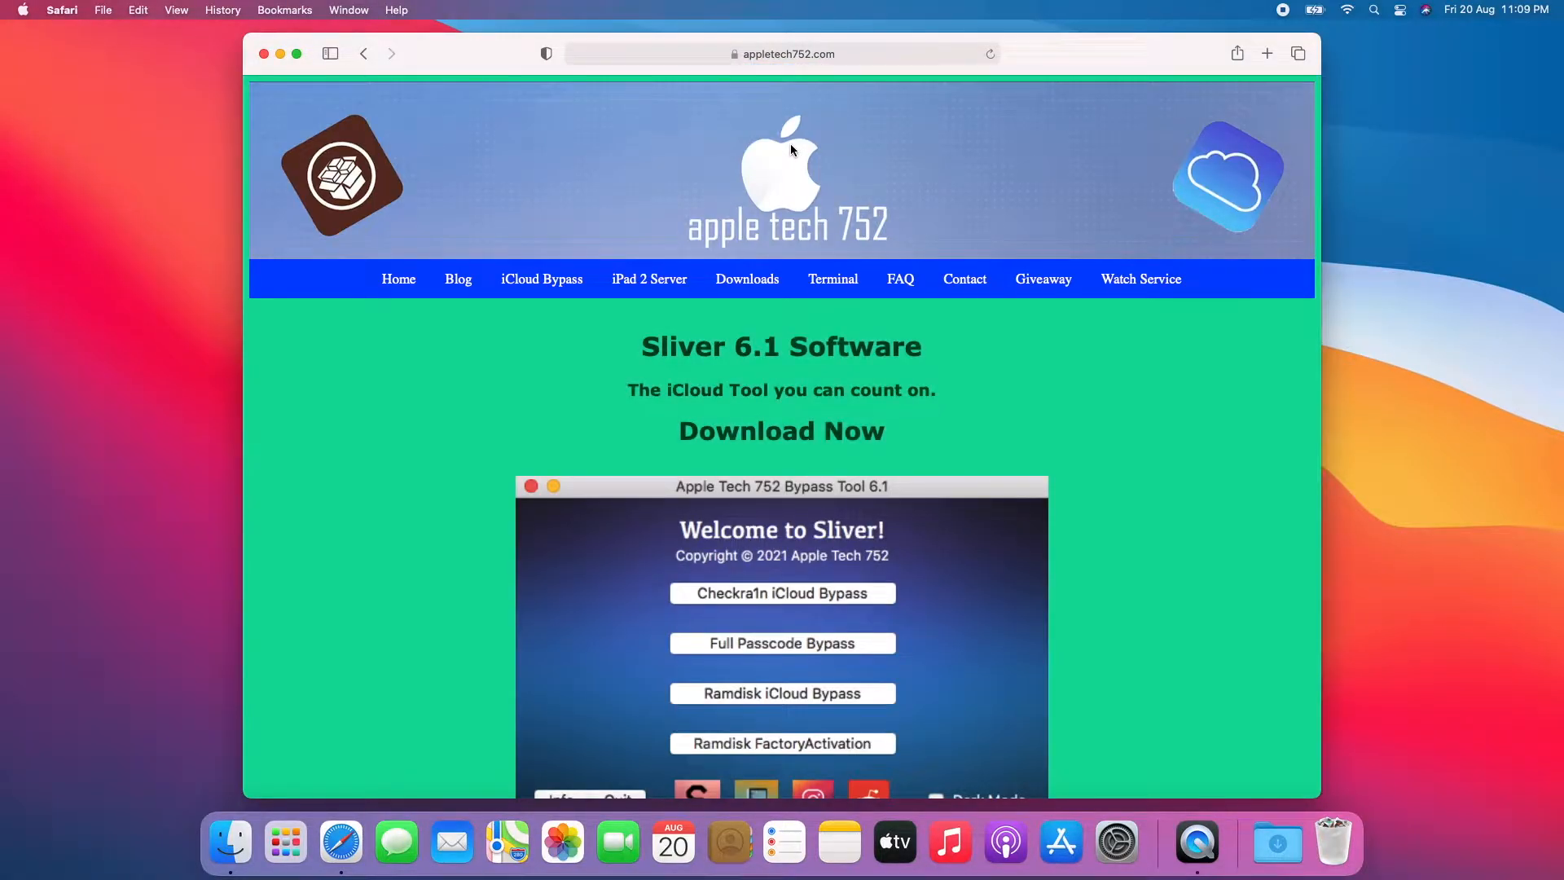
pyautogui.moveTo(772, 279)
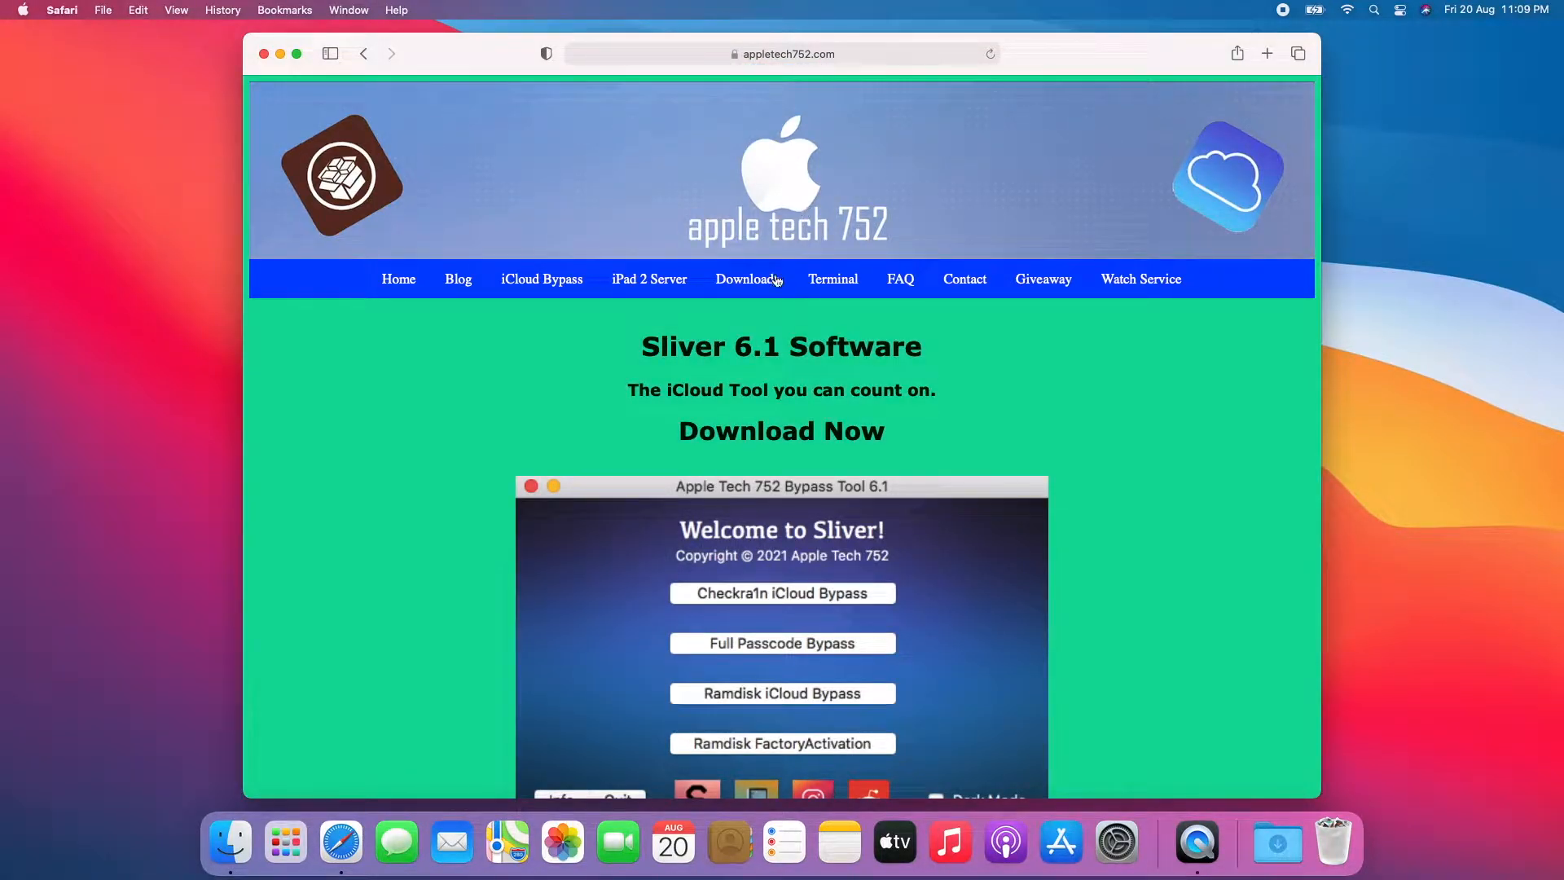
# Download Purple Sliver 'V2.0 - Latest version' from the Downloads page, allowing downloads from the site.
pyautogui.click(746, 279)
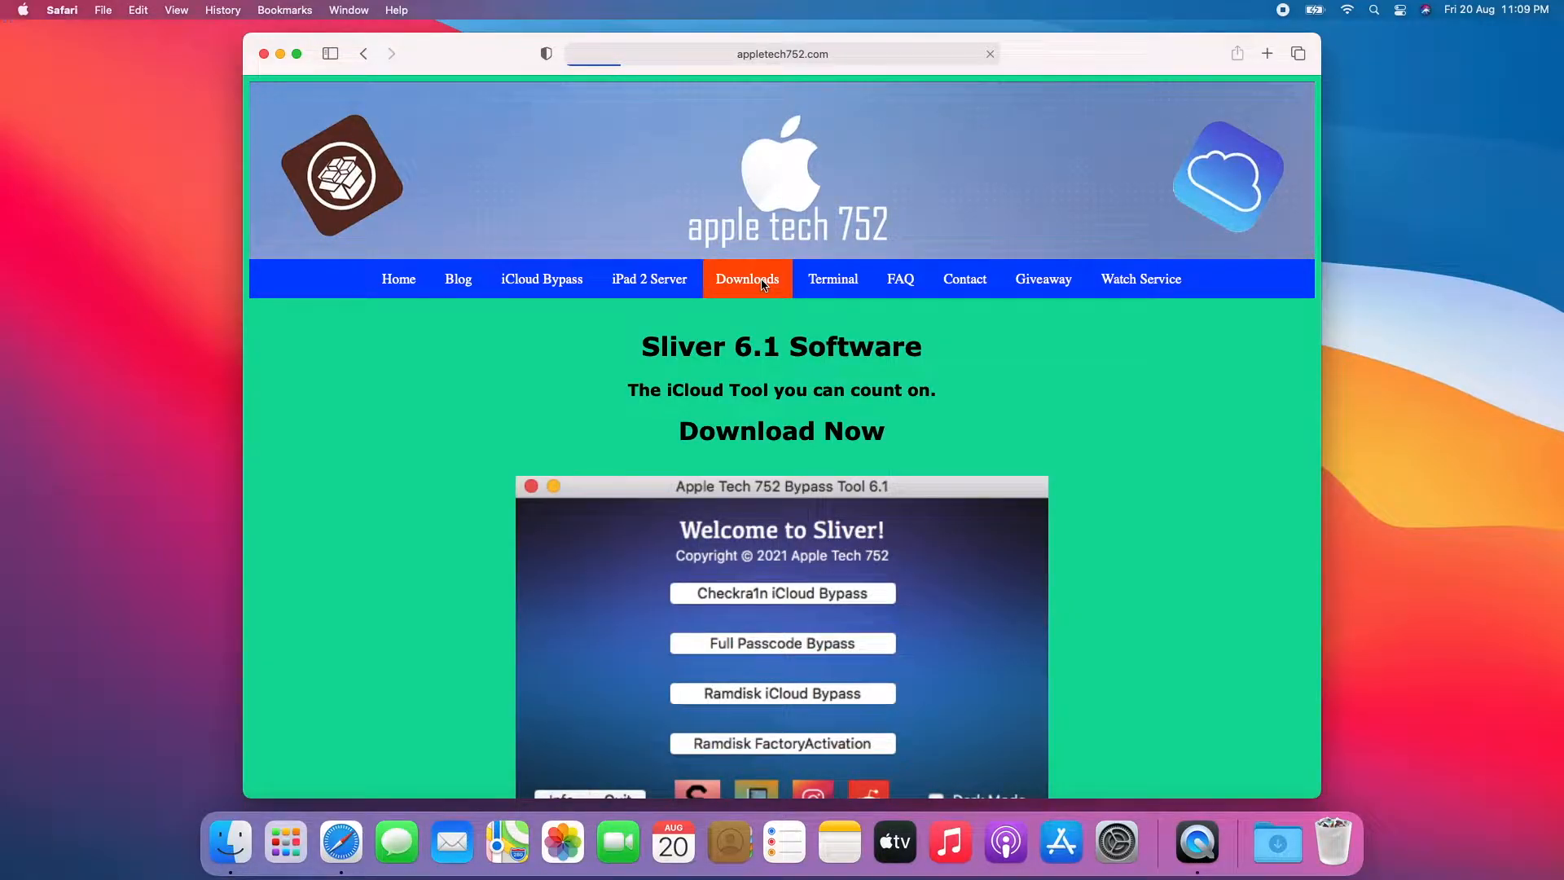
pyautogui.click(746, 279)
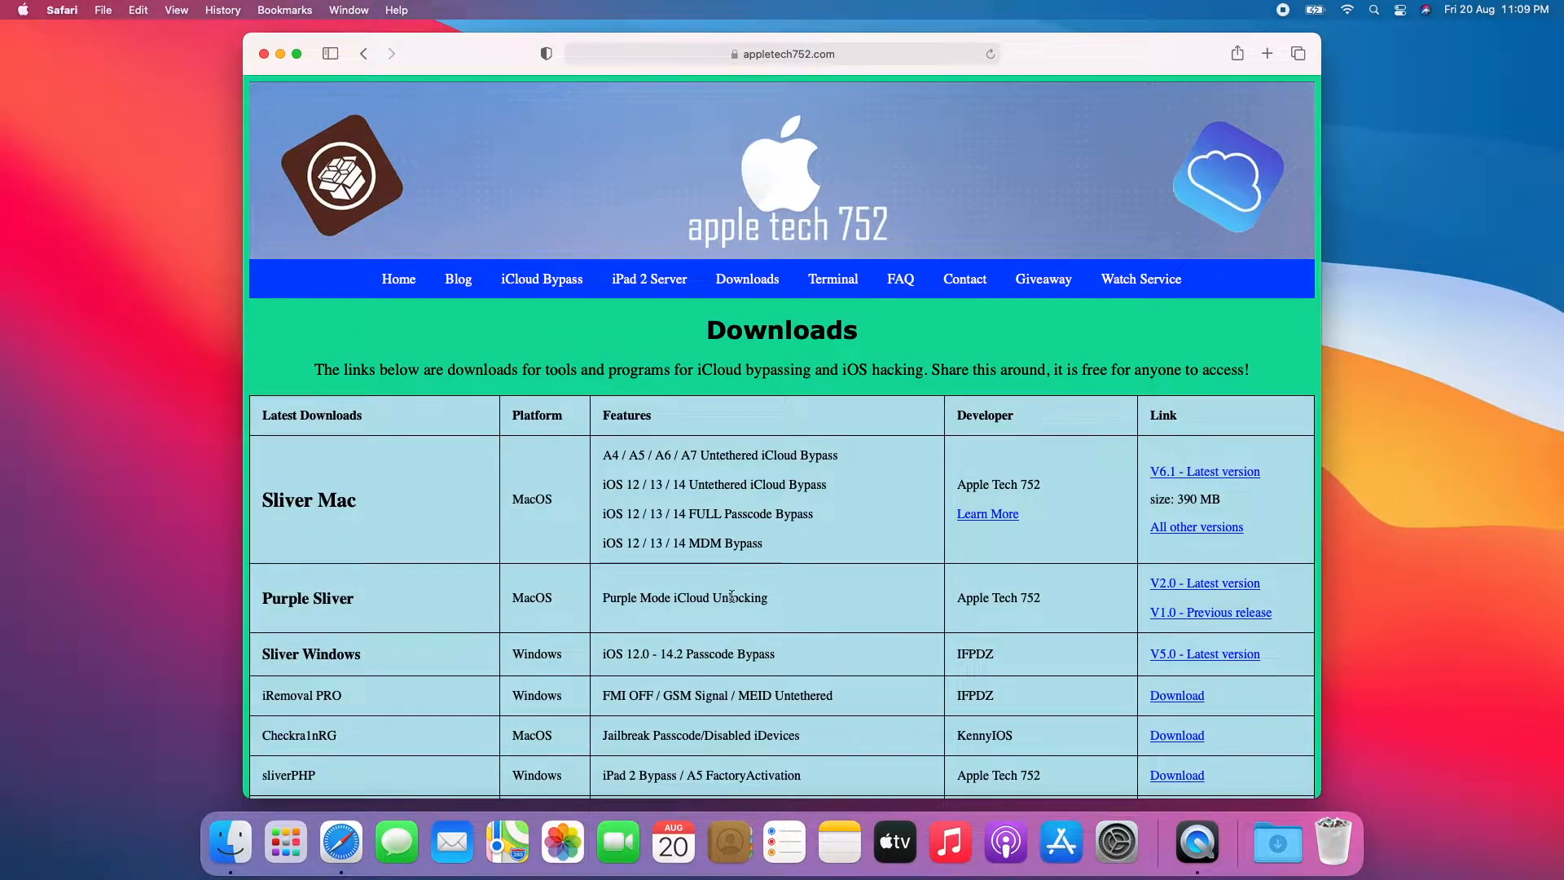
pyautogui.moveTo(1189, 588)
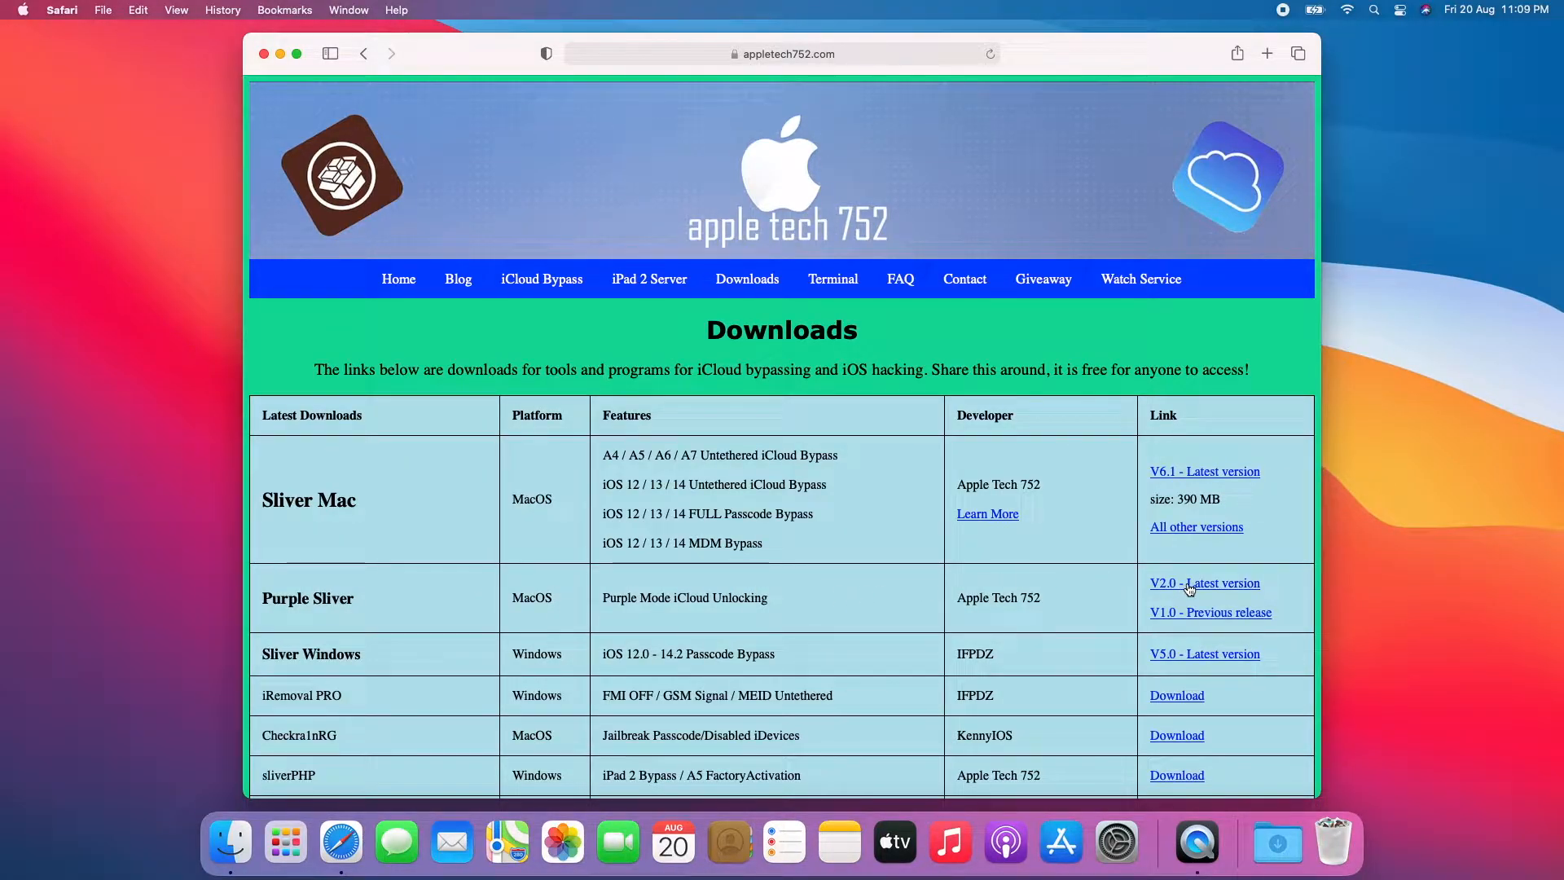
pyautogui.click(1204, 583)
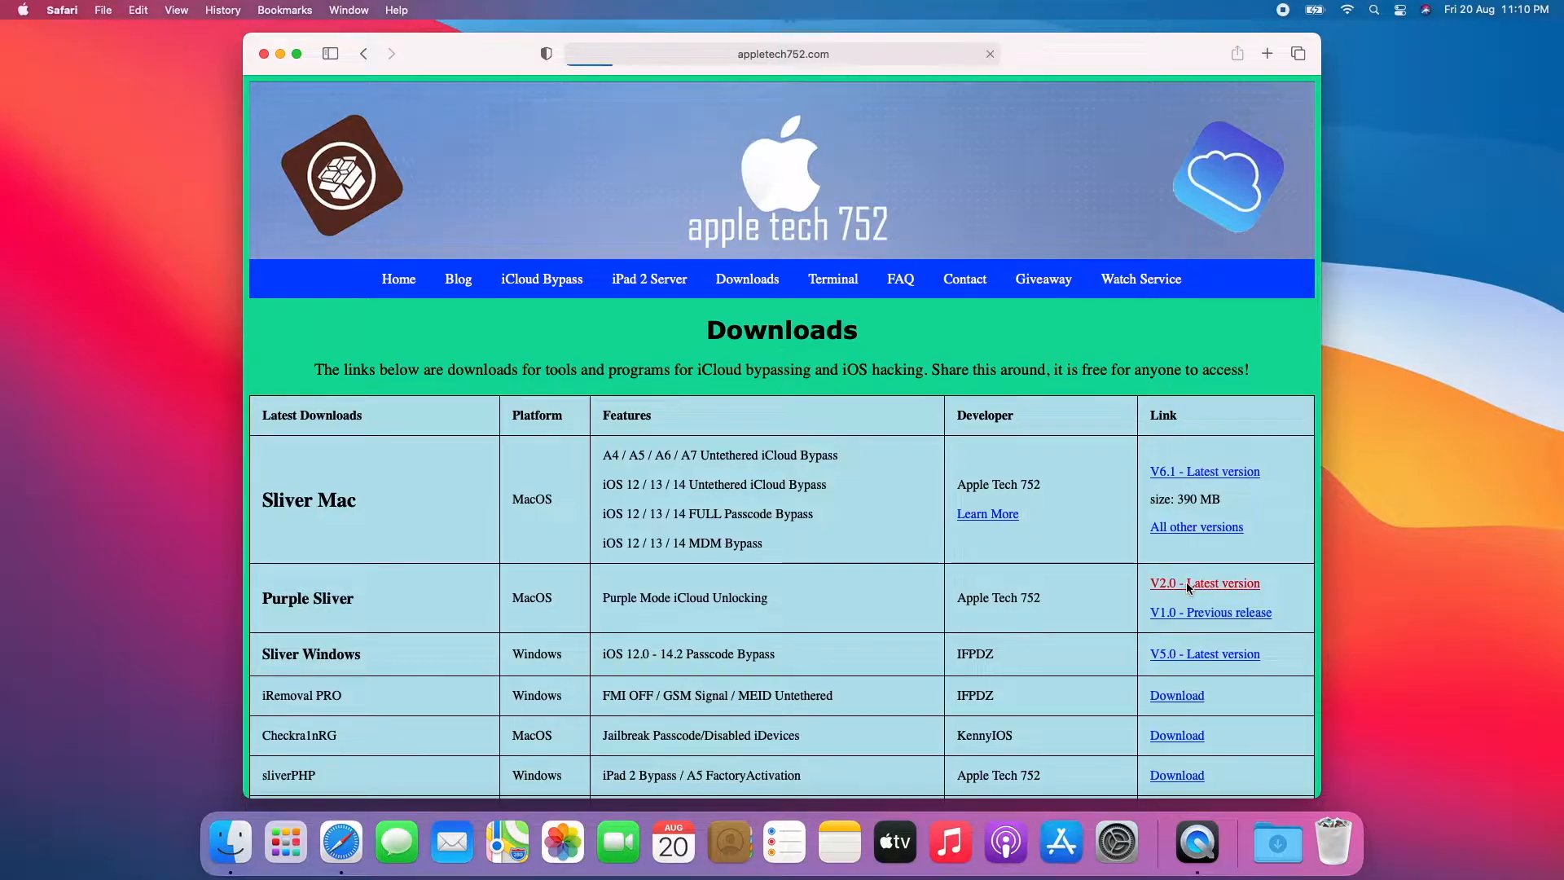
pyautogui.click(1204, 583)
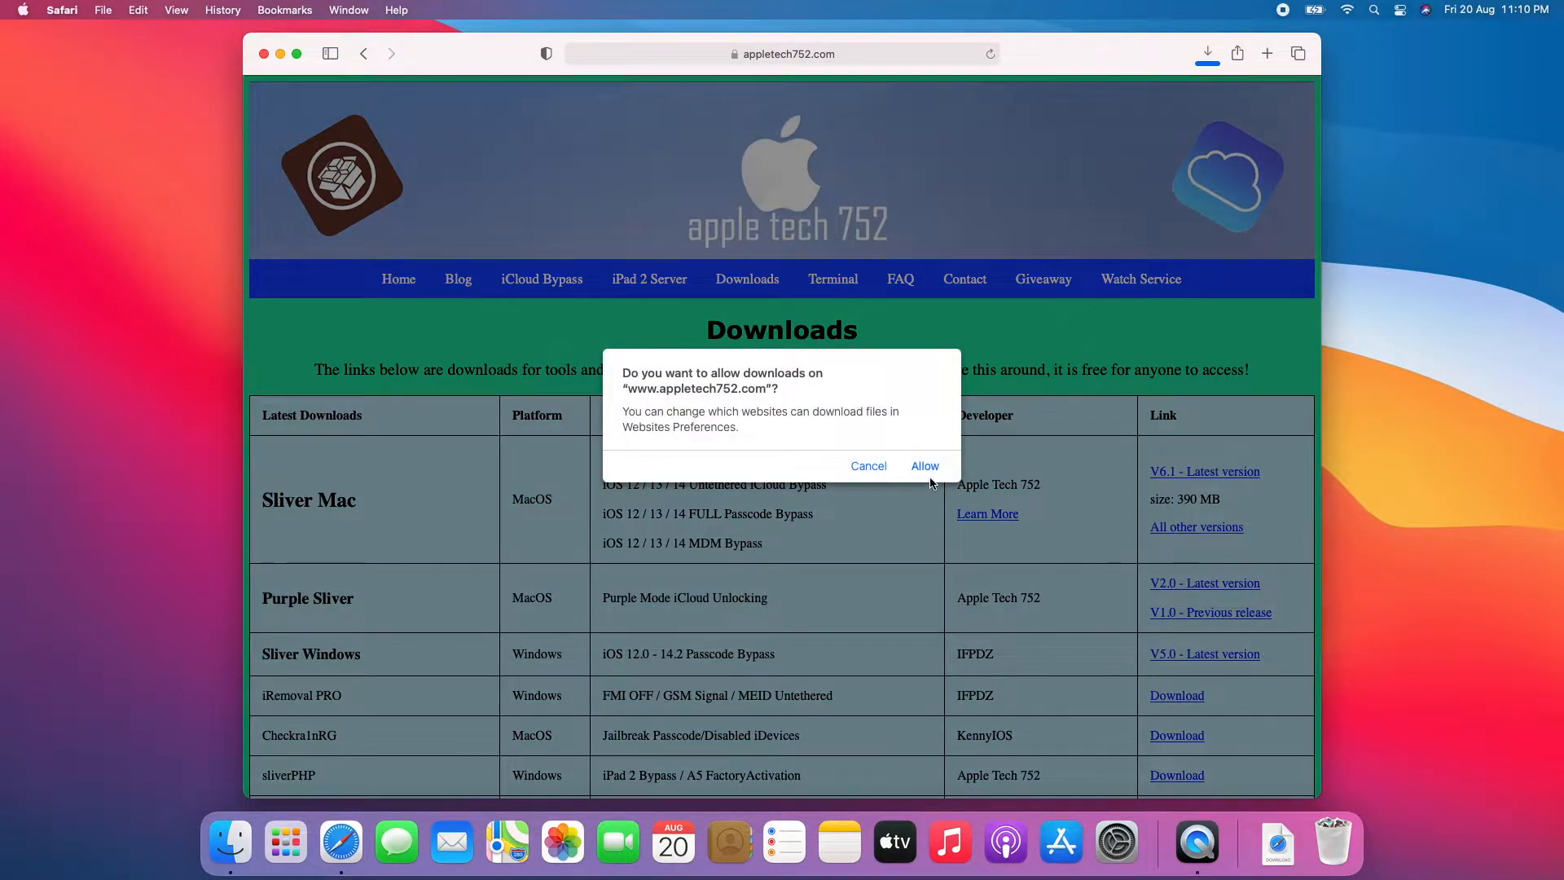
pyautogui.click(924, 466)
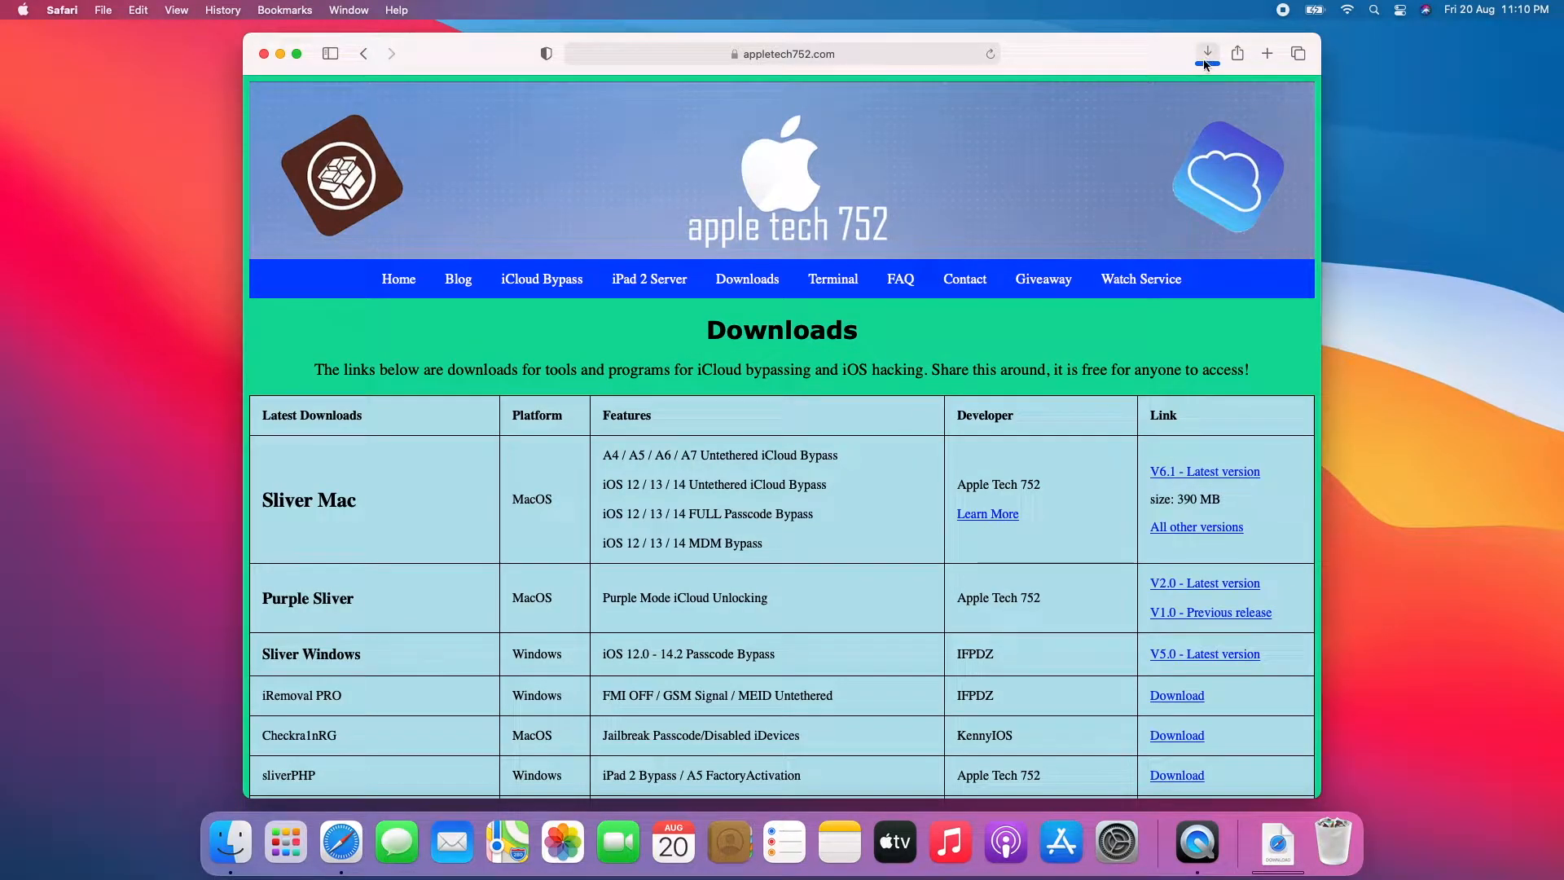
pyautogui.click(1207, 52)
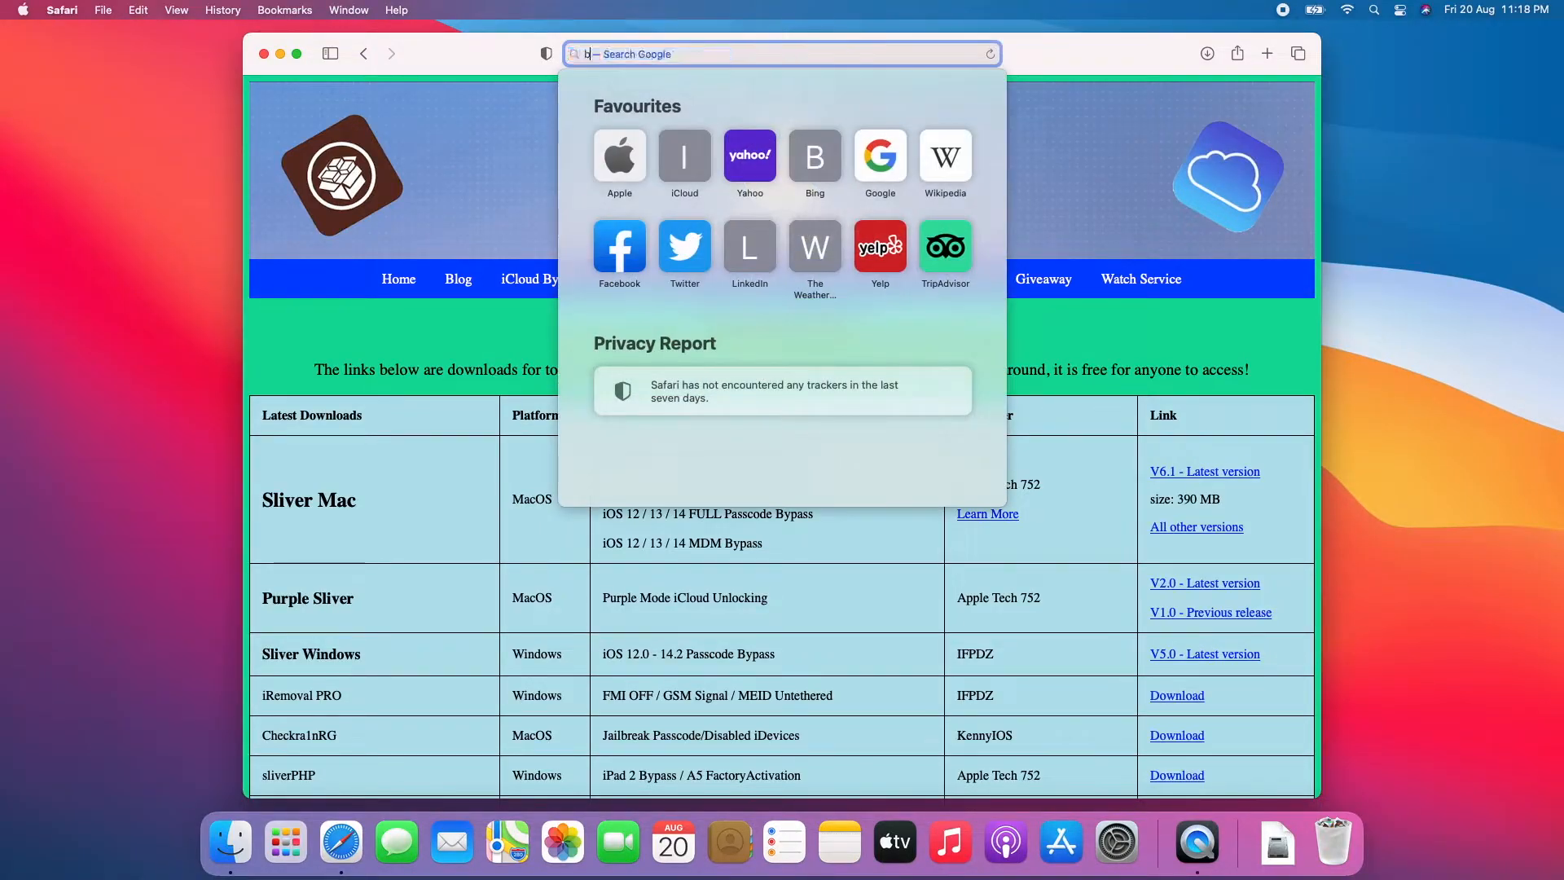
# Load the Homebrew site at brew.sh in Safari.
pyautogui.write('brew.sh')
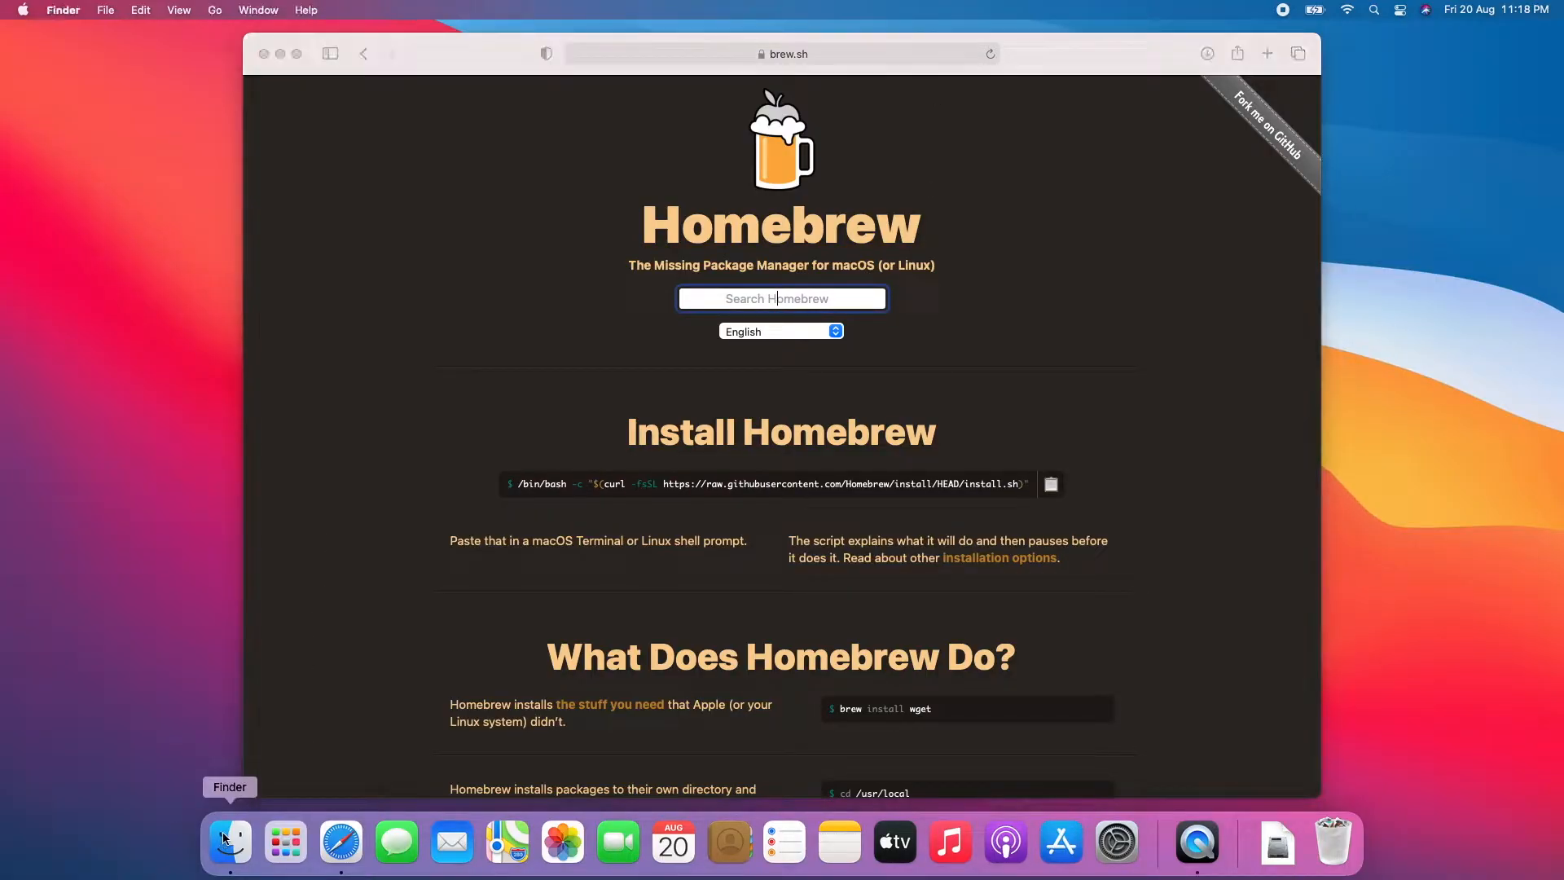
# Launch Terminal from Applications > Utilities in Finder and close the Finder window.
pyautogui.click(228, 840)
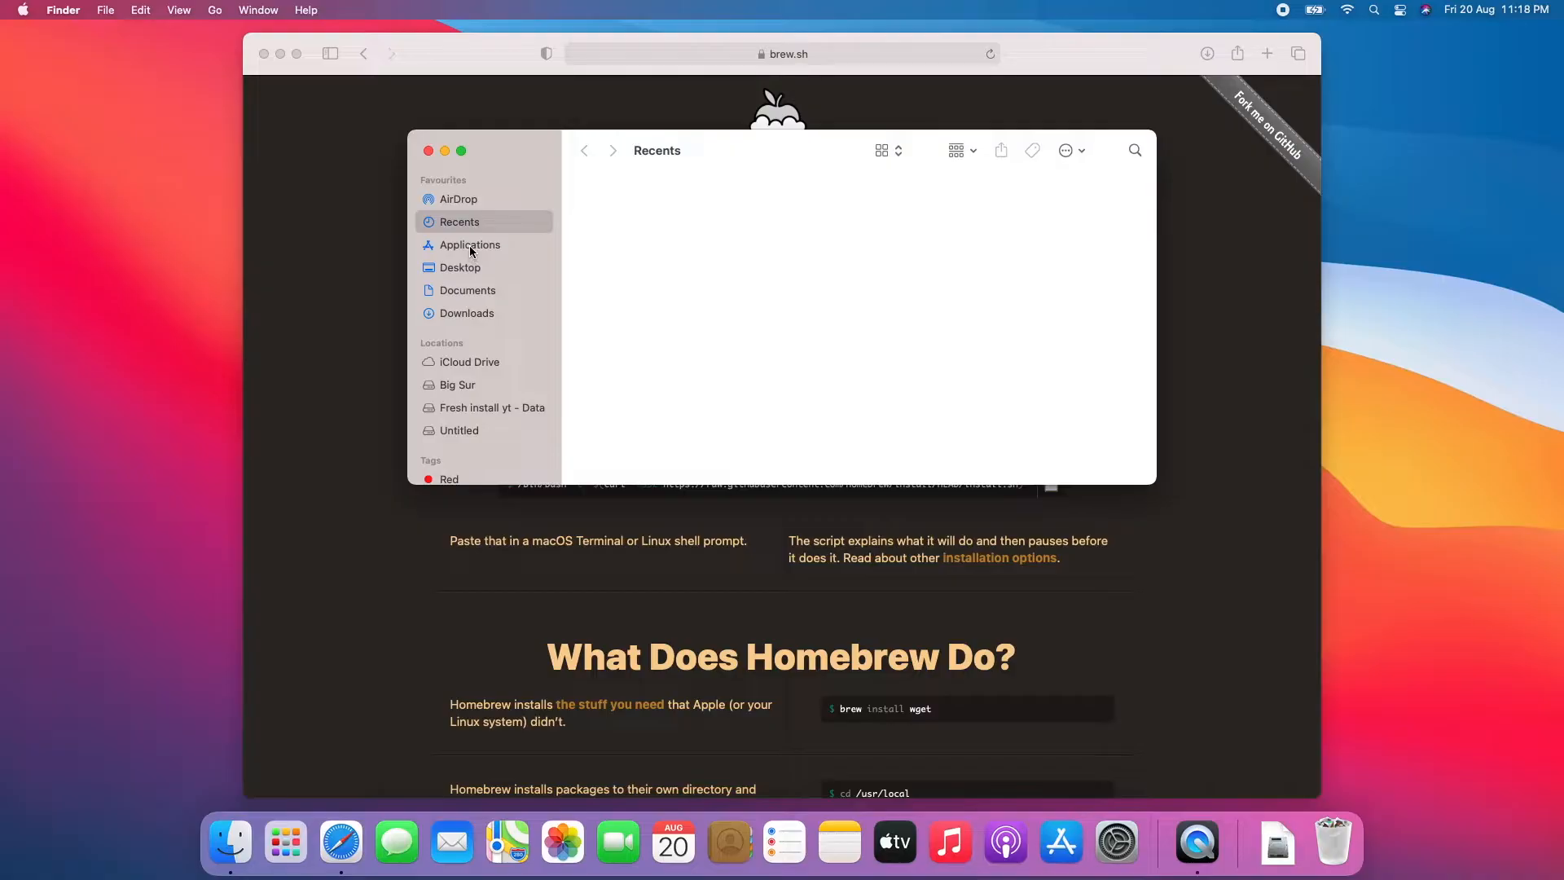
pyautogui.click(469, 244)
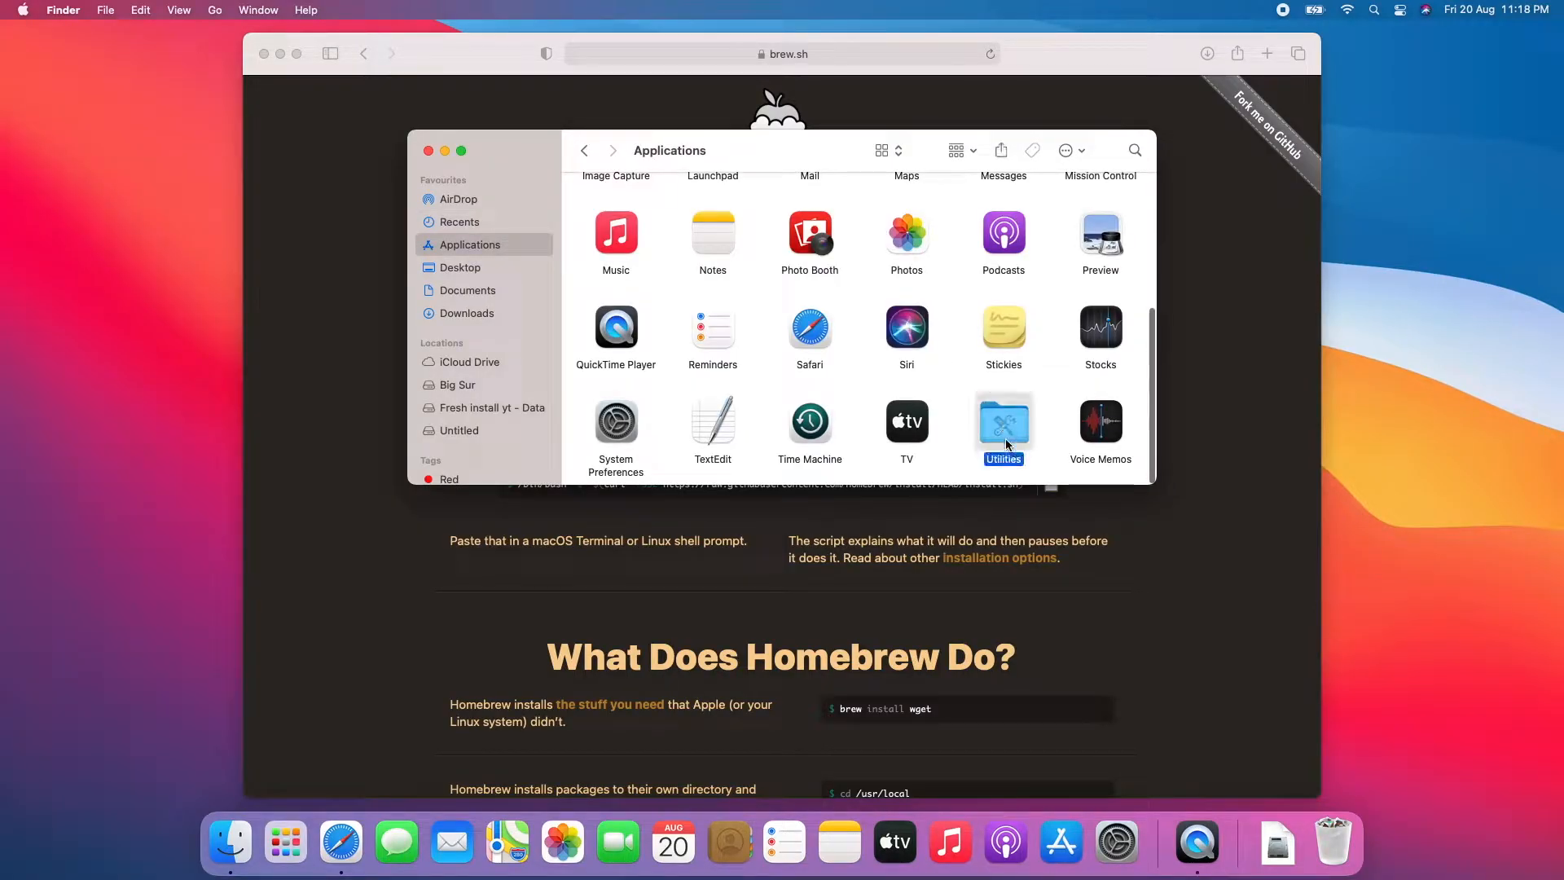
pyautogui.doubleClick(1001, 422)
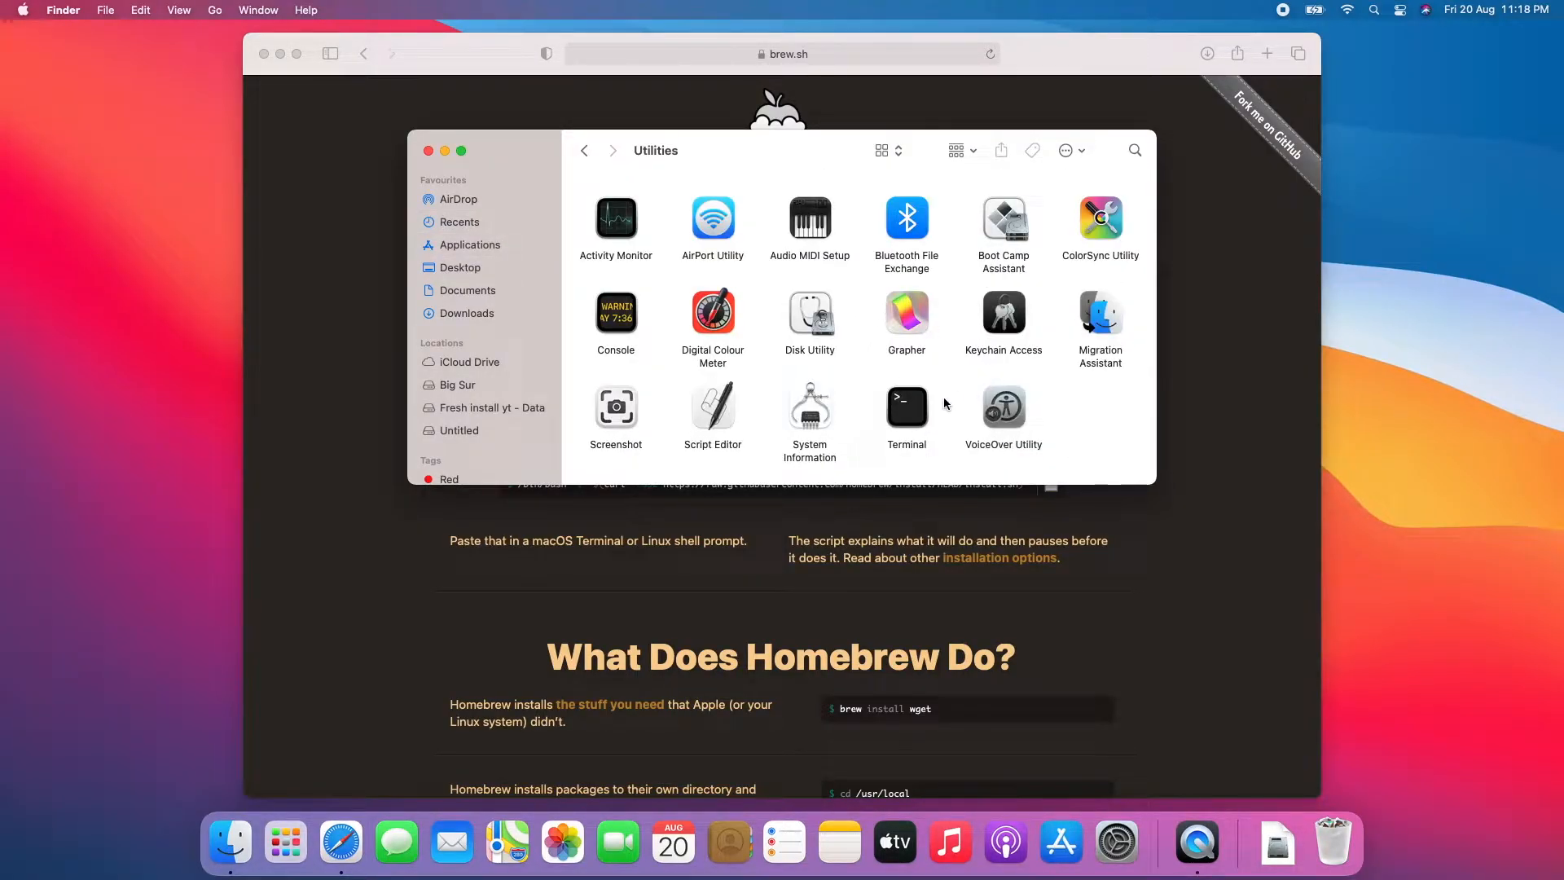
pyautogui.doubleClick(906, 405)
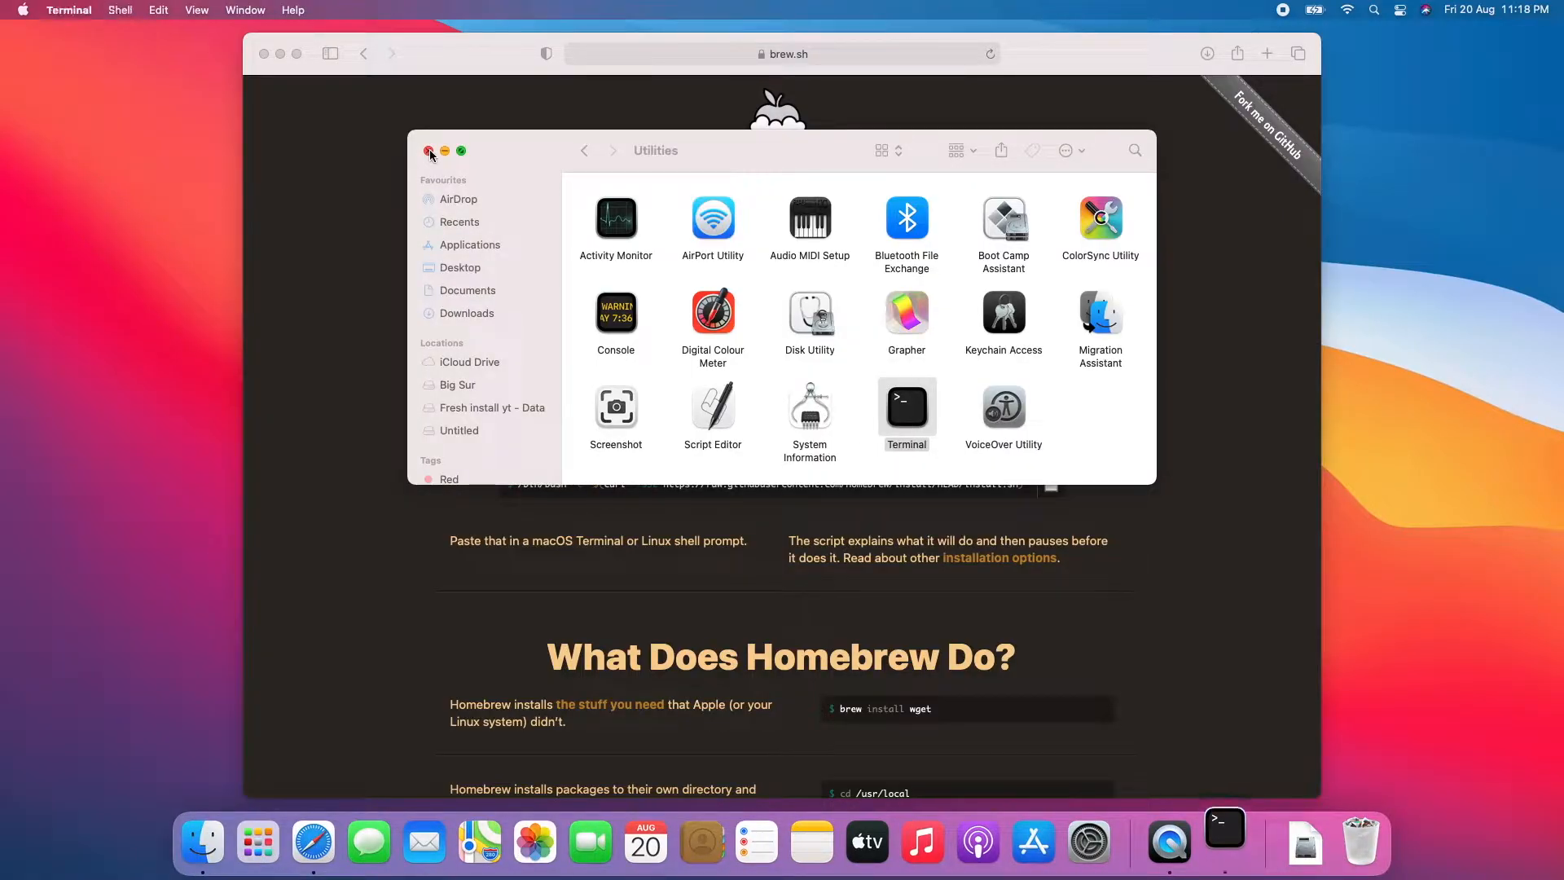
pyautogui.doubleClick(905, 404)
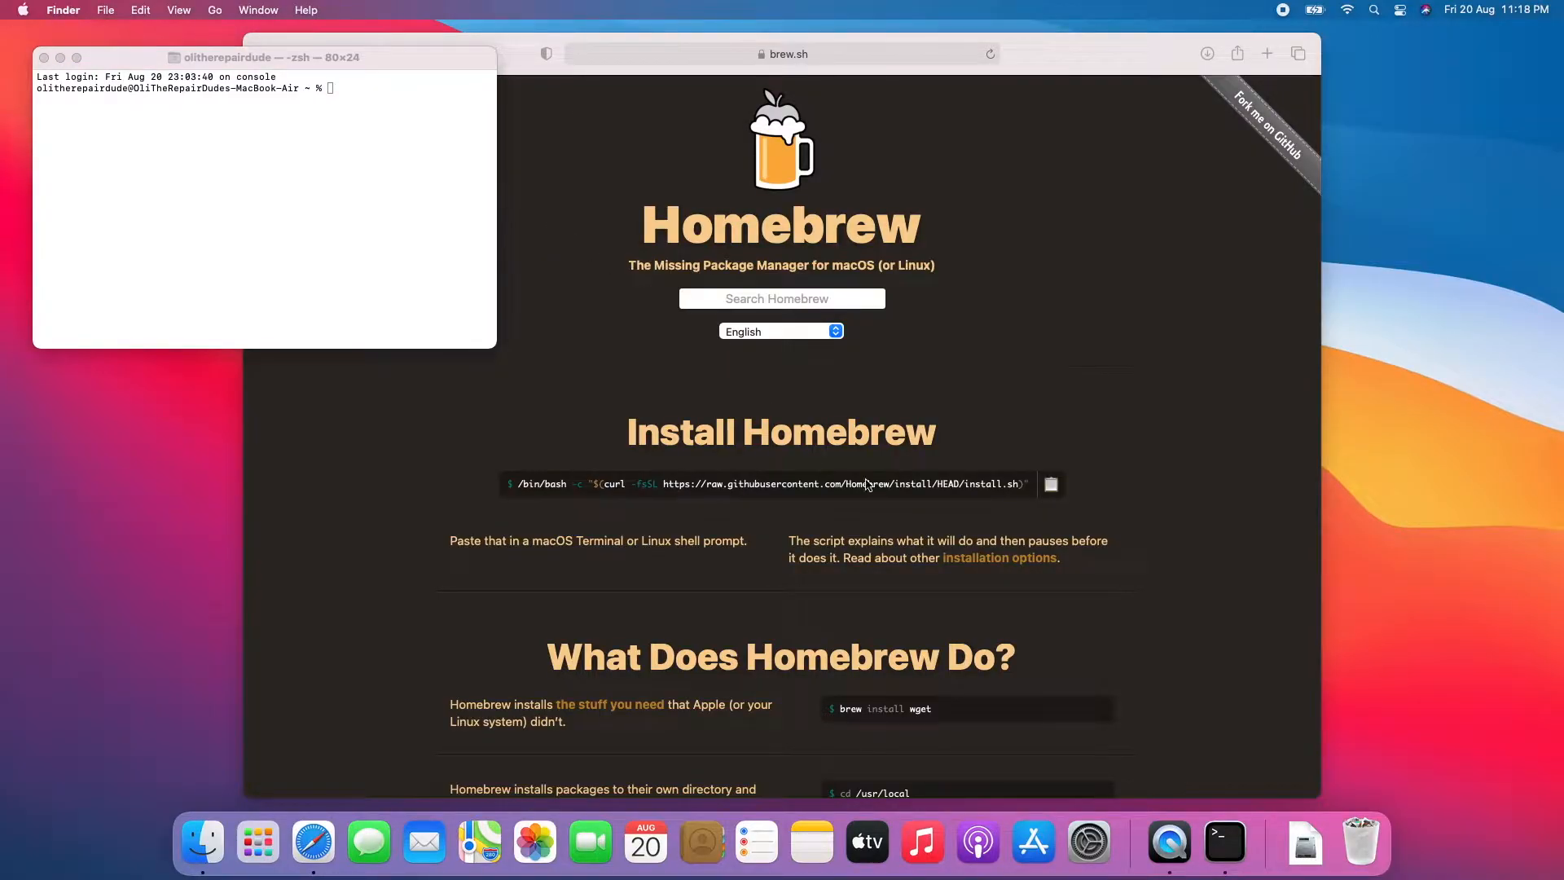
# Run the brew.sh install command in Terminal and authorise it with the administrator password.
pyautogui.click(1050, 484)
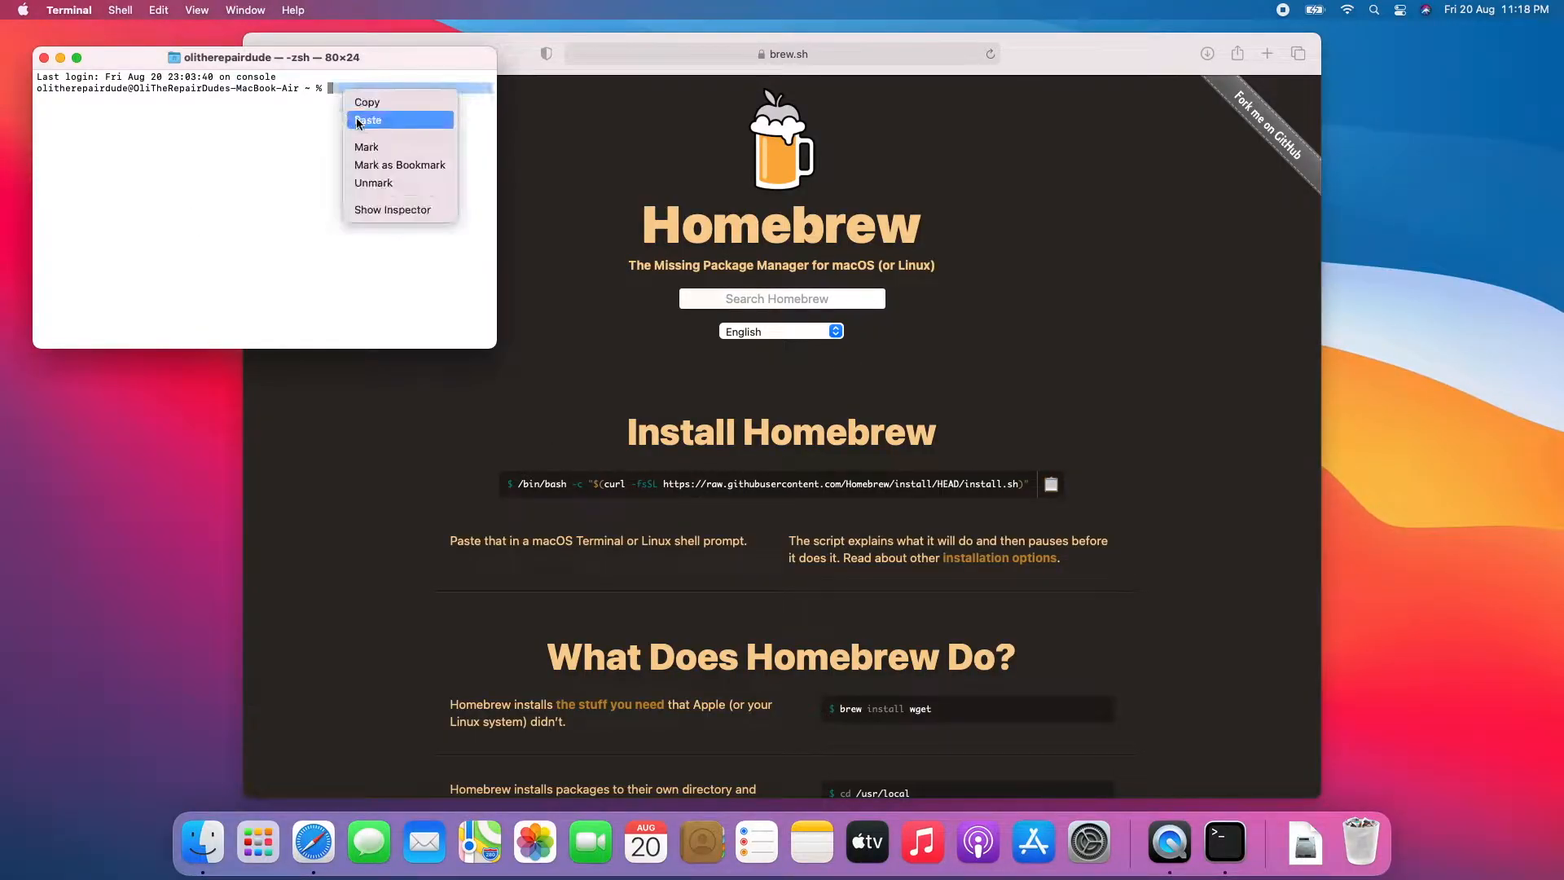
pyautogui.click(370, 119)
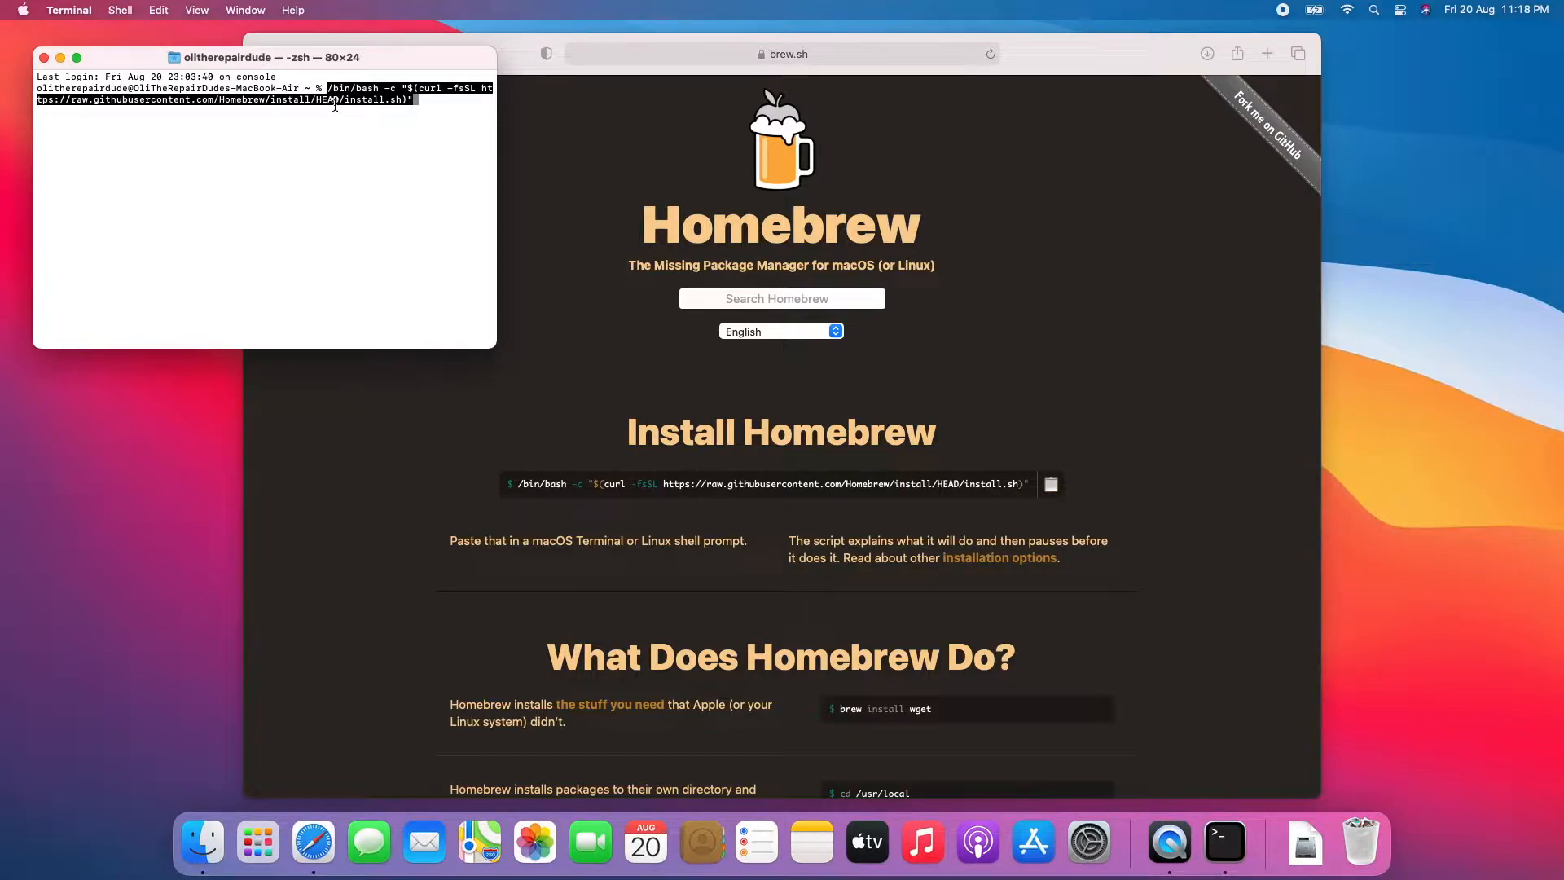
pyautogui.press('Return')
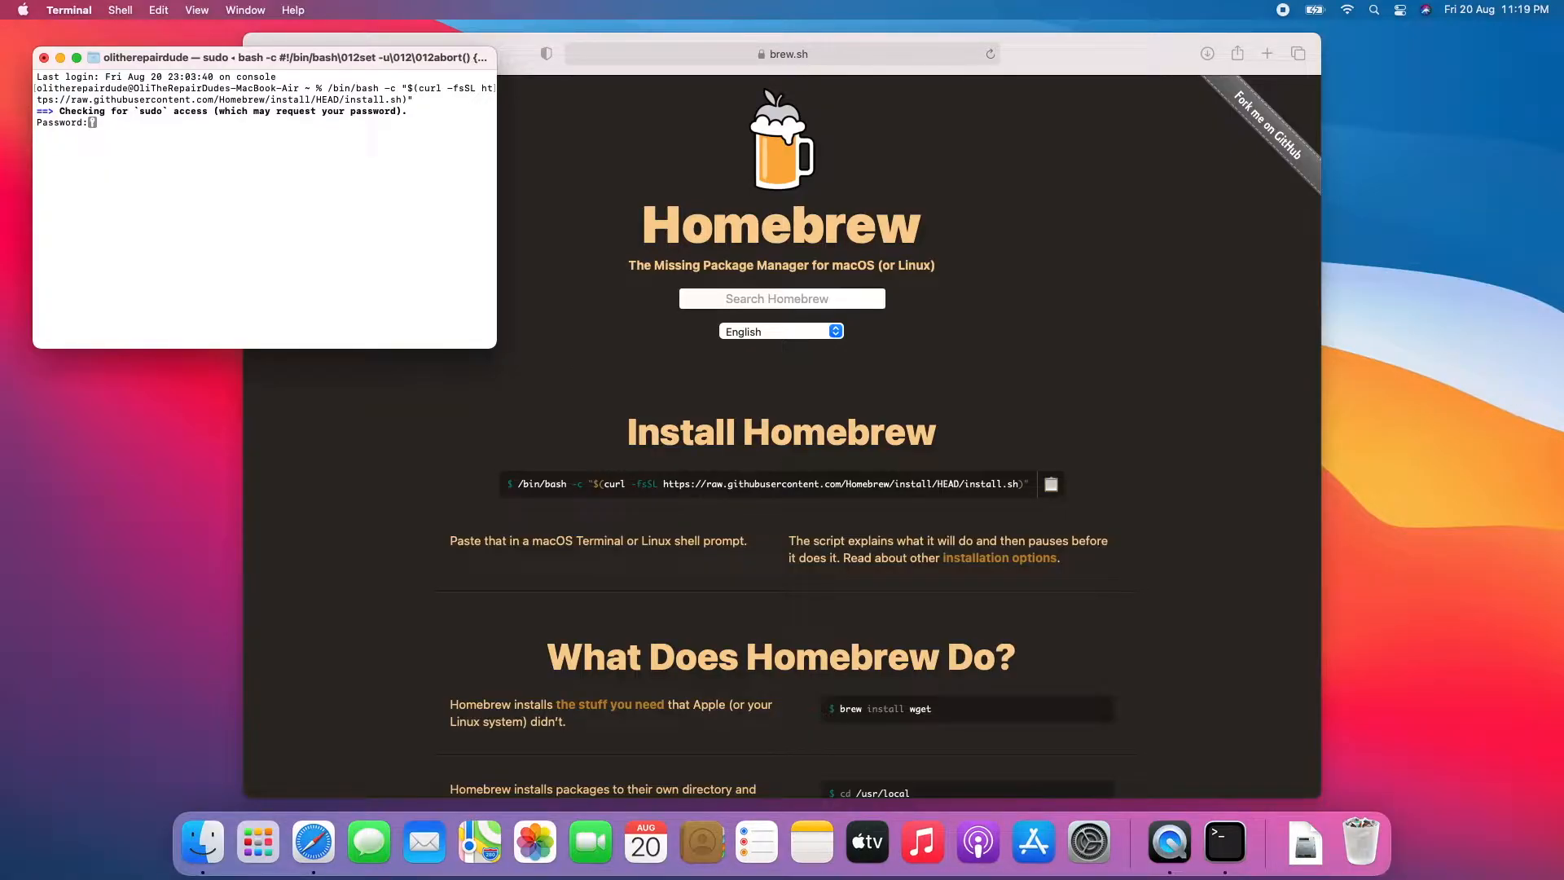
pyautogui.press('Return')
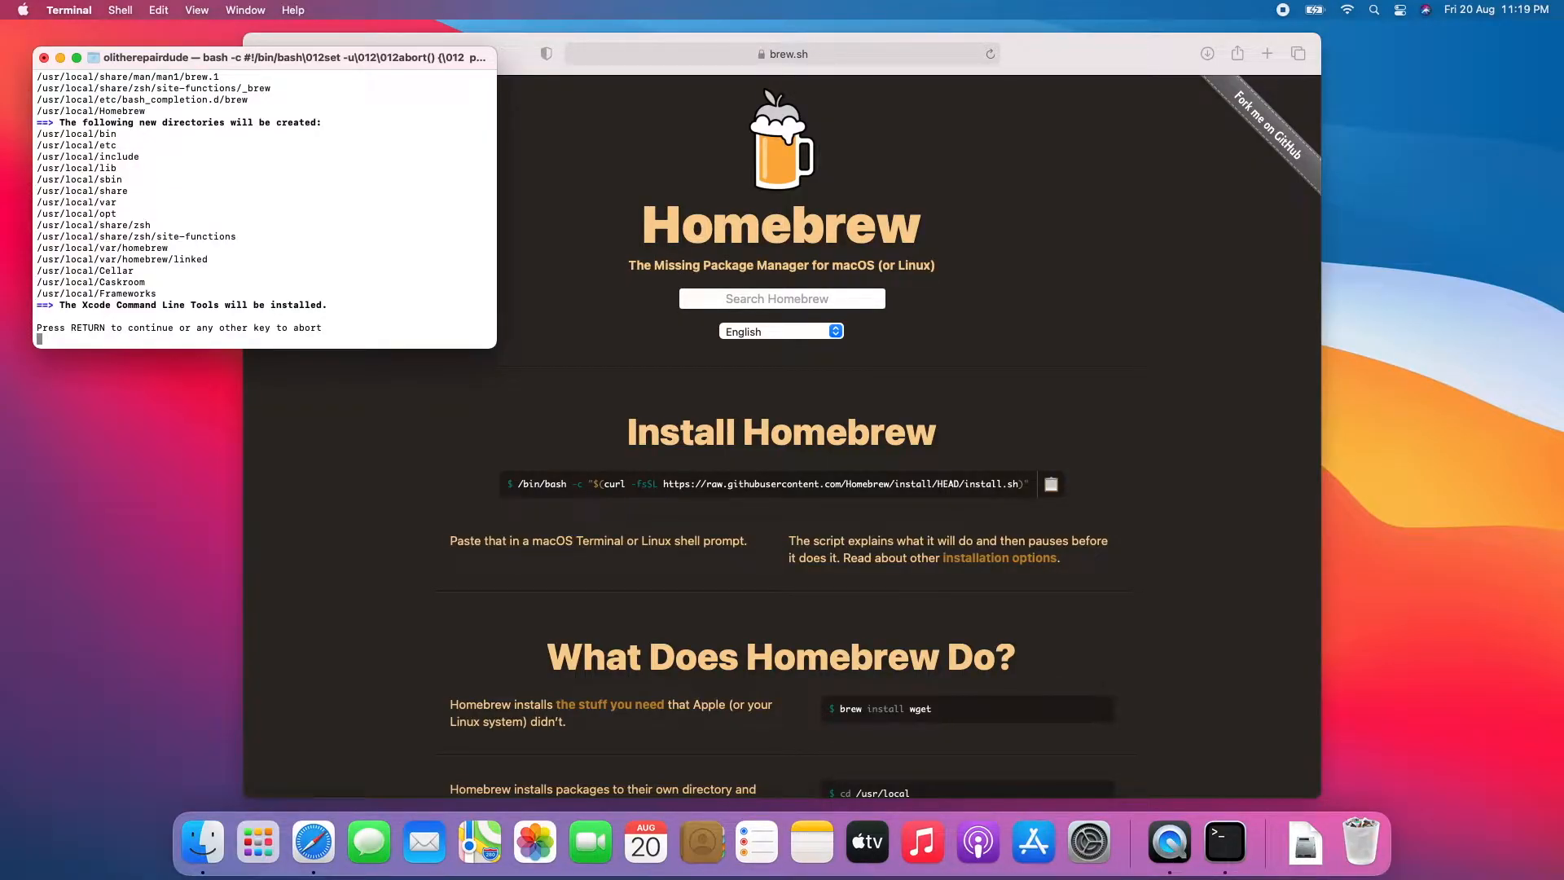
# Let the Homebrew installer finish successfully, then close the Terminal and Safari windows.
pyautogui.press('Return')
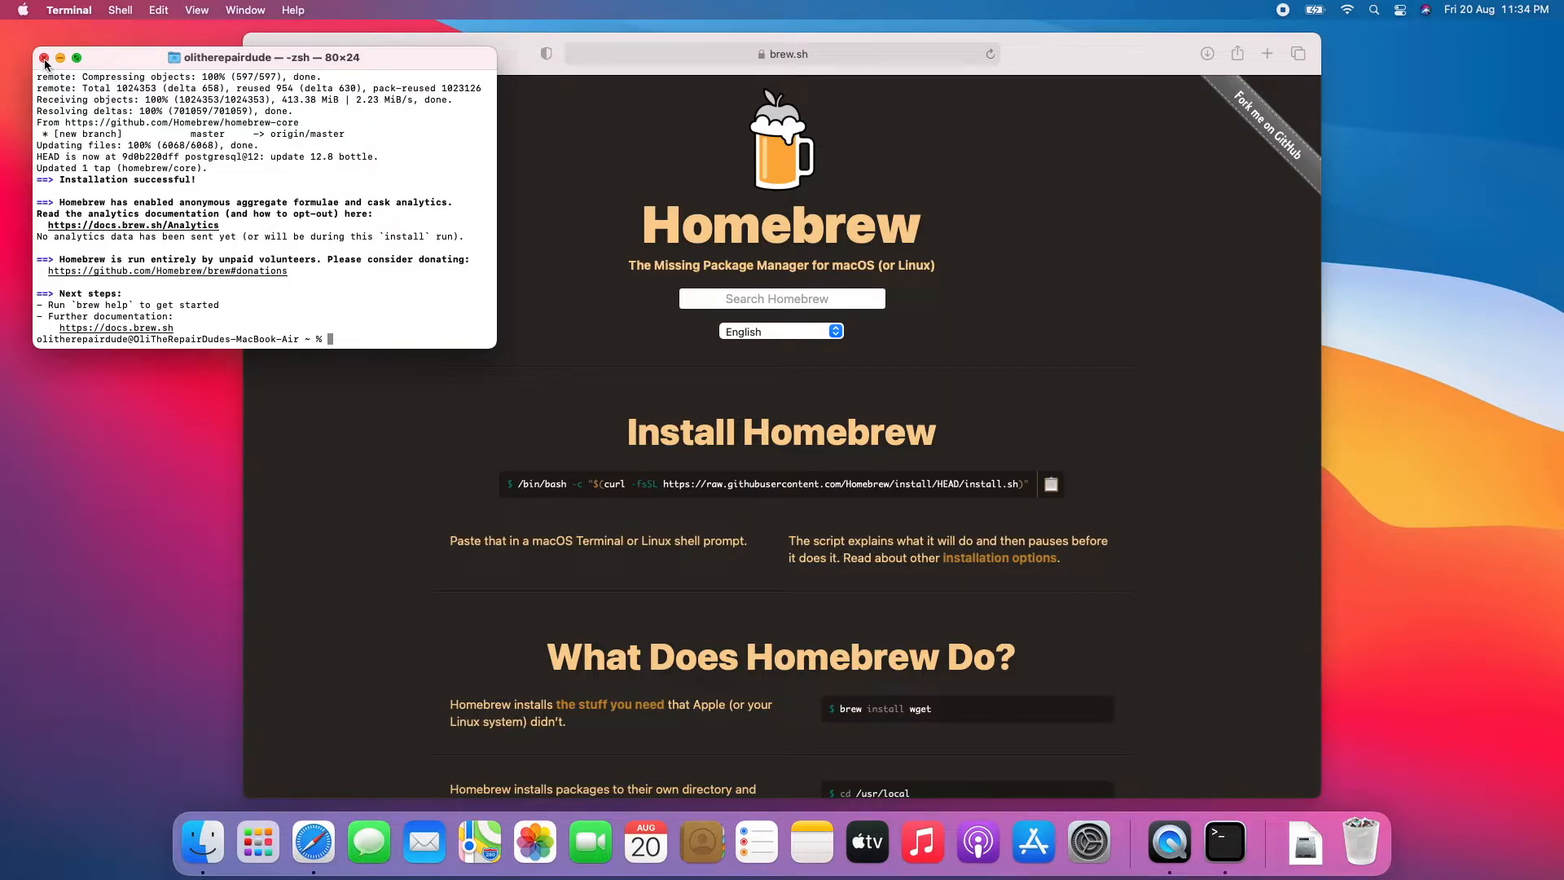
pyautogui.click(44, 59)
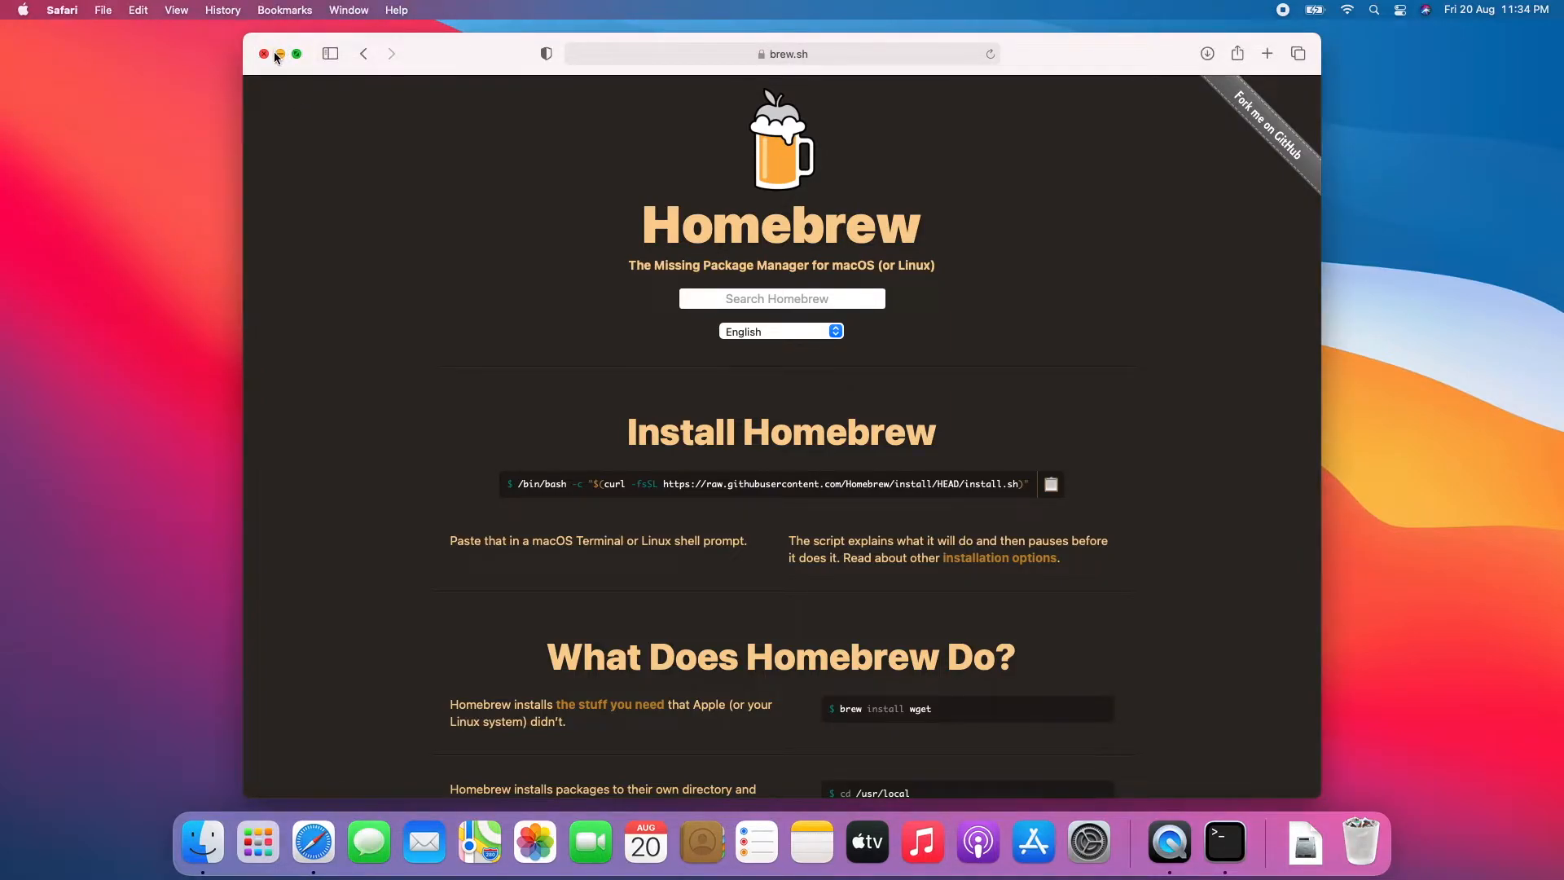
pyautogui.click(264, 54)
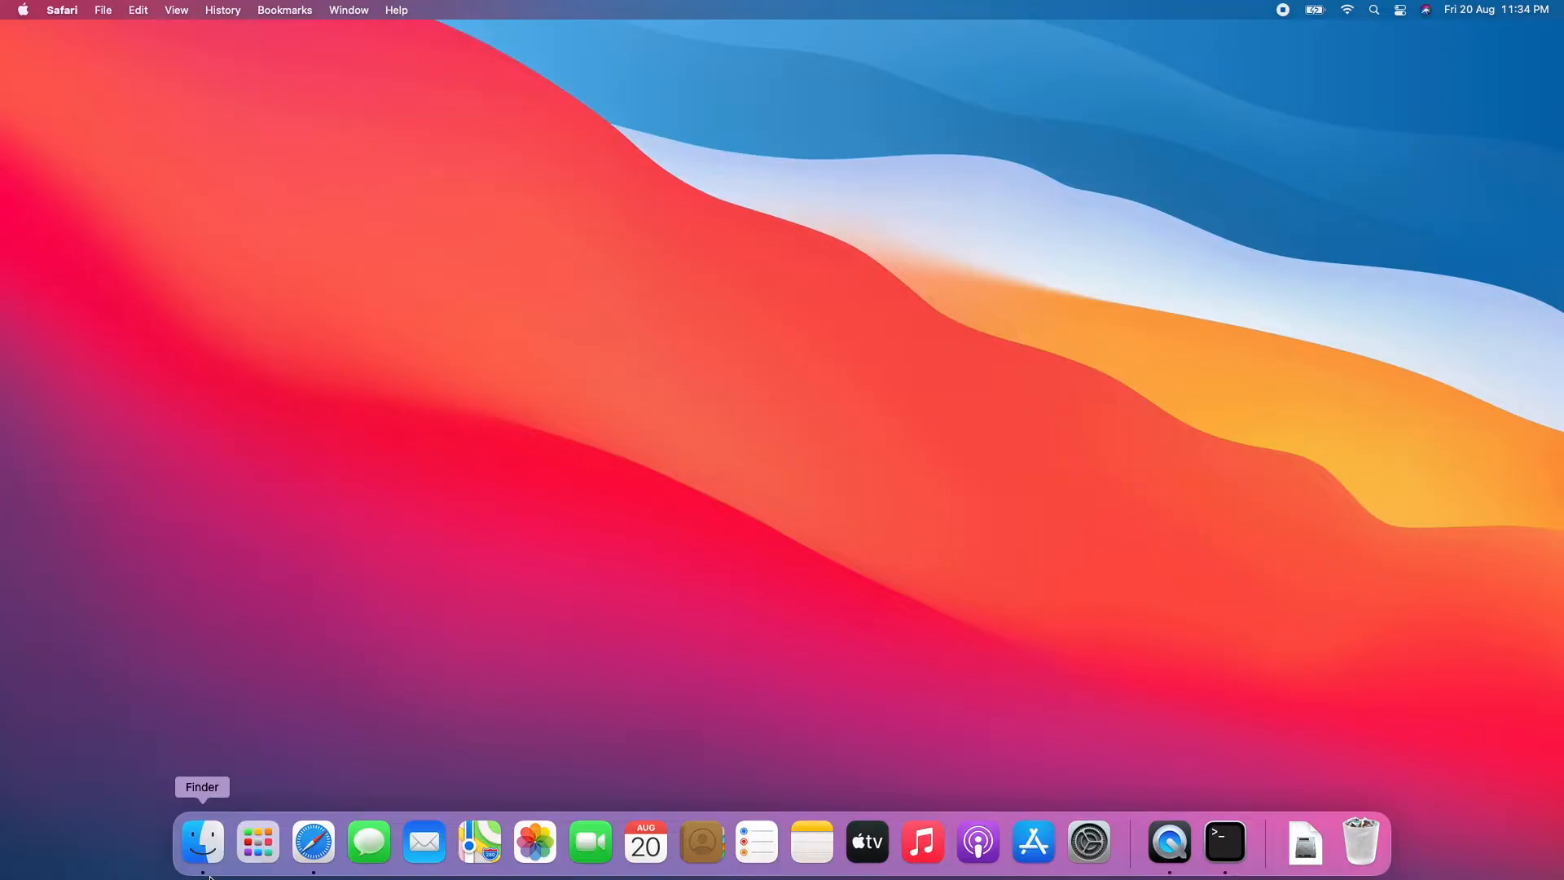
# Mount purpleSliver.dmg from Downloads and show its purpleSliver2.0 installer window.
pyautogui.click(202, 842)
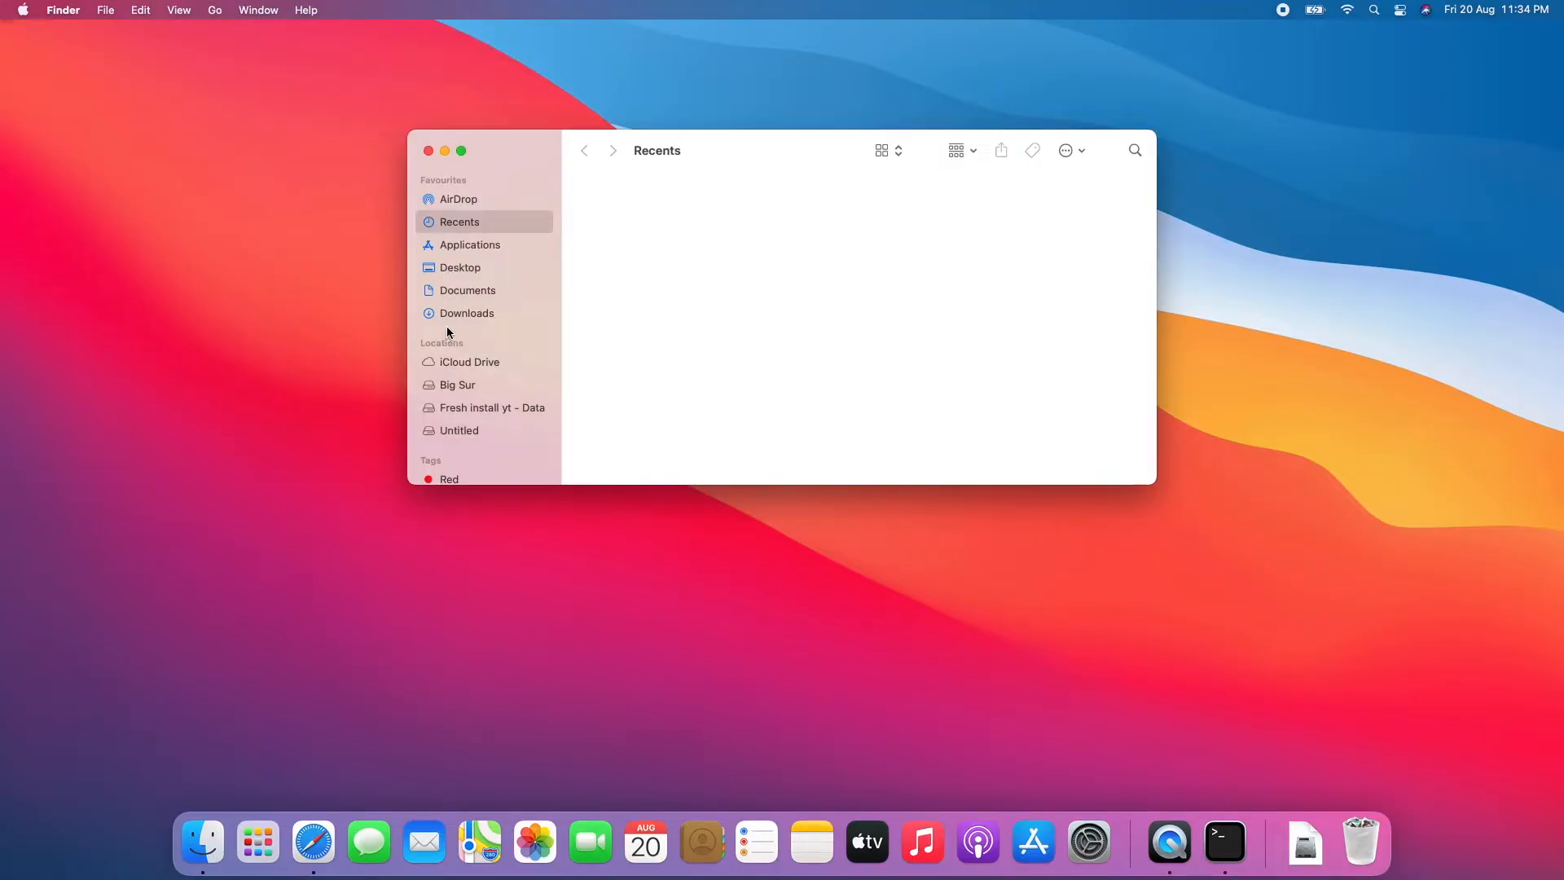
pyautogui.click(466, 313)
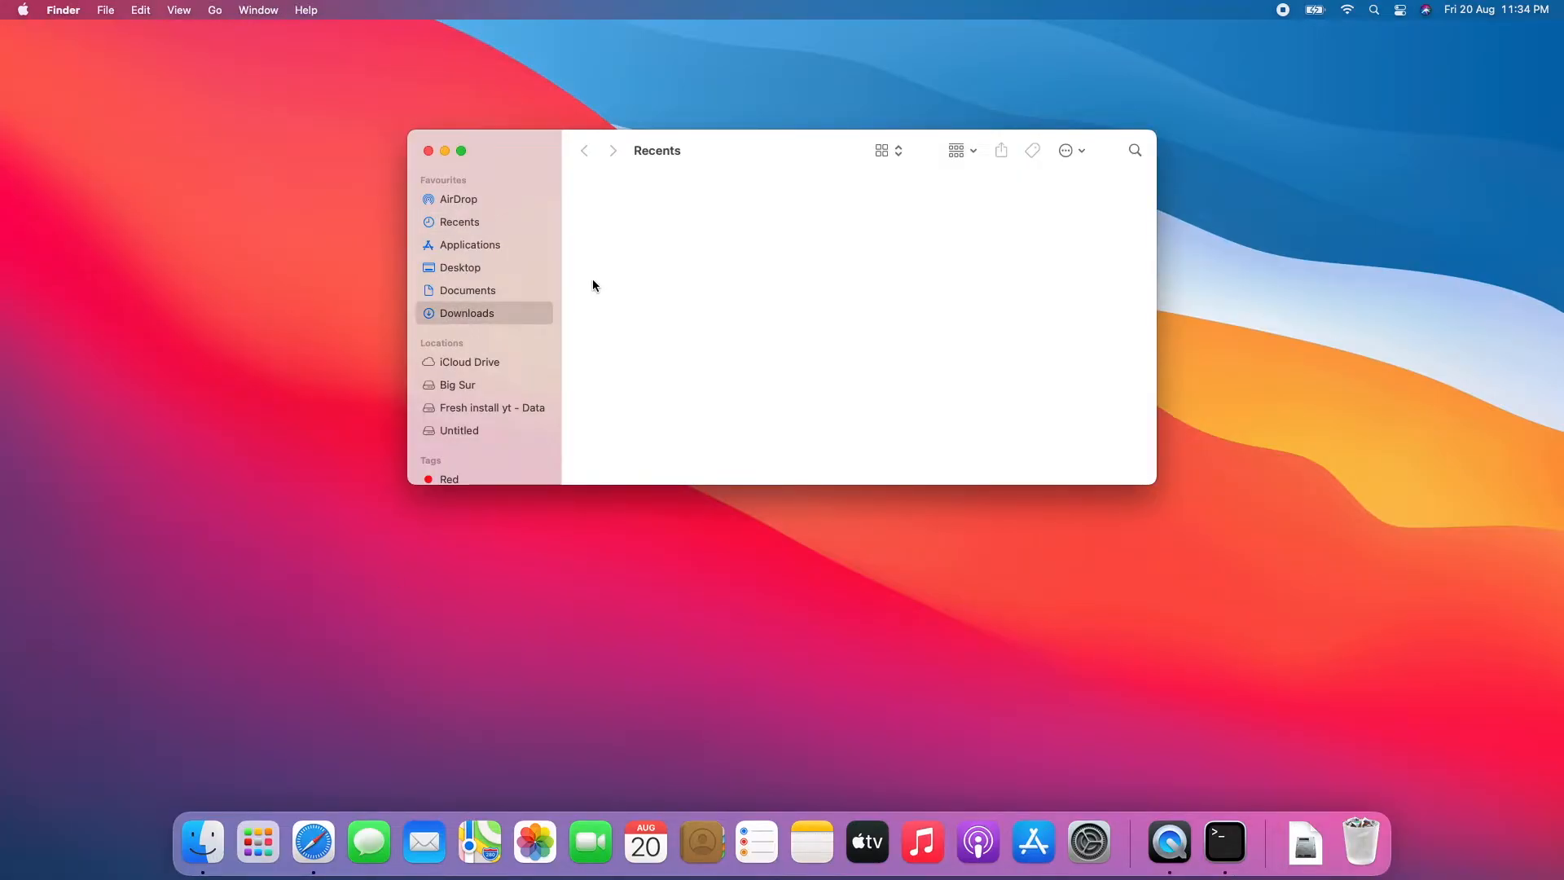
pyautogui.click(468, 313)
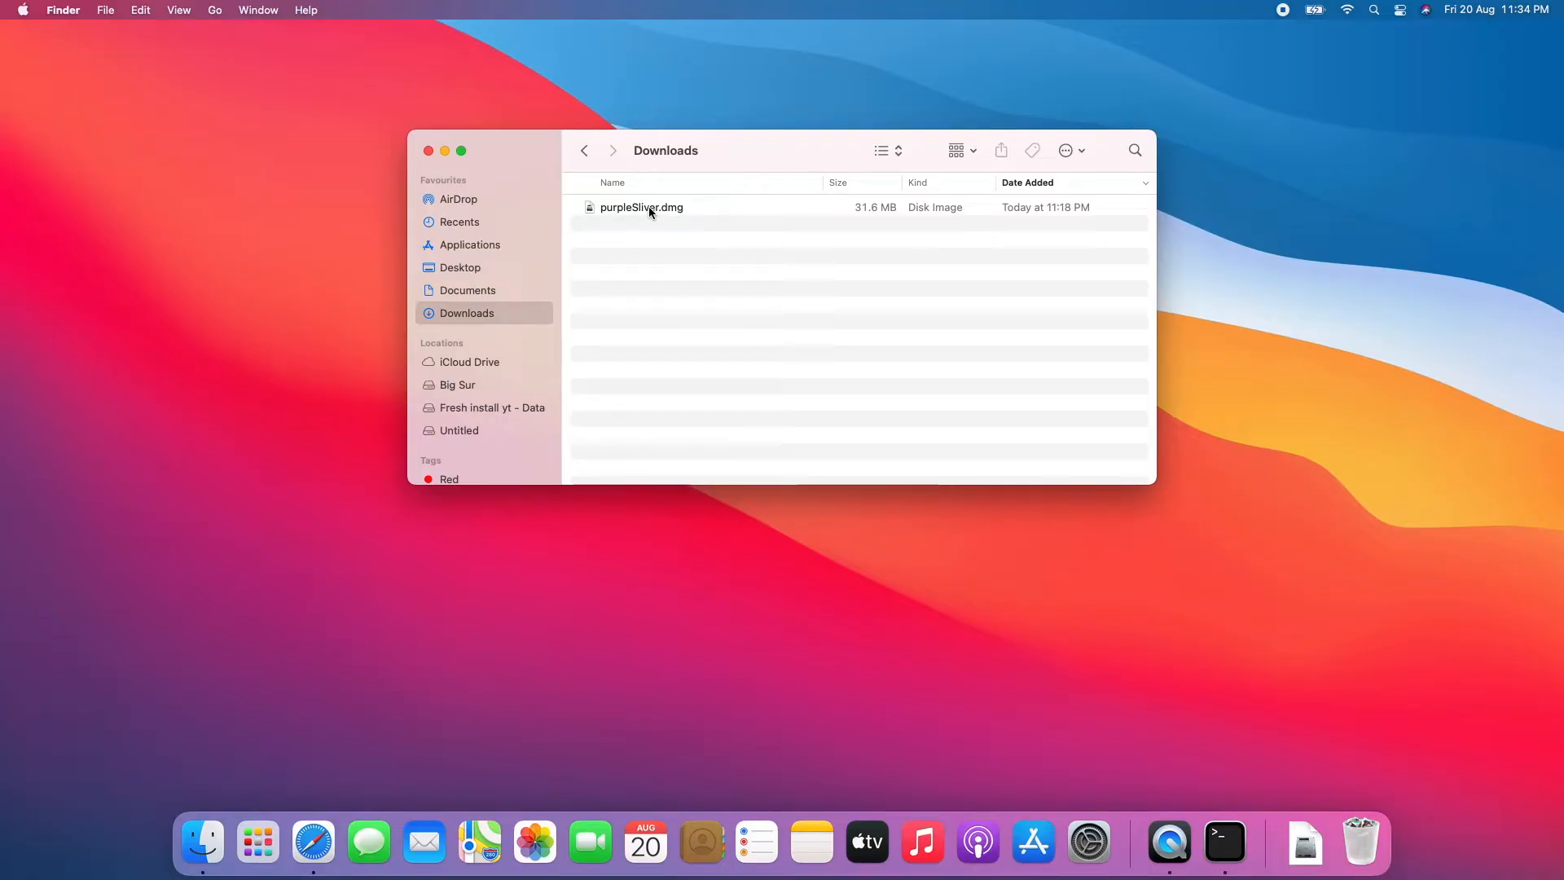
pyautogui.click(641, 207)
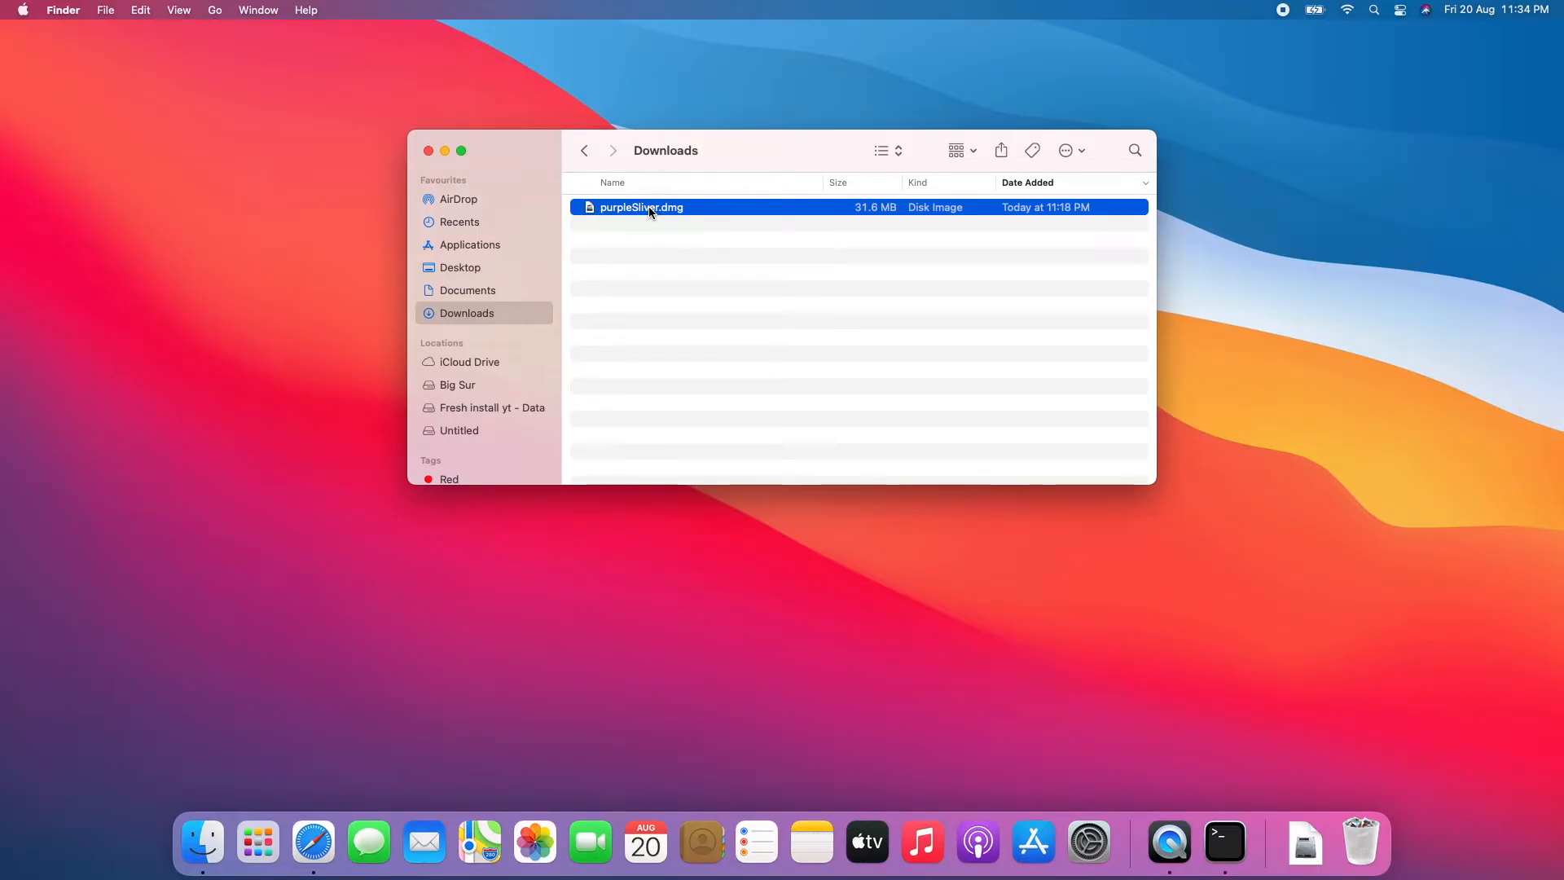
pyautogui.doubleClick(641, 207)
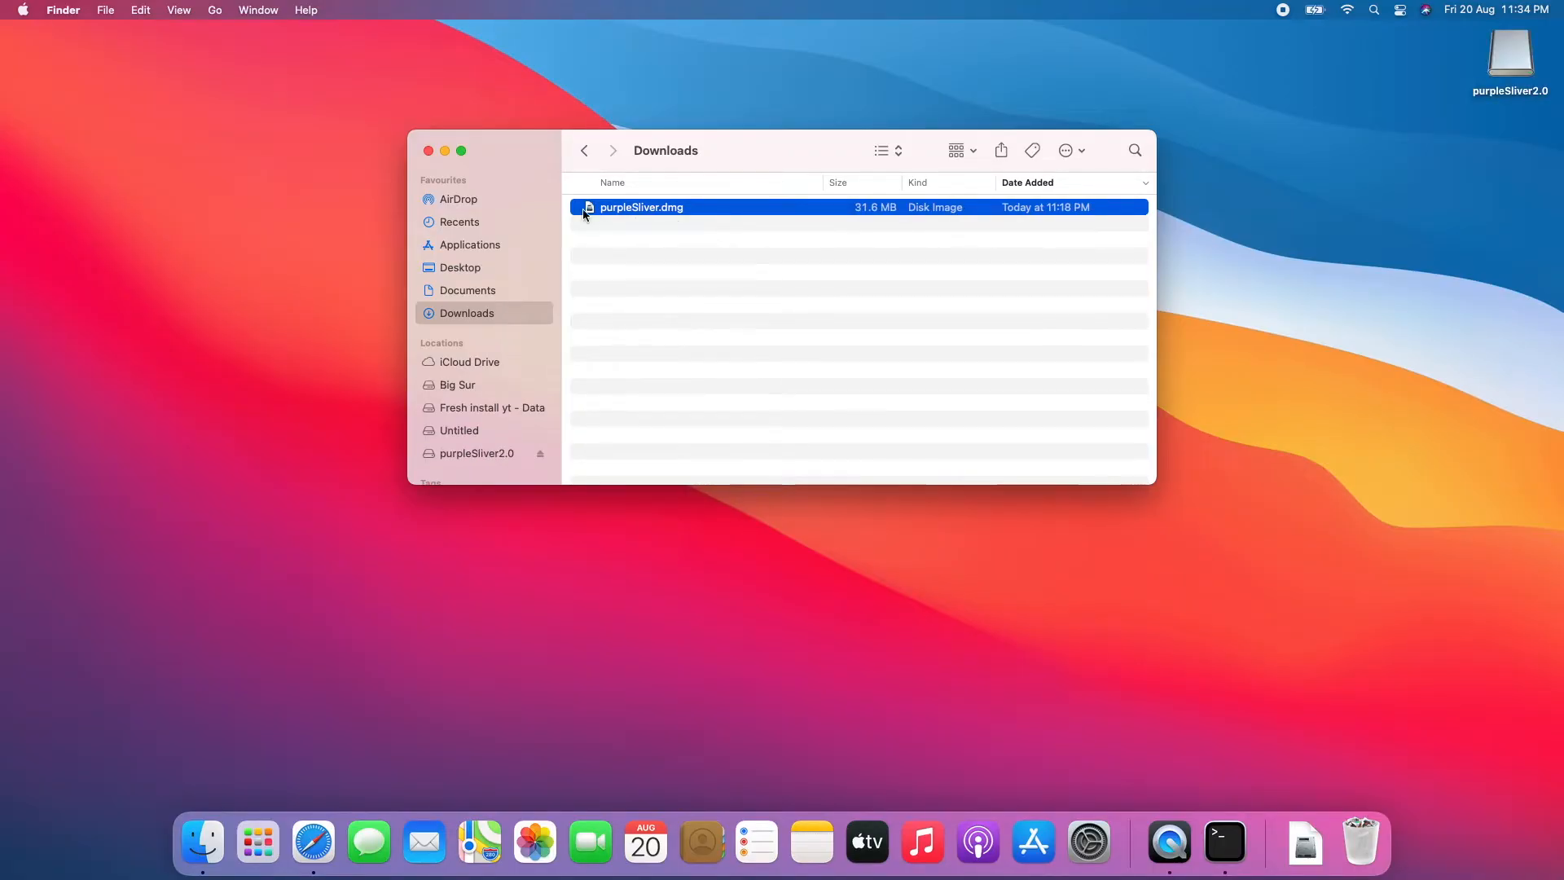
pyautogui.doubleClick(642, 207)
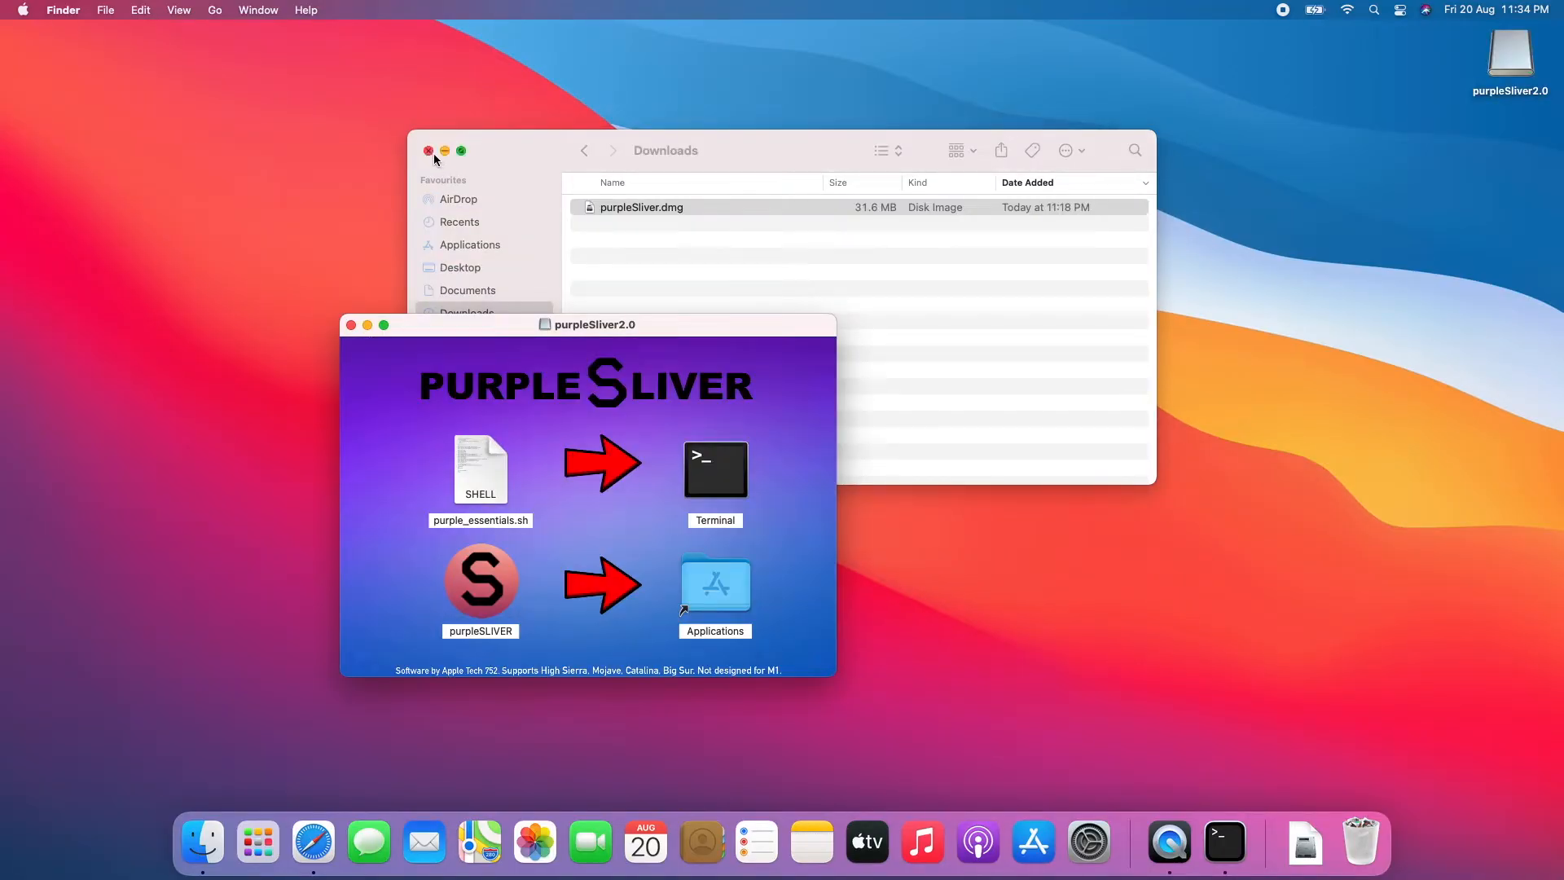
# Run purple_essentials.sh in Terminal through the command line tools check until PROCESS FINISHED.
pyautogui.click(429, 150)
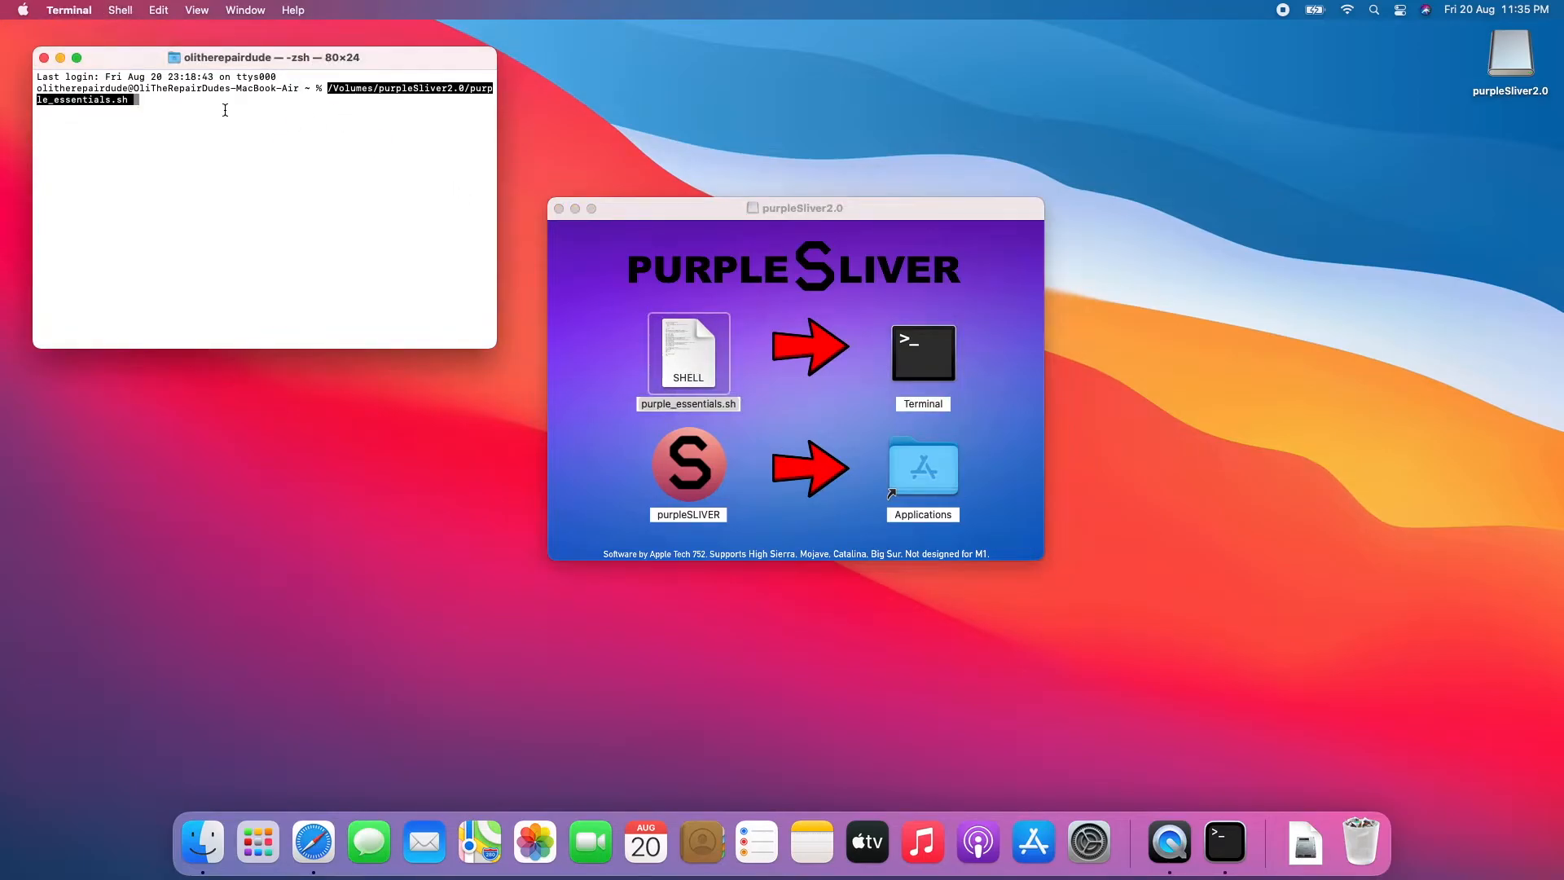
pyautogui.press('Return')
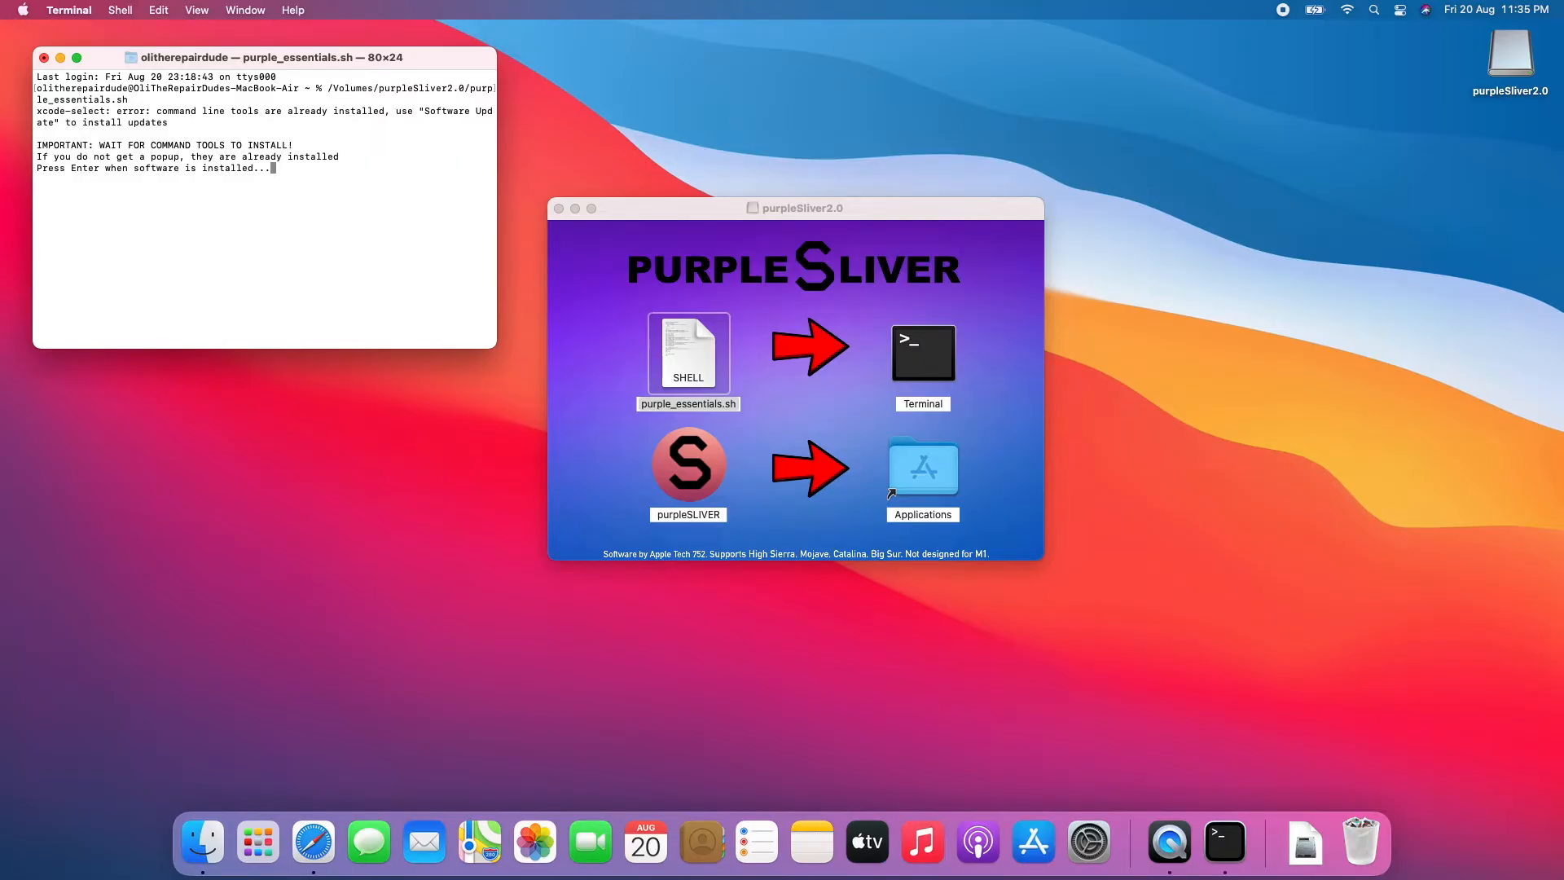
pyautogui.press('Return')
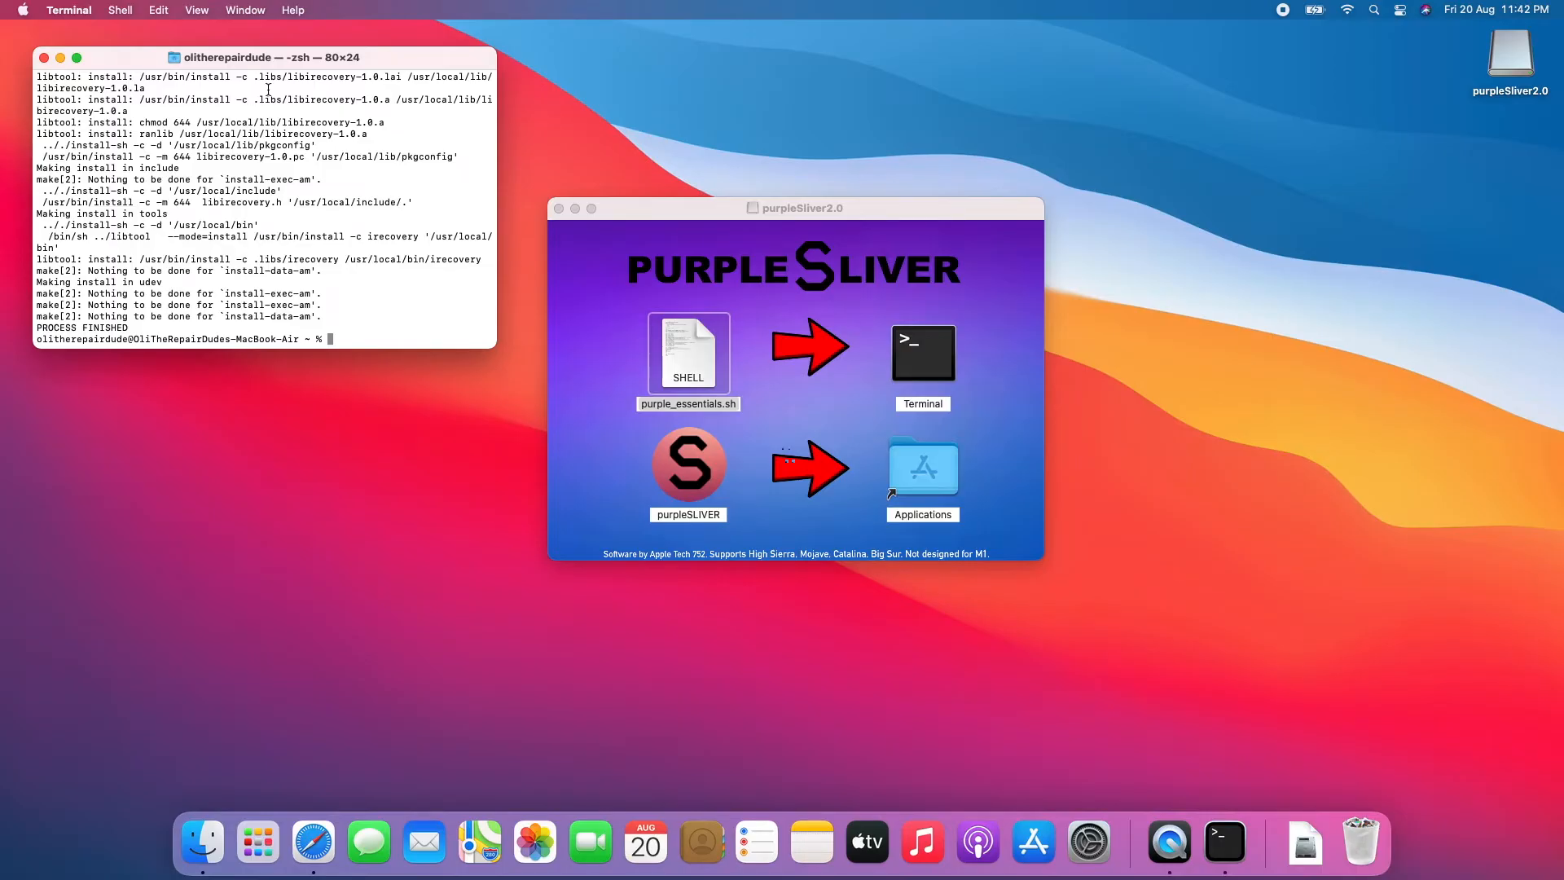
# Close the finished Terminal, show purpleSLIVER in Applications, close the purpleSliver2.0 window and start a fresh Terminal.
pyautogui.click(60, 57)
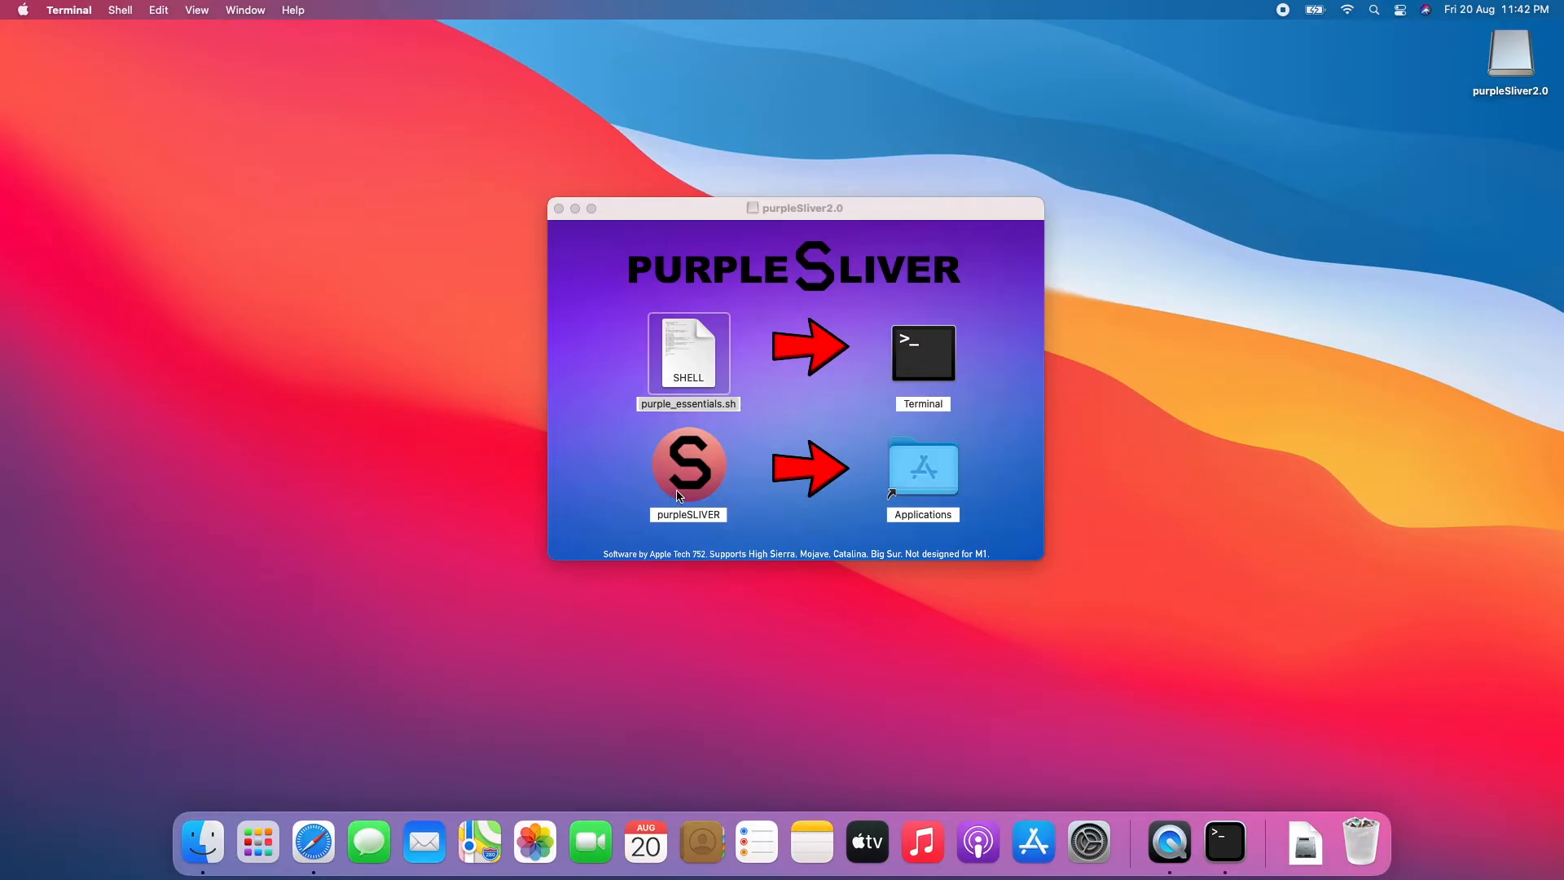
pyautogui.moveTo(716, 474)
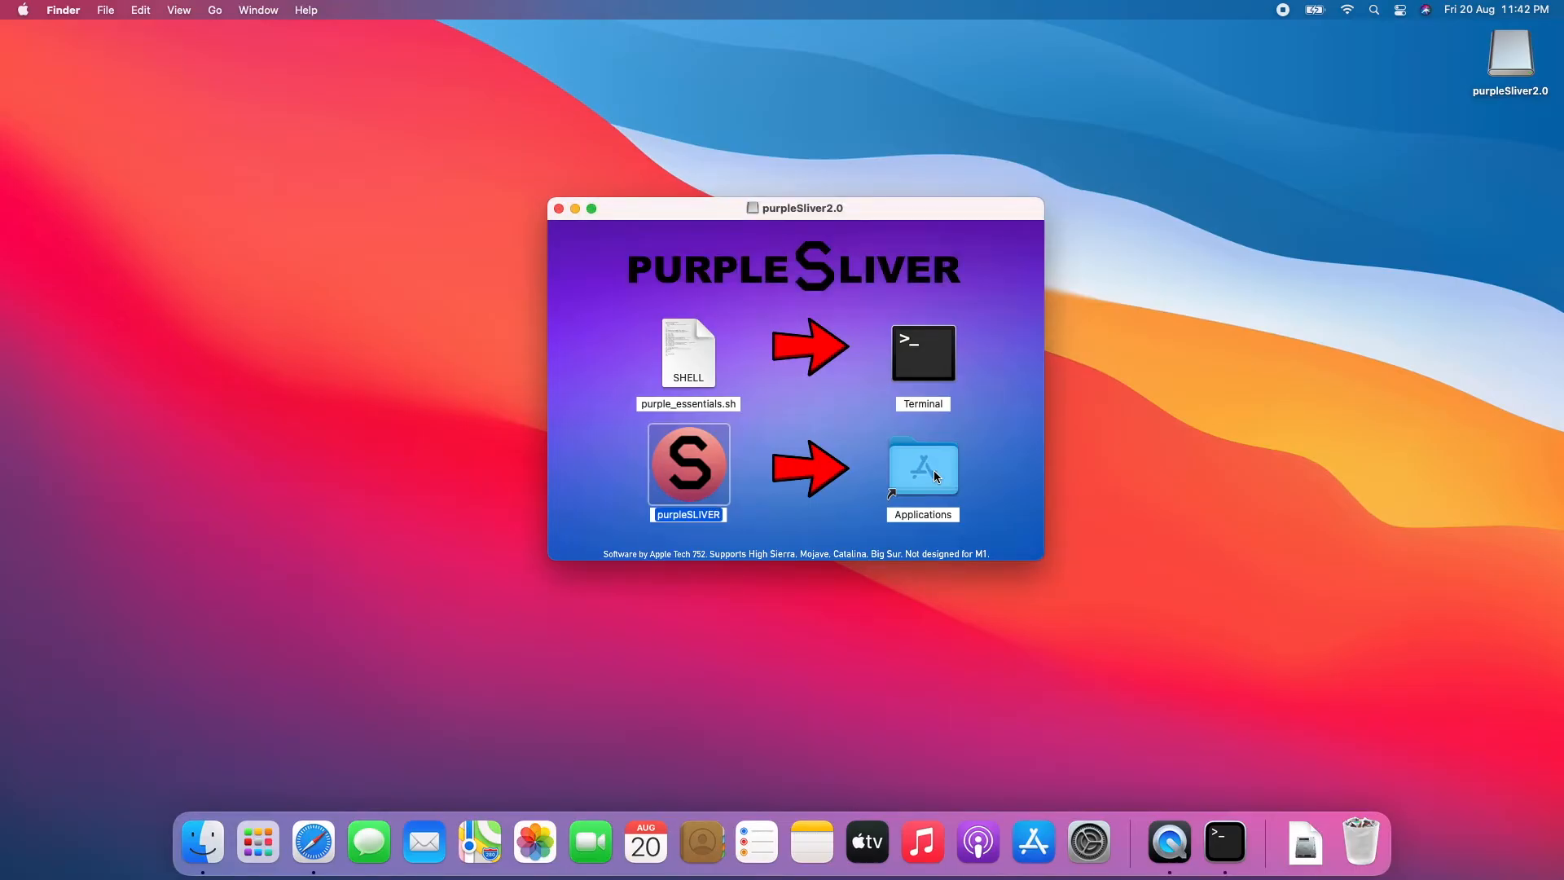
pyautogui.moveTo(909, 488)
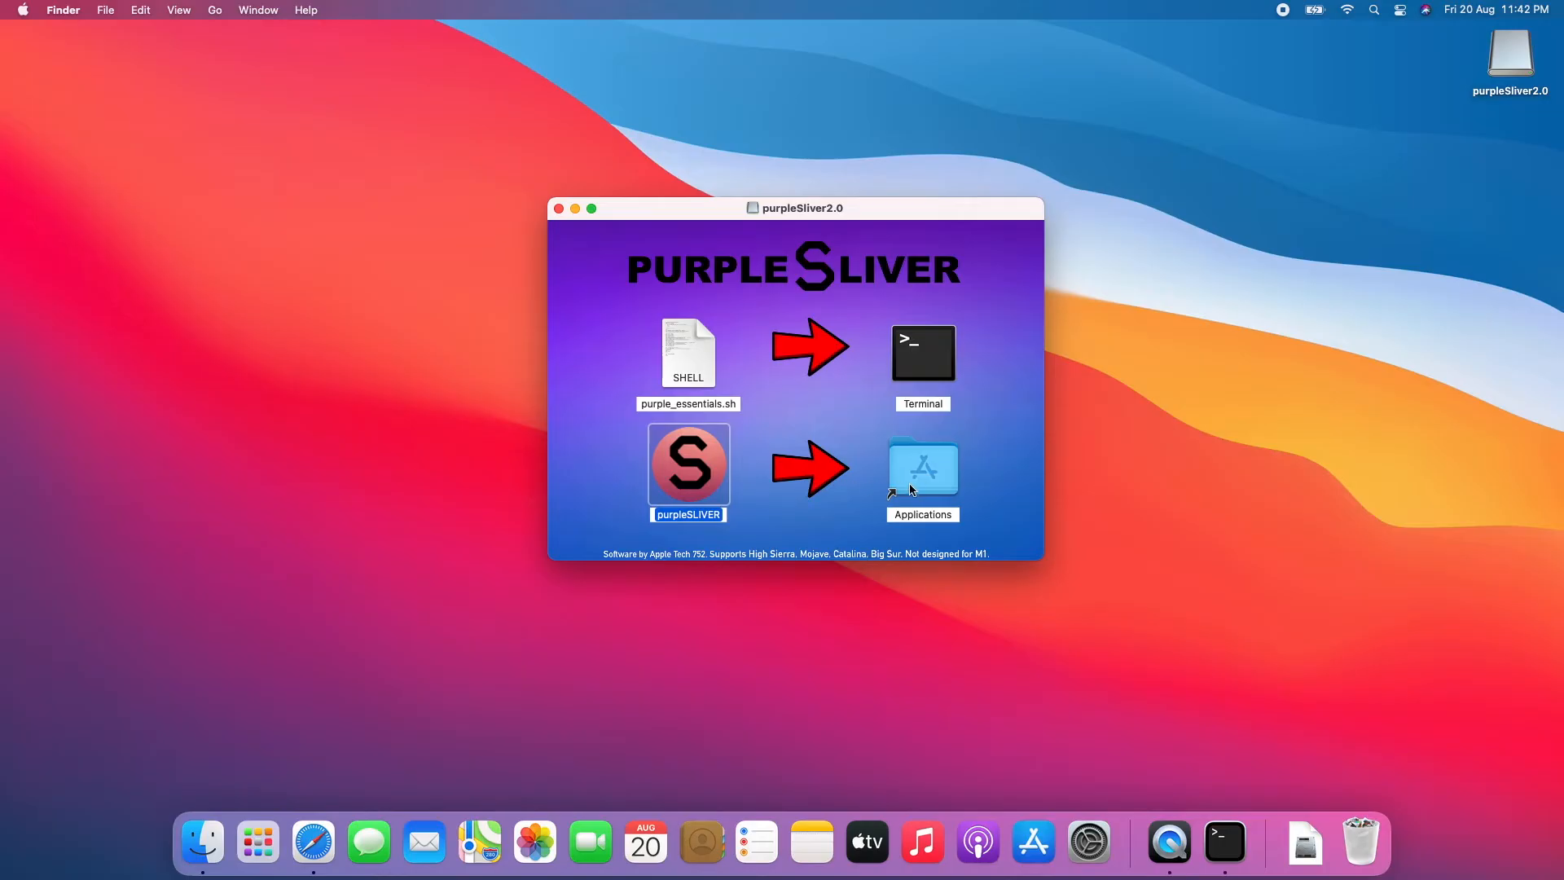
pyautogui.doubleClick(922, 466)
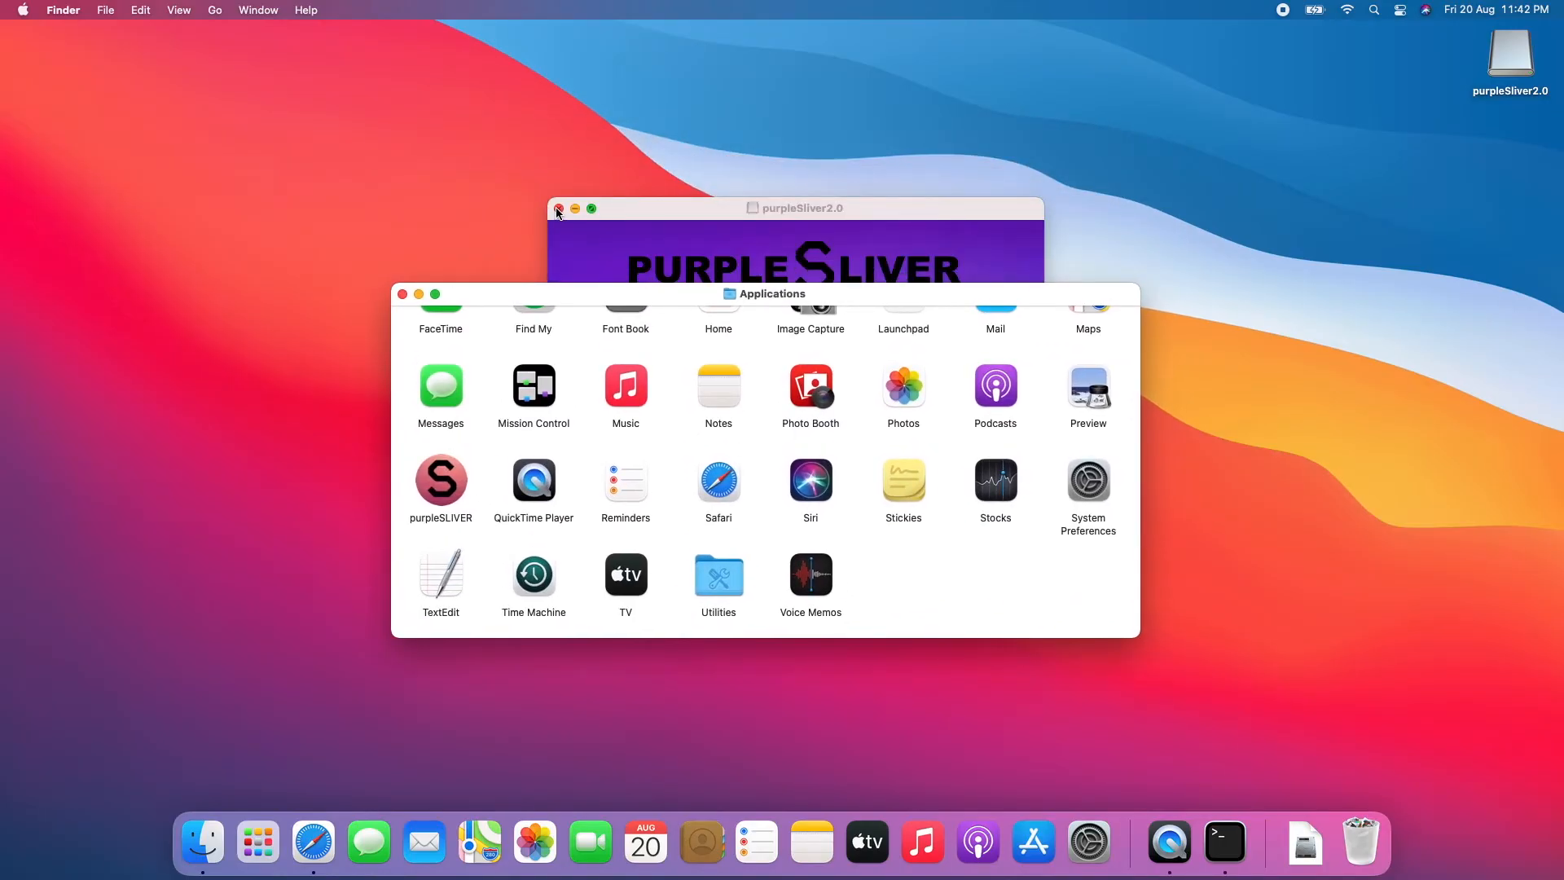
pyautogui.click(559, 209)
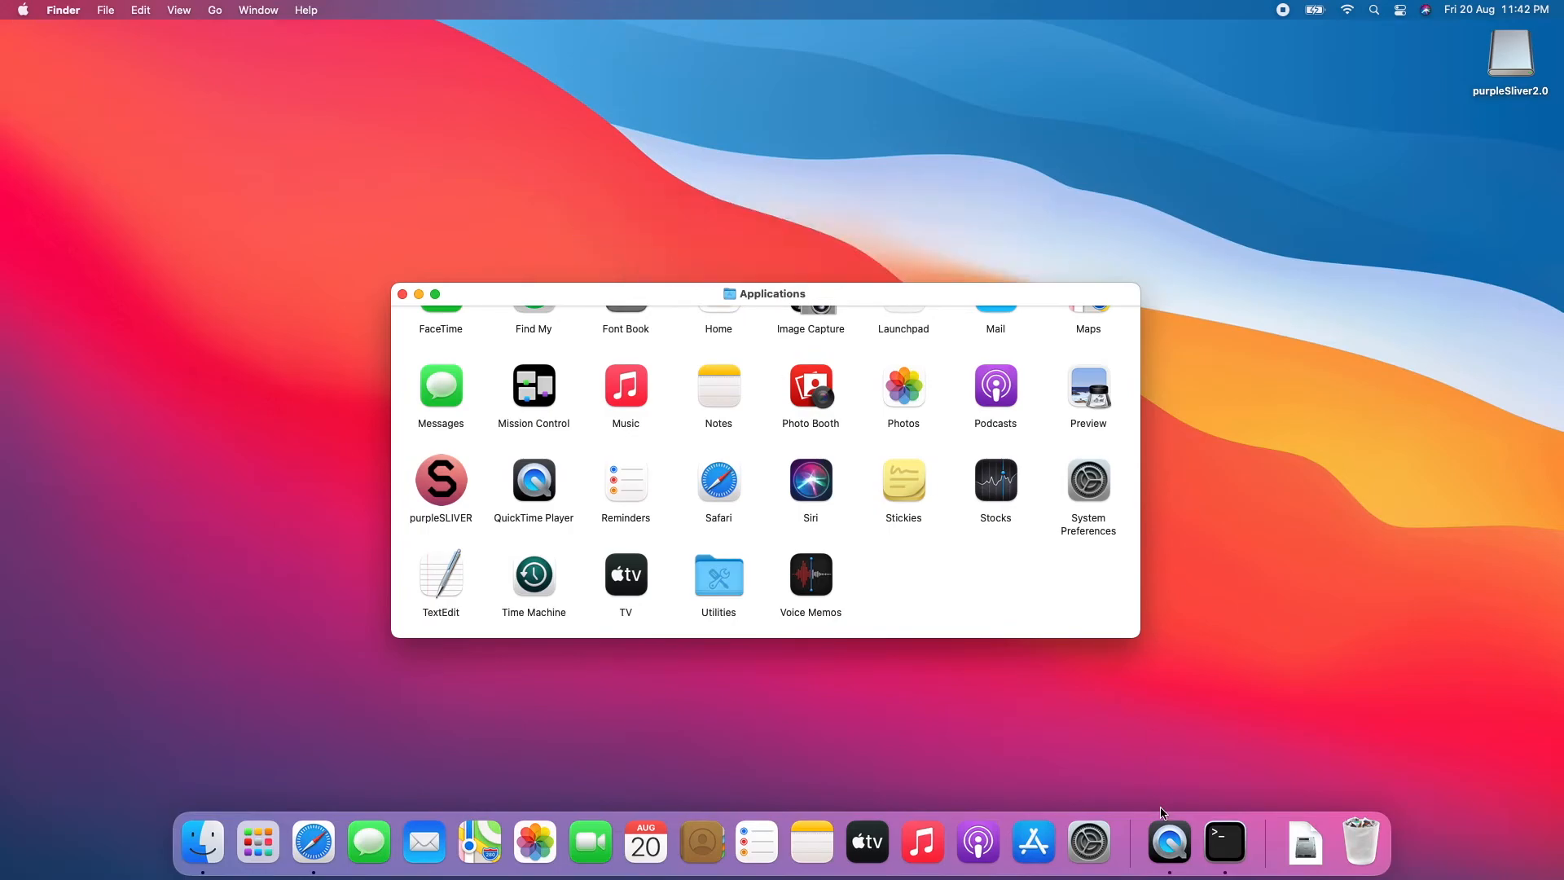
pyautogui.click(1223, 842)
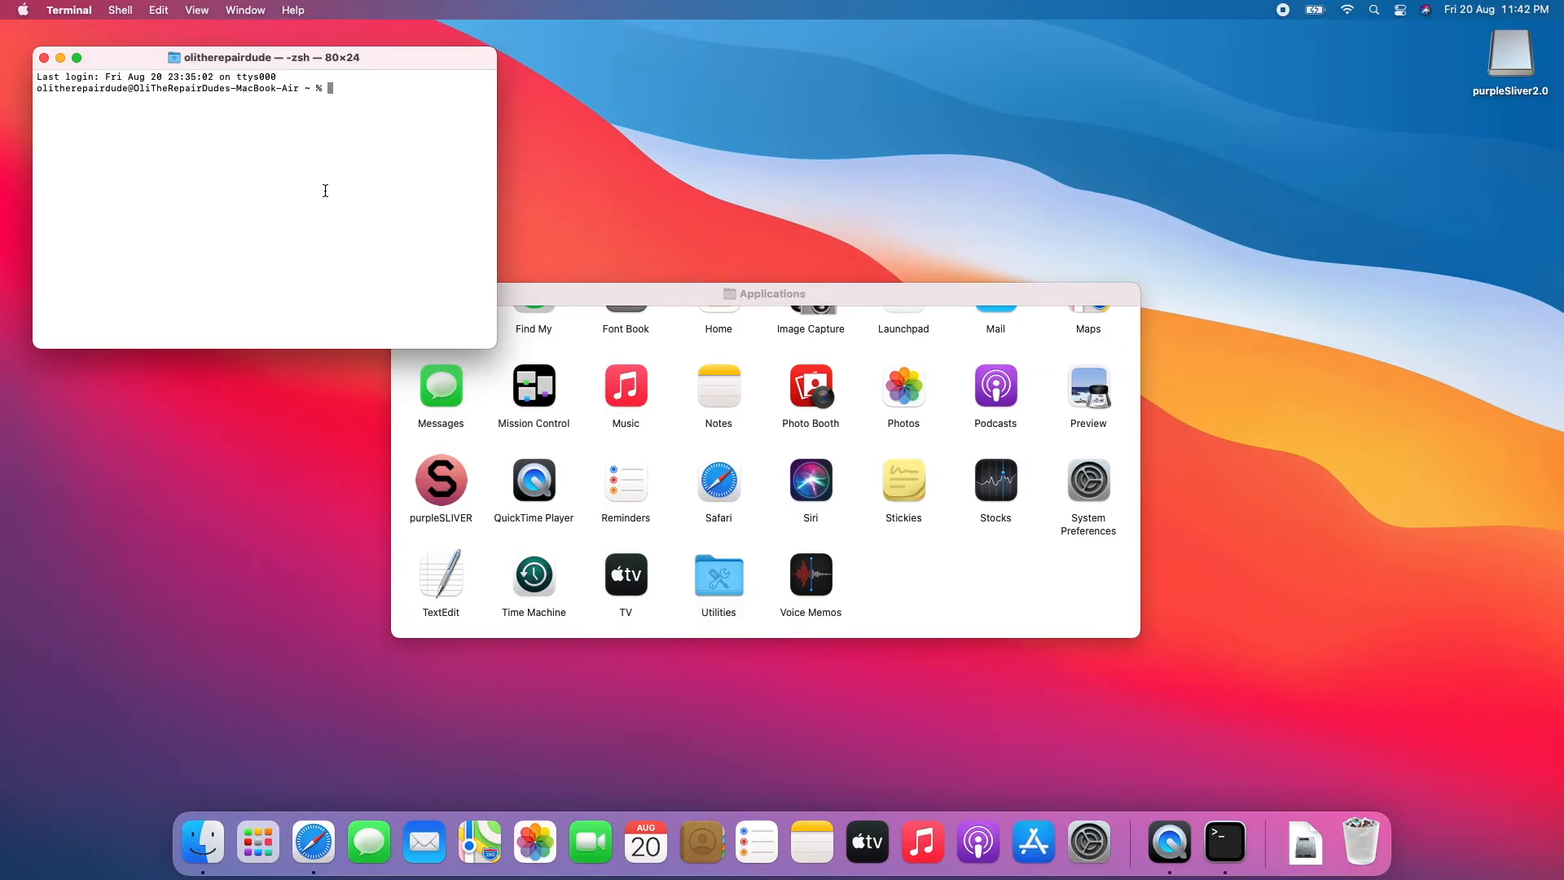
# Run xattr -cr on /Applications/purpleSLIVER.app to clear quarantine attributes, then close Terminal.
pyautogui.write('xattr')
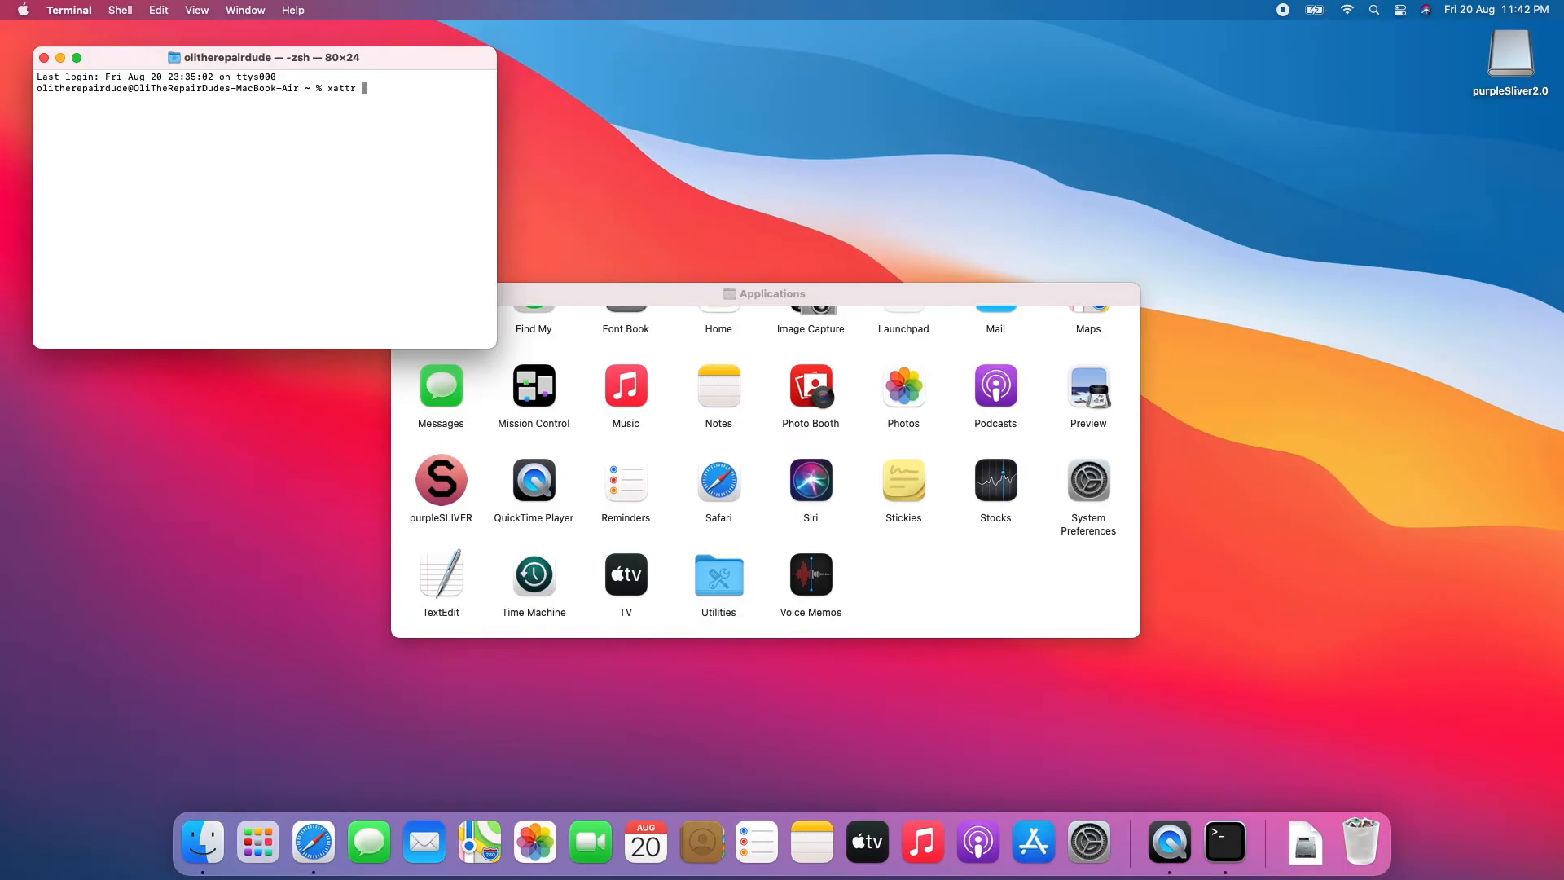
pyautogui.write('-cr')
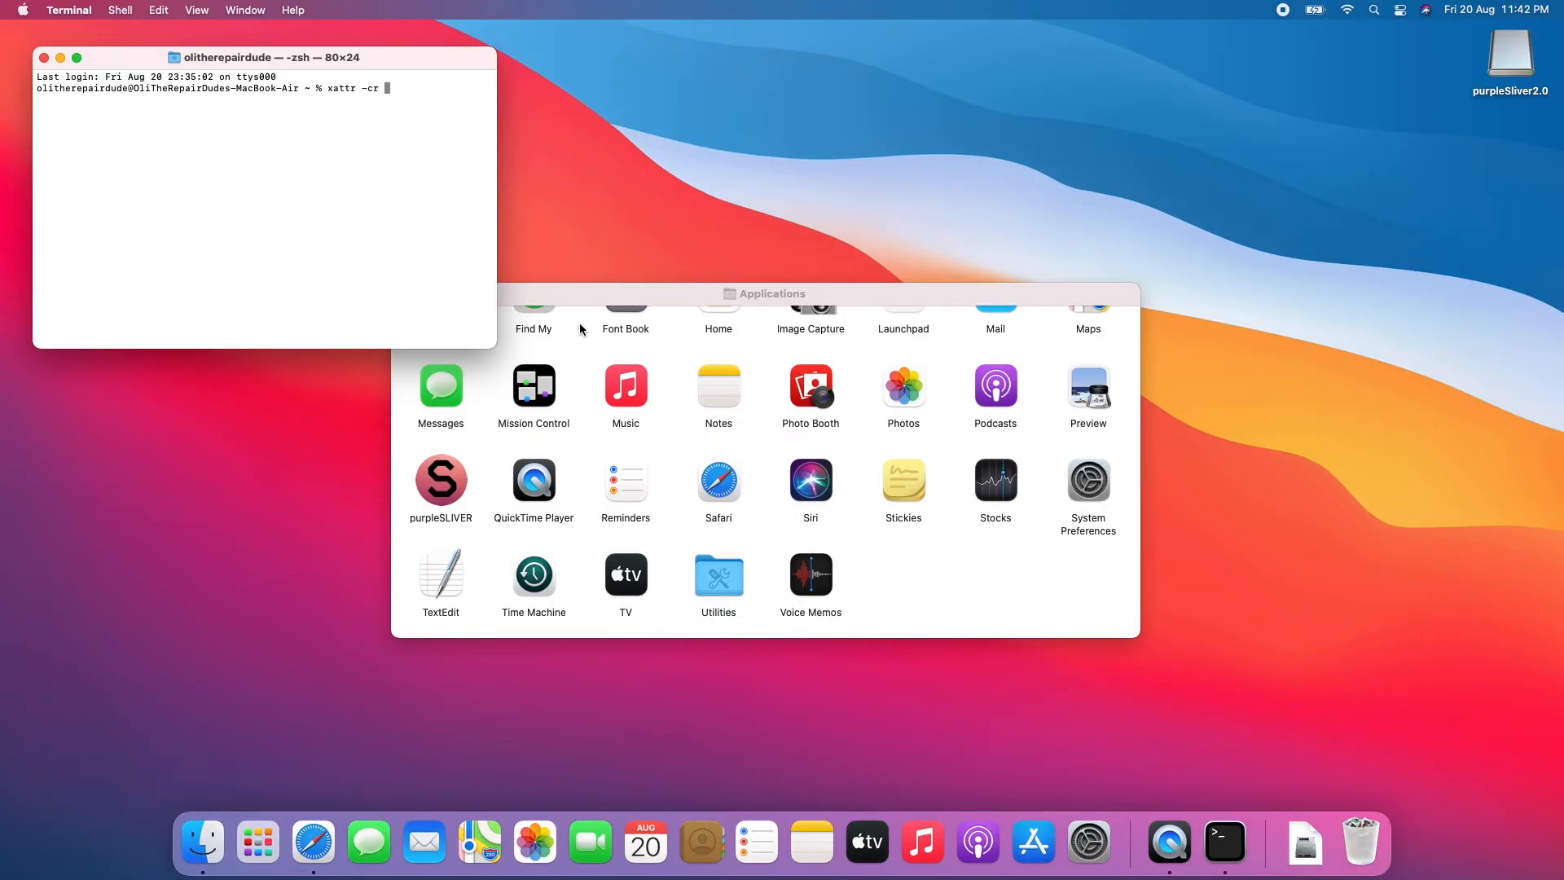
pyautogui.moveTo(442, 478); pyautogui.dragTo(419, 130)
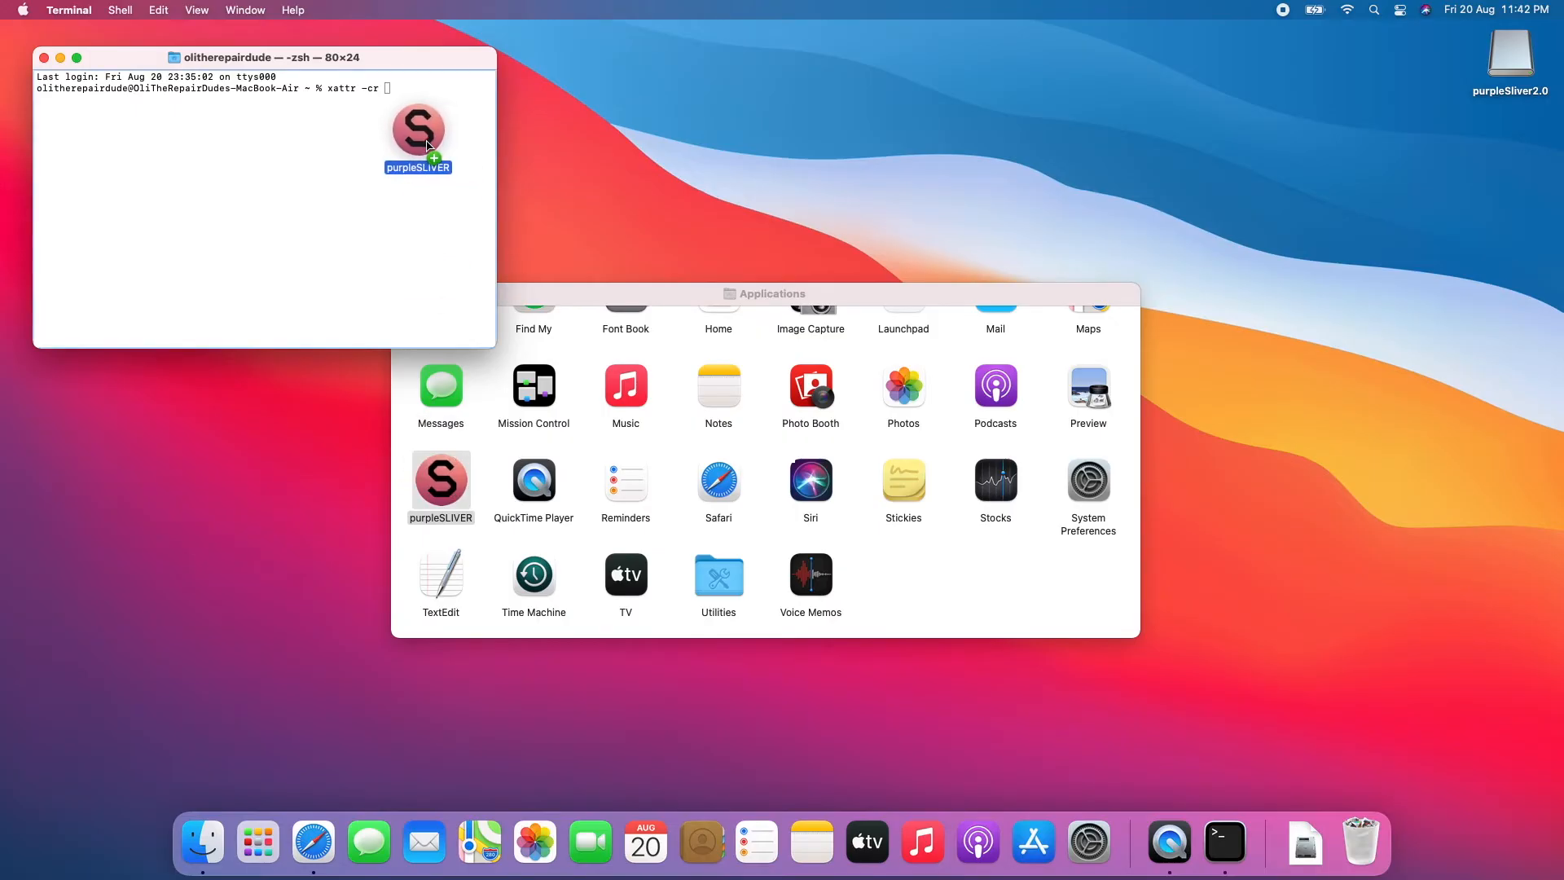
pyautogui.moveTo(418, 127); pyautogui.dragTo(249, 90)
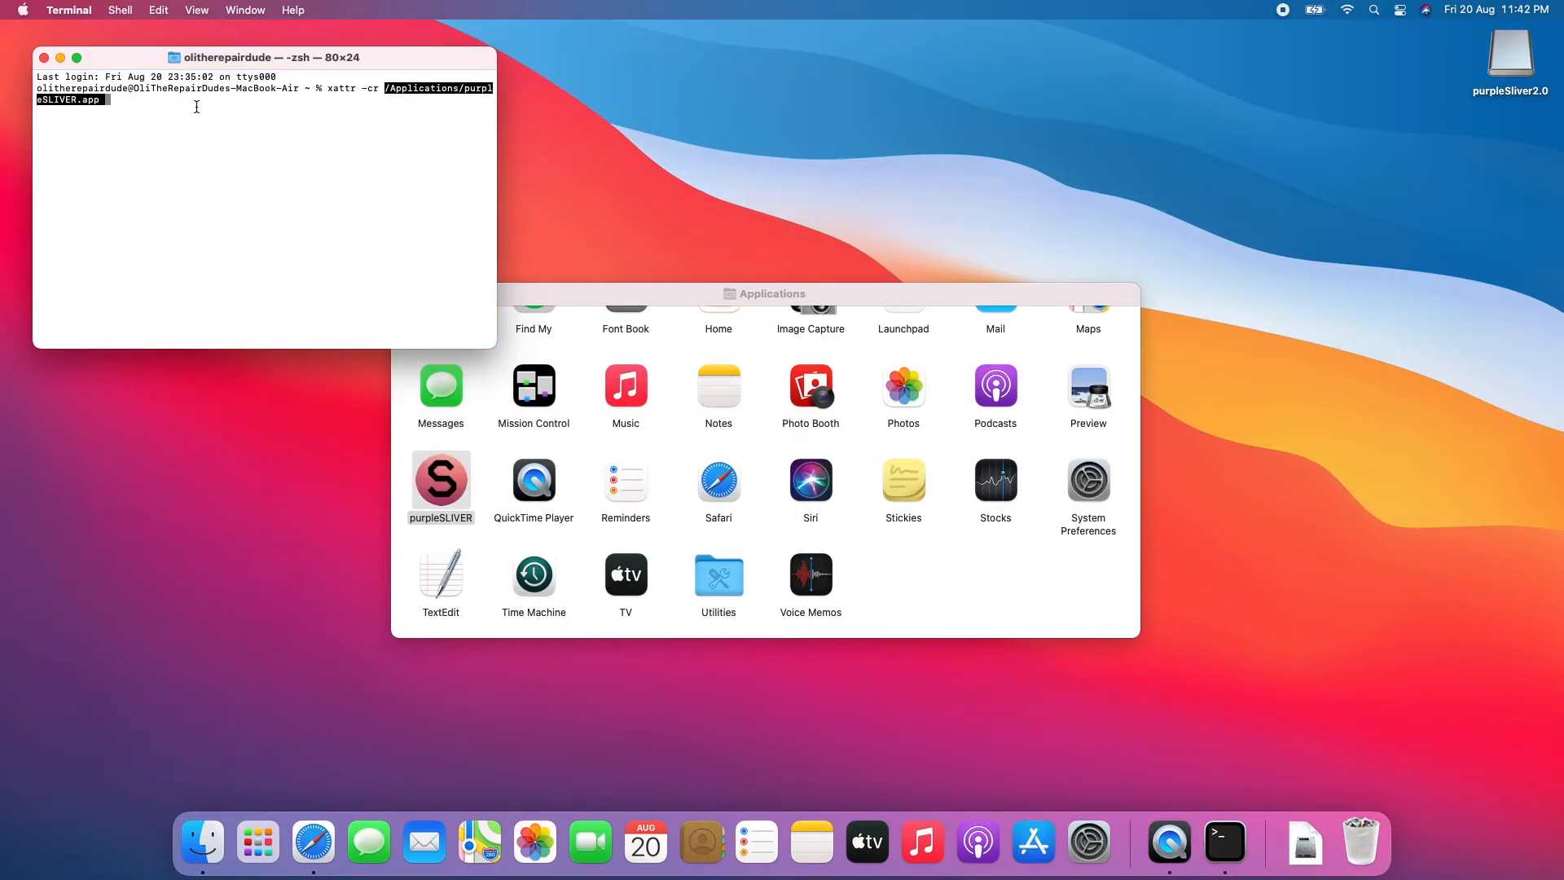
pyautogui.press('Return')
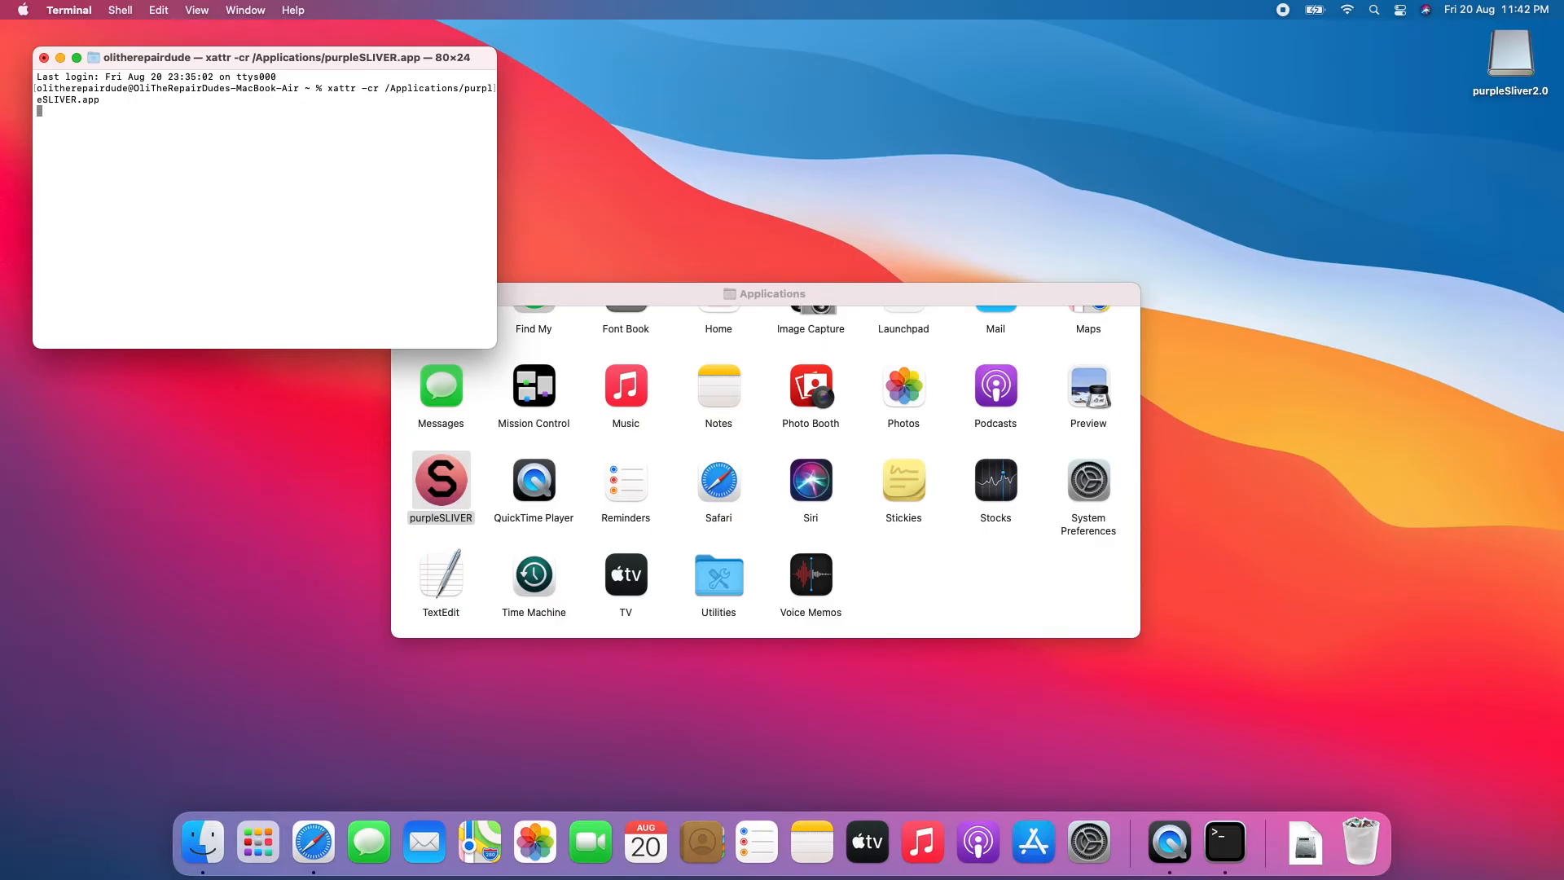
pyautogui.moveTo(183, 122)
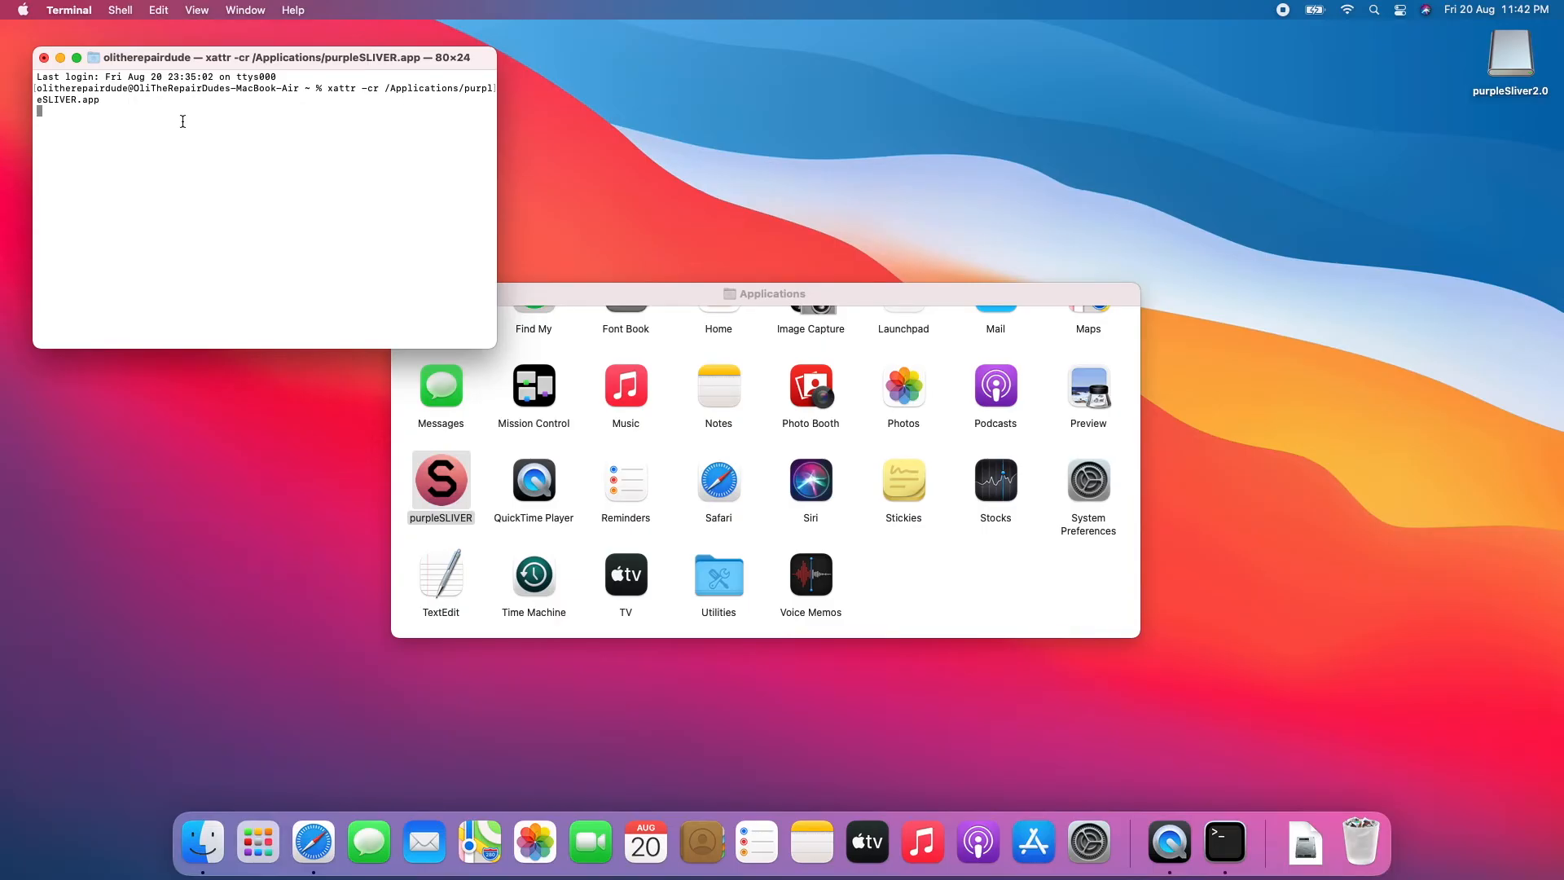
pyautogui.press('Return')
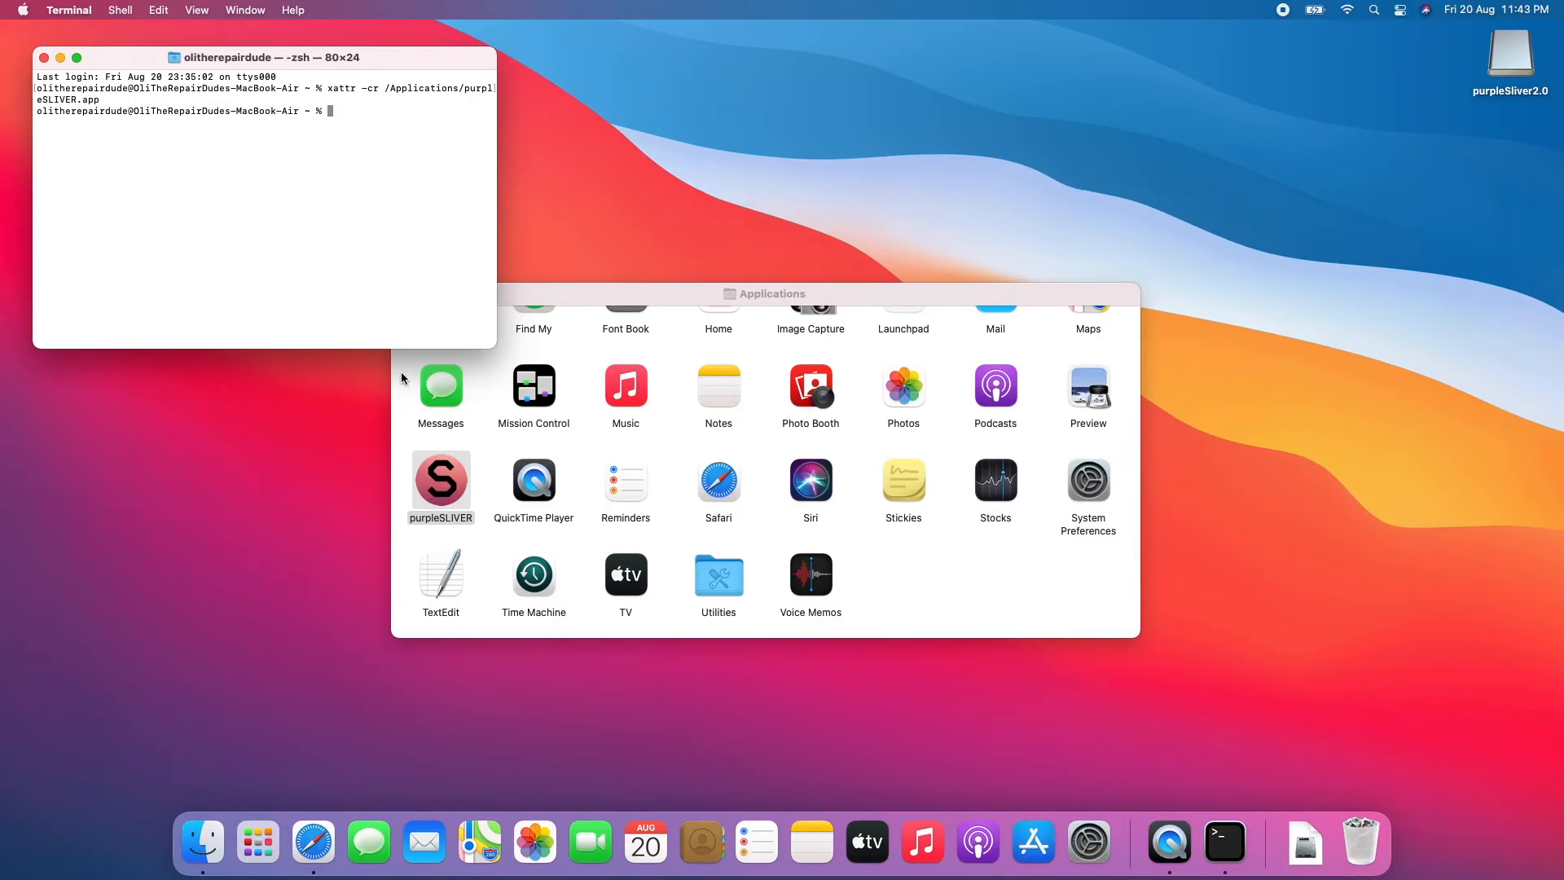
pyautogui.moveTo(45, 59)
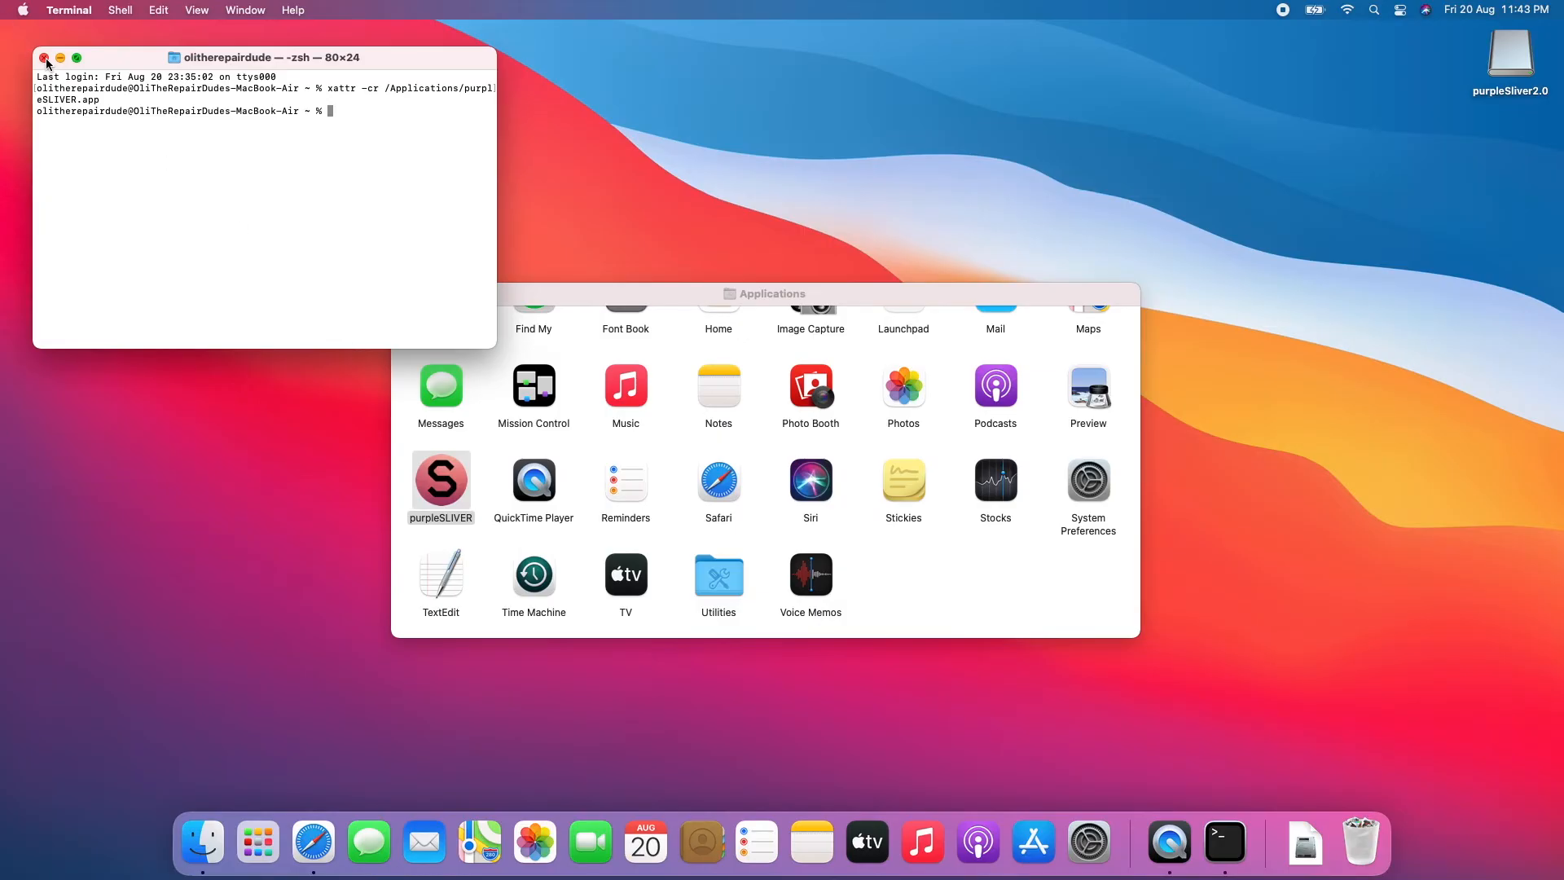
pyautogui.click(44, 59)
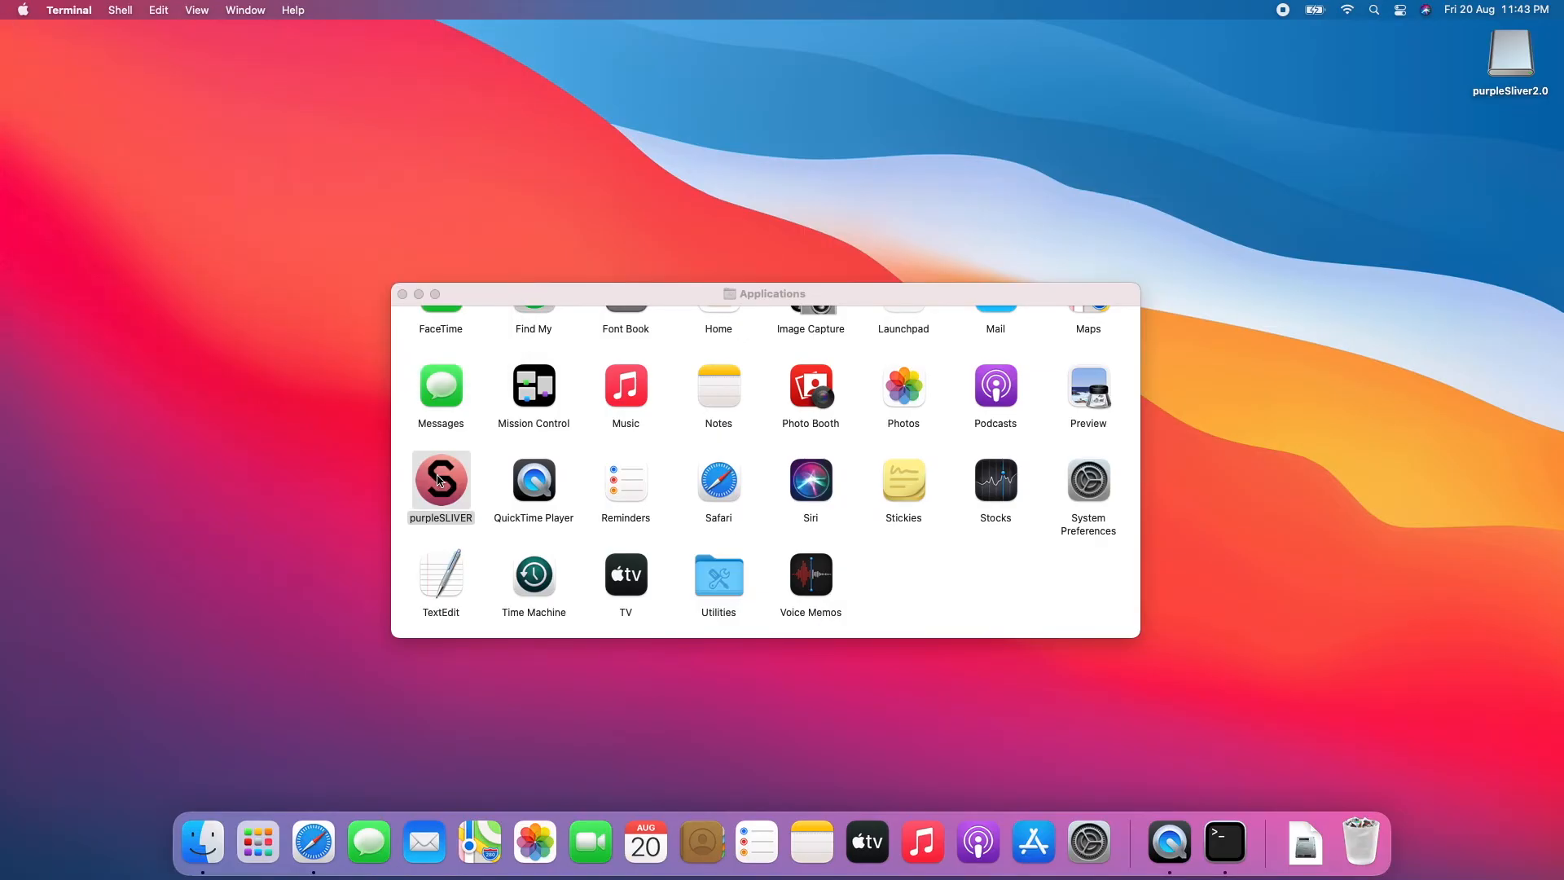
# Launch purpleSLIVER from Applications so its Purple Tool 2.0 window with iPad and iPhone options appears.
pyautogui.click(440, 482)
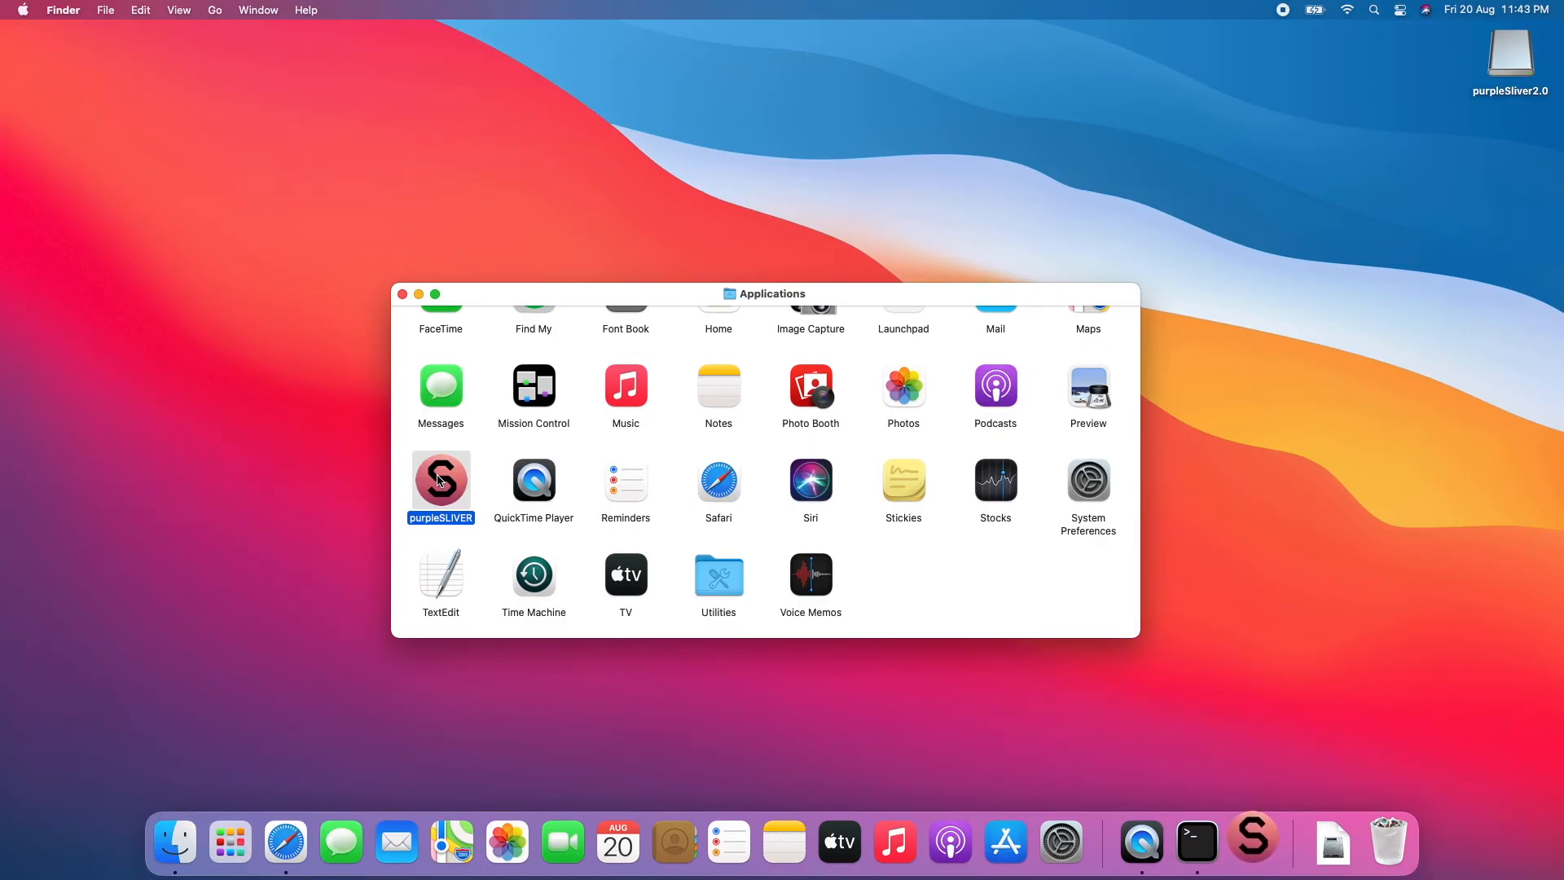
pyautogui.doubleClick(440, 481)
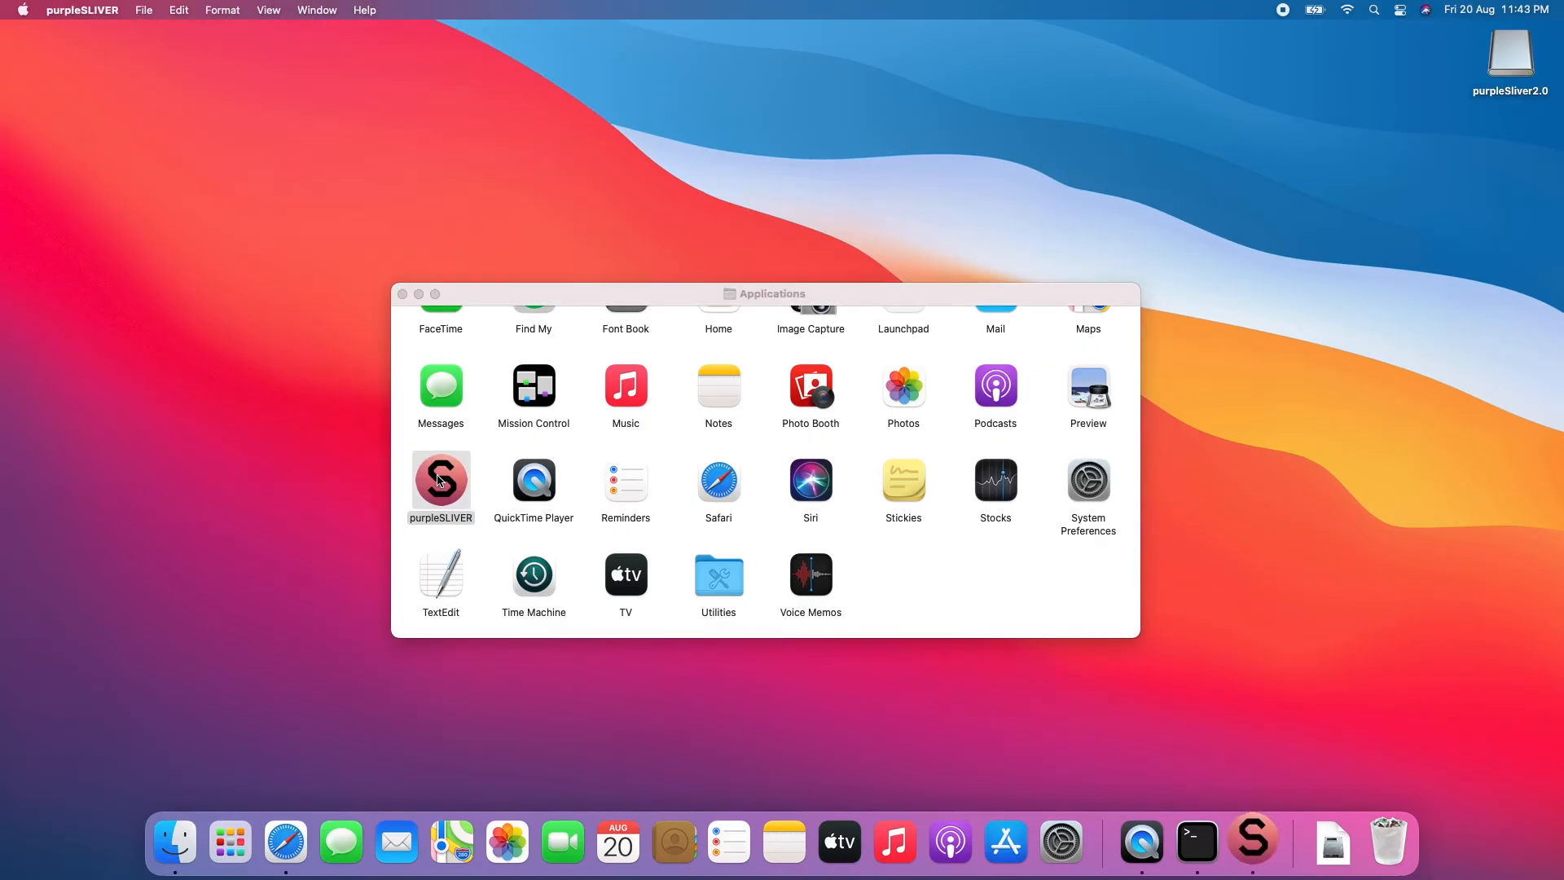
pyautogui.doubleClick(440, 479)
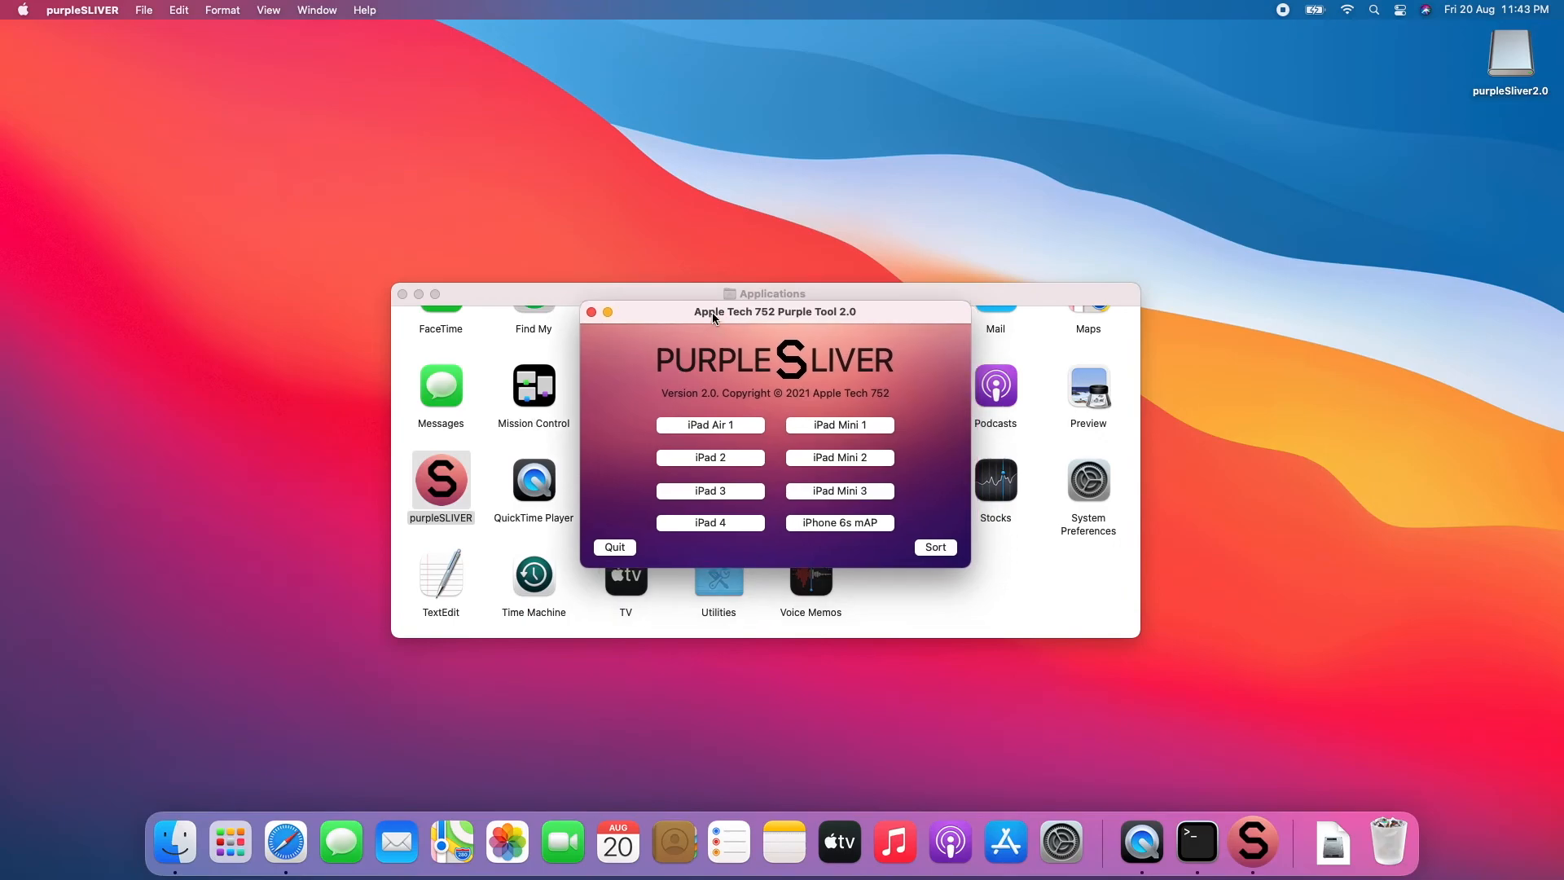